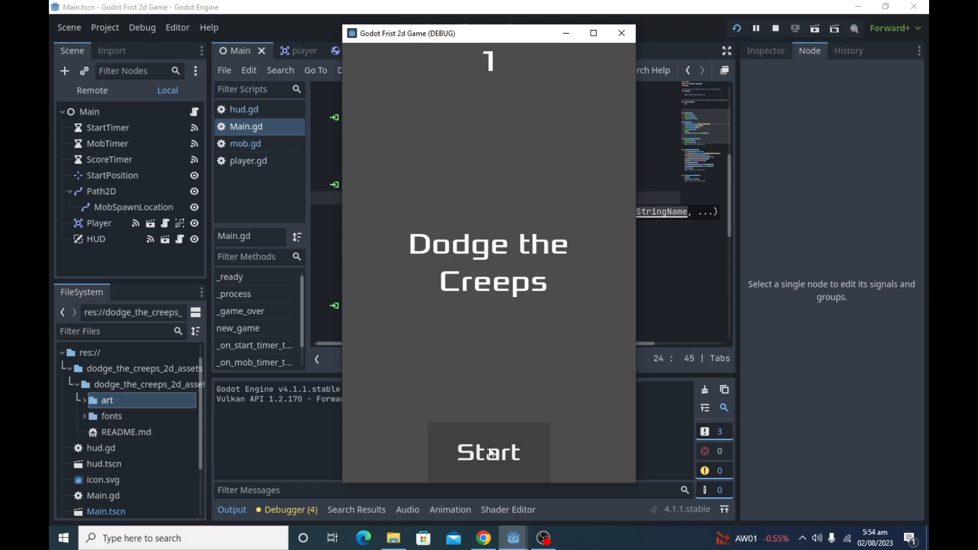
Download the dodge_the_creeps_2d_assets.zip archive from the Godot Docs prerequisites
click(488, 452)
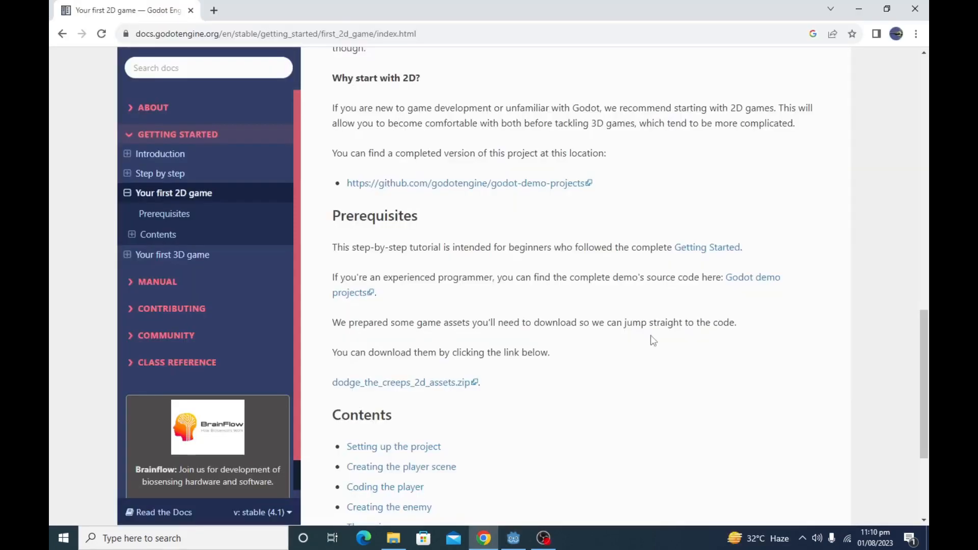
scroll(down, 3)
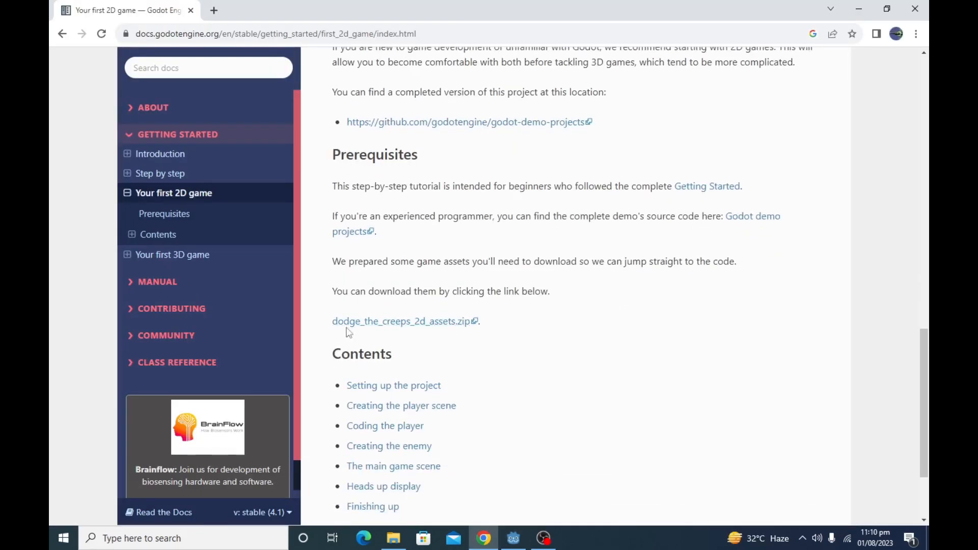
click(401, 321)
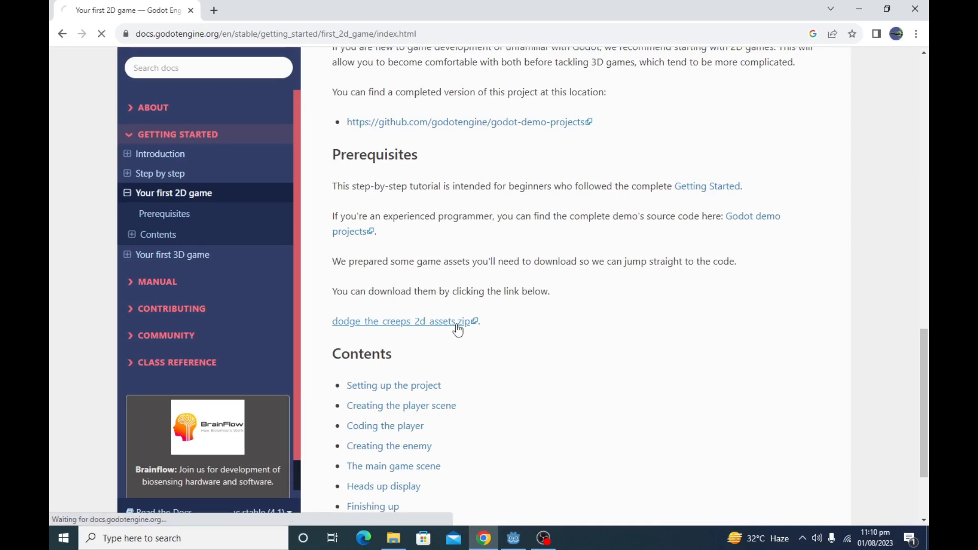
click(400, 321)
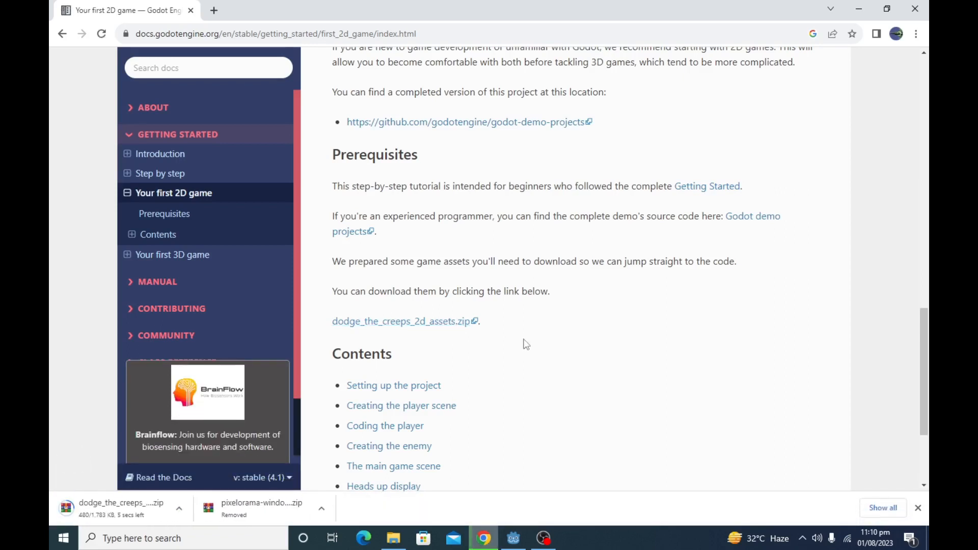
Start a new project in the Godot Project Manager and choose its save location
click(512, 538)
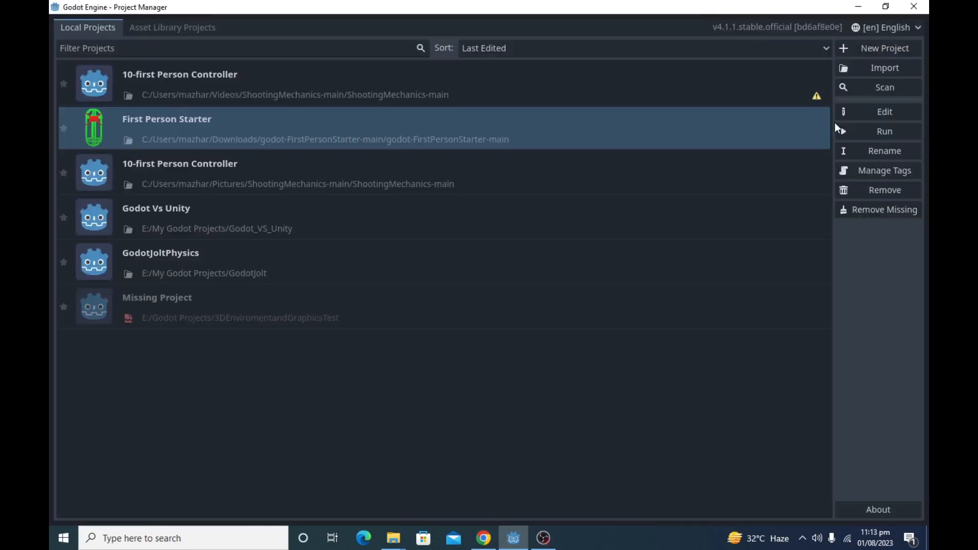
click(884, 48)
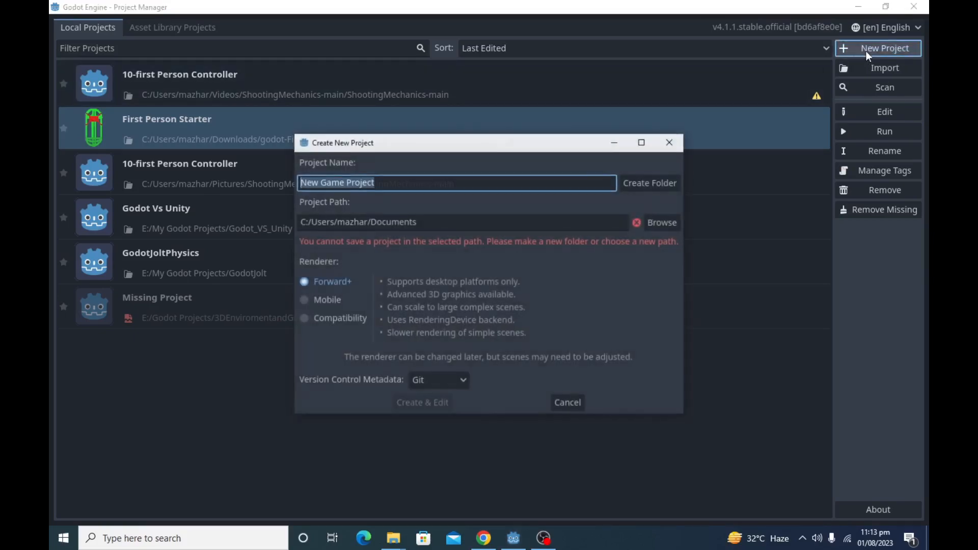
click(661, 222)
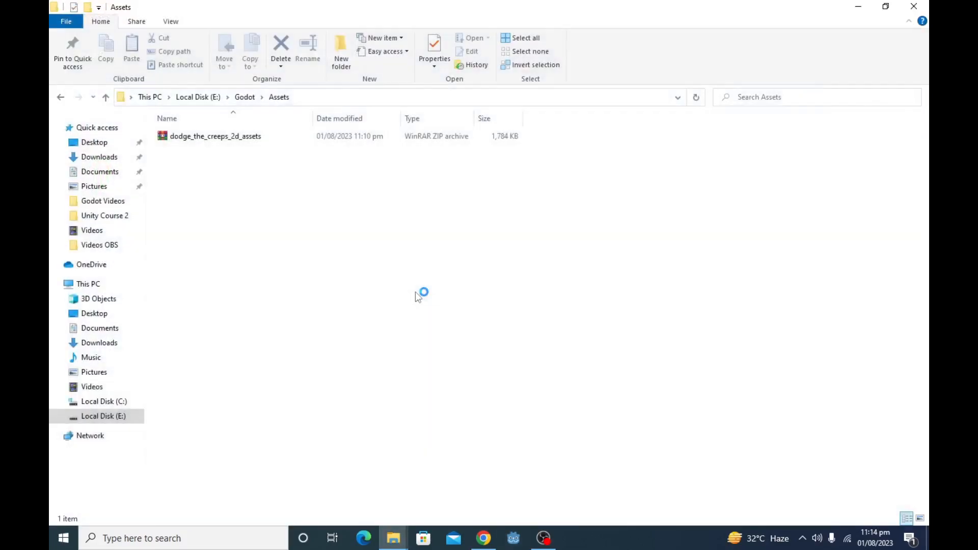
Extract the assets zip into its own dodge_the_creeps_2d_assets folder in File Explorer
click(513, 537)
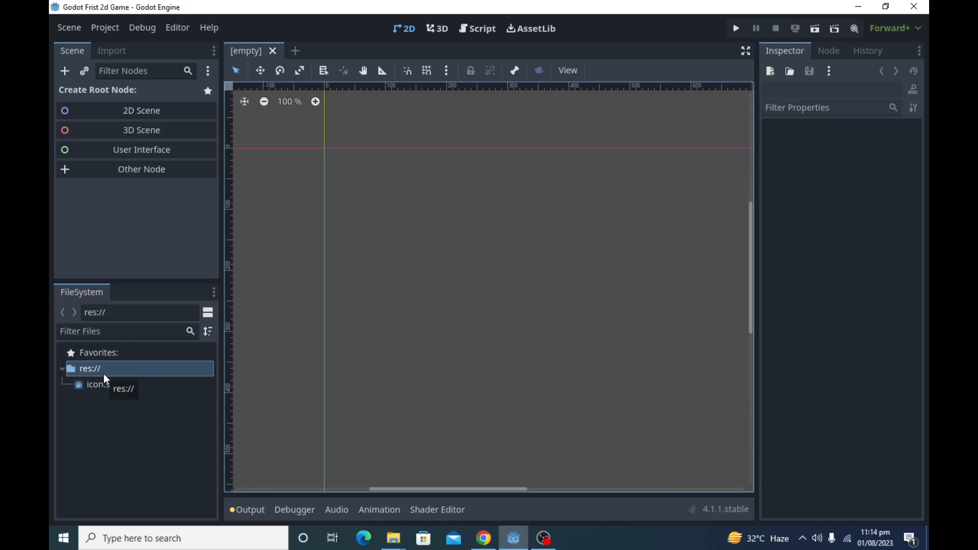
click(392, 538)
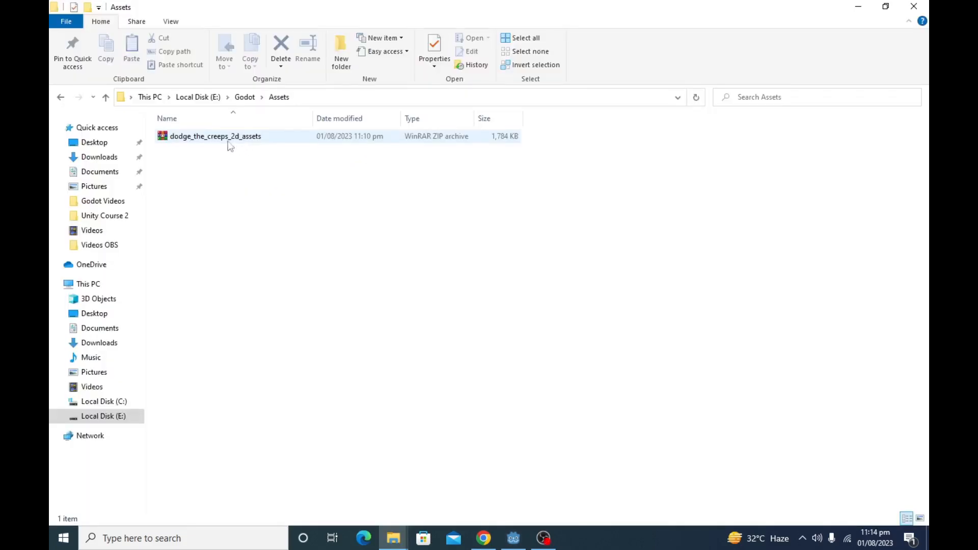
right_click(215, 136)
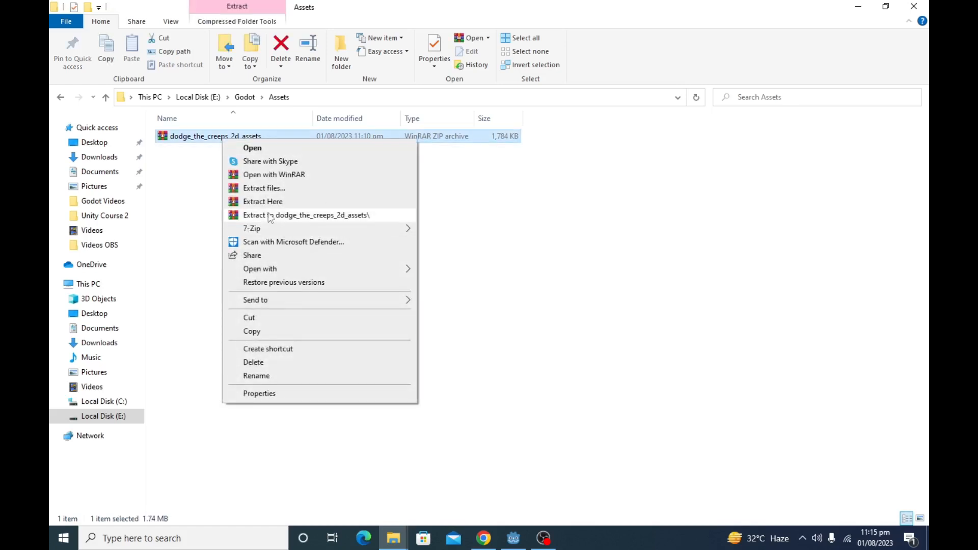
click(307, 215)
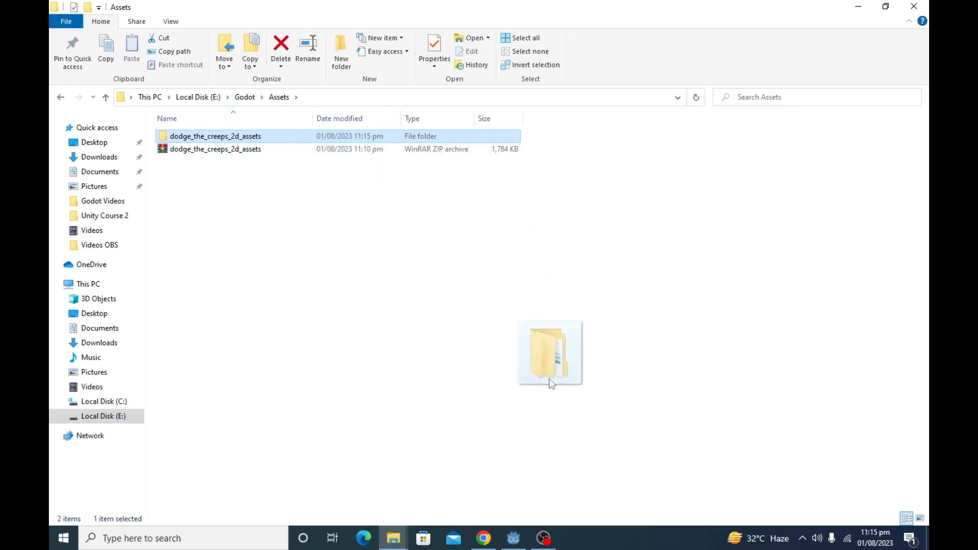
Add the extracted assets folder to the project's FileSystem and expand it
click(512, 538)
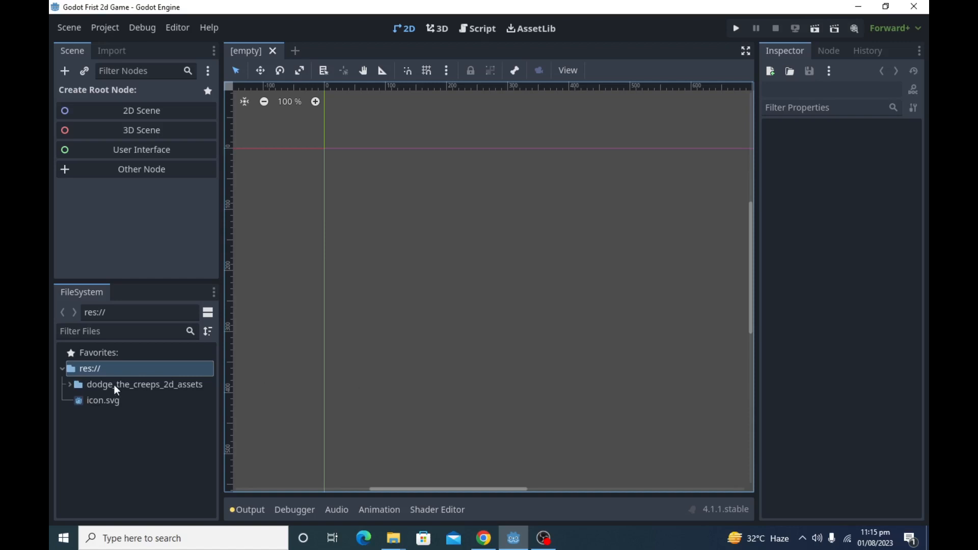
click(144, 385)
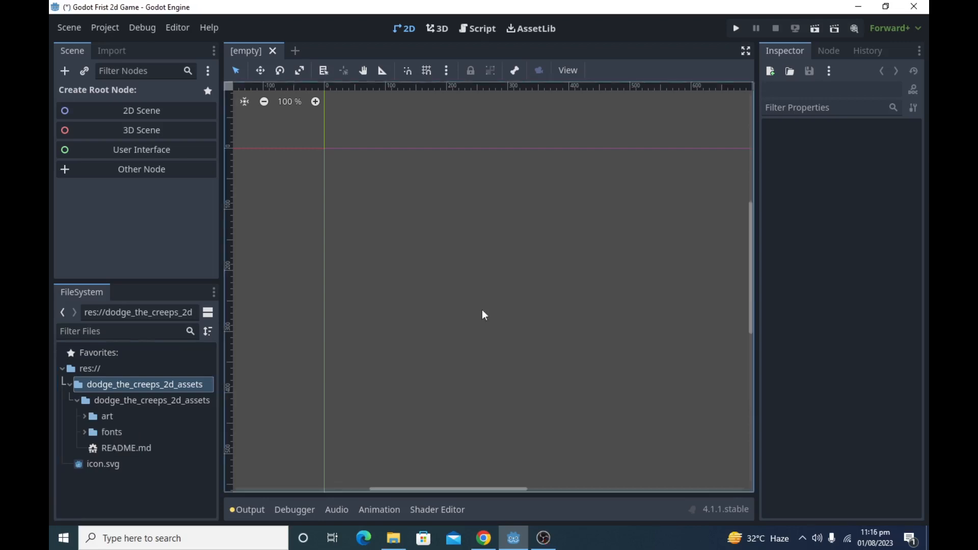
Set the viewport size to 480 wide by 720 high in Project Settings
click(104, 28)
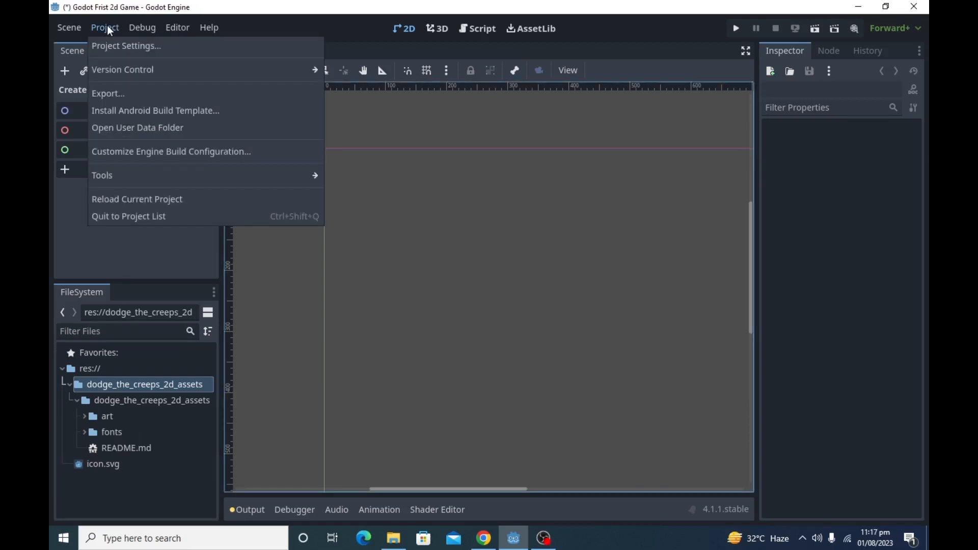
click(126, 45)
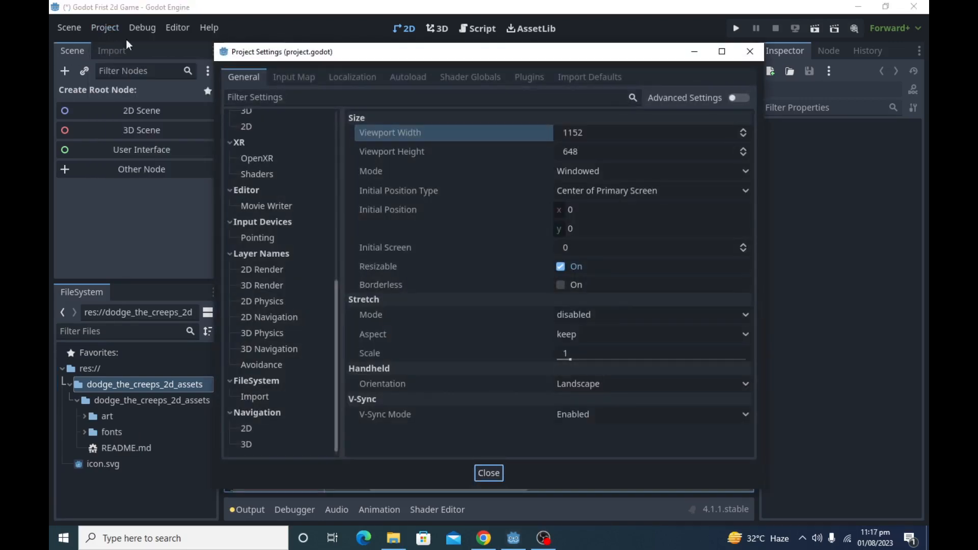
click(649, 133)
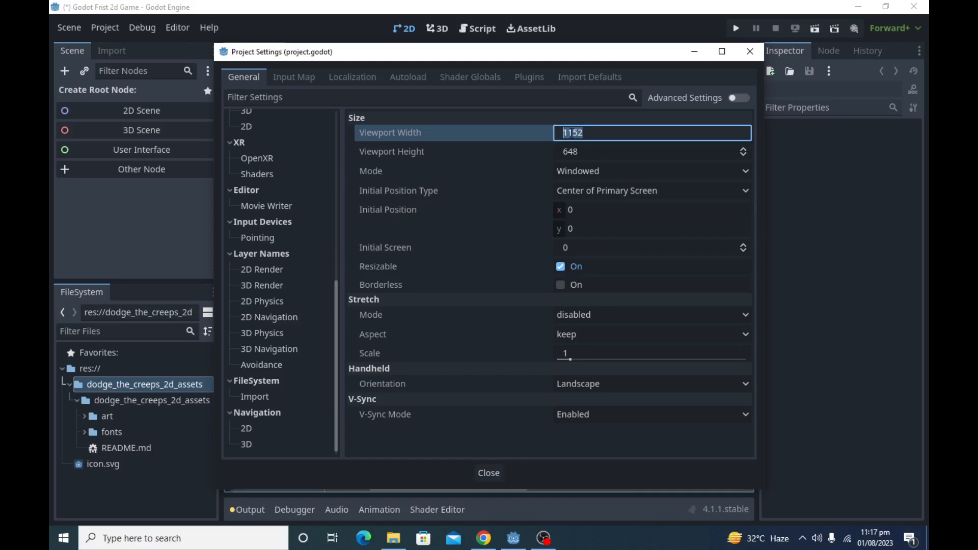
click(651, 150)
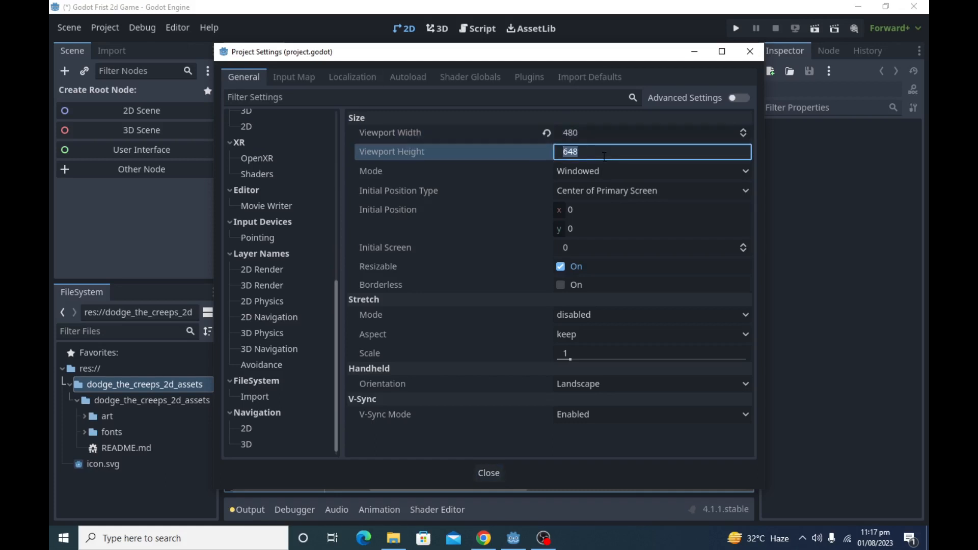
text(720)
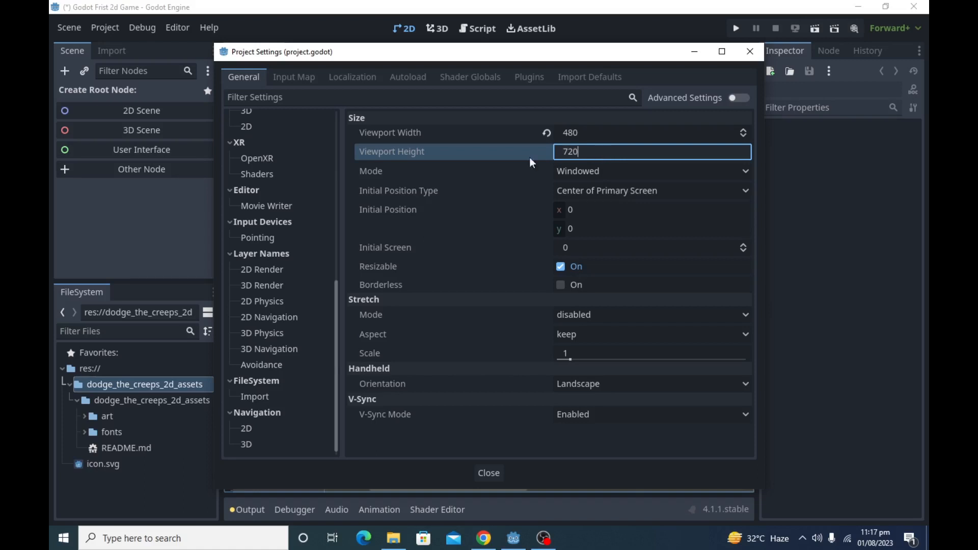
mouse_move(508, 350)
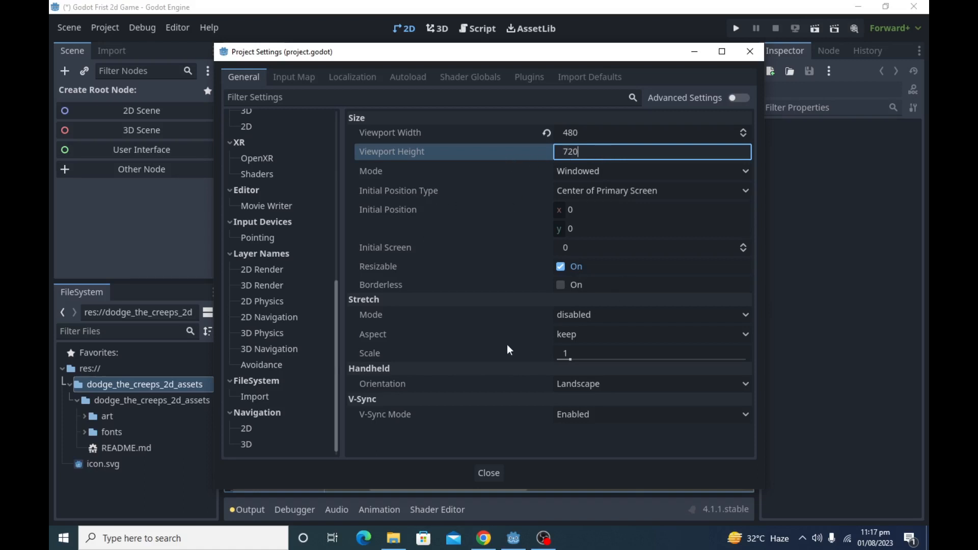
Set stretch mode canvas_items, aspect keep and Portrait orientation, then close the settings
click(651, 315)
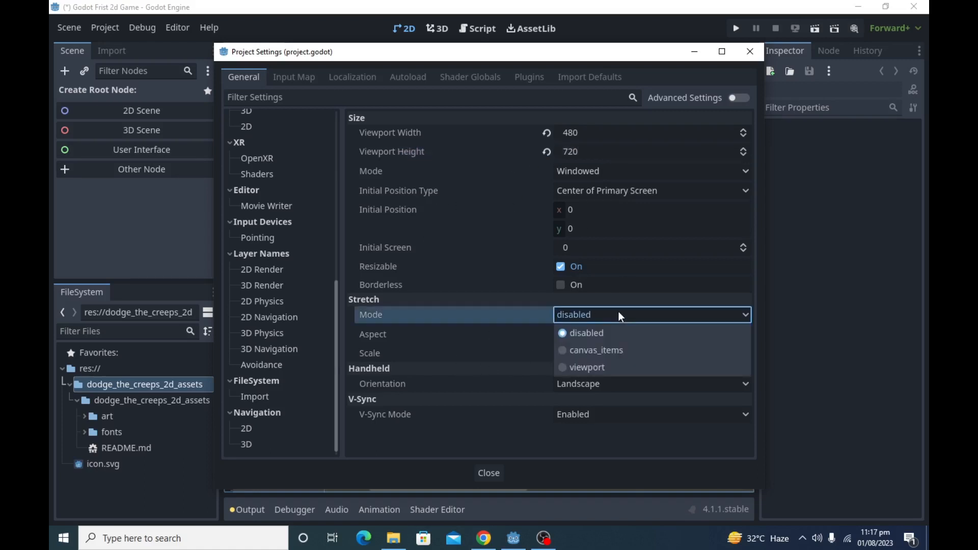
click(596, 349)
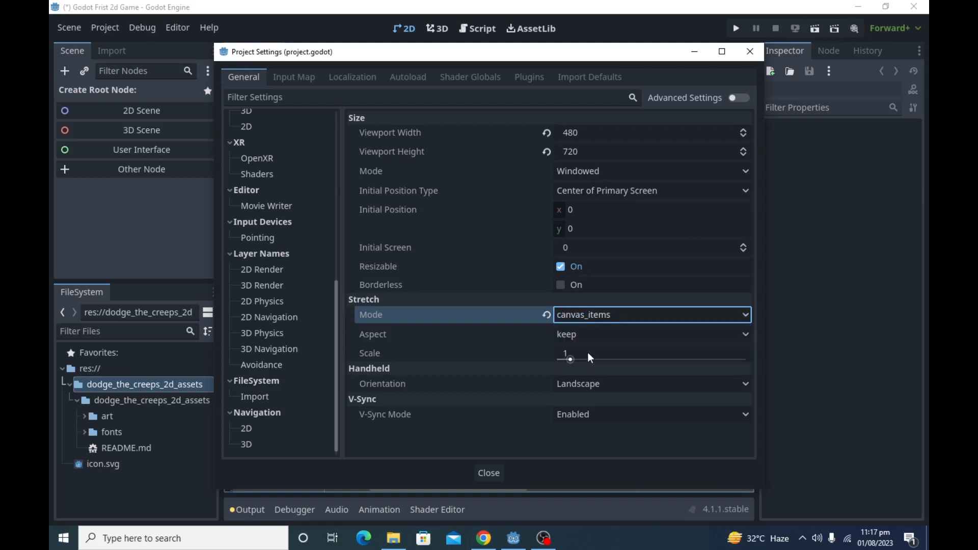
click(651, 334)
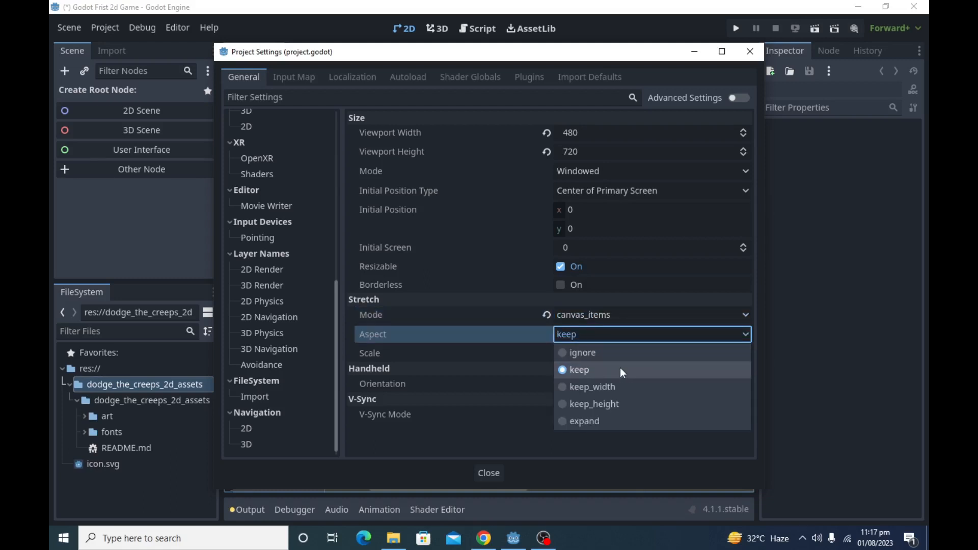
click(579, 369)
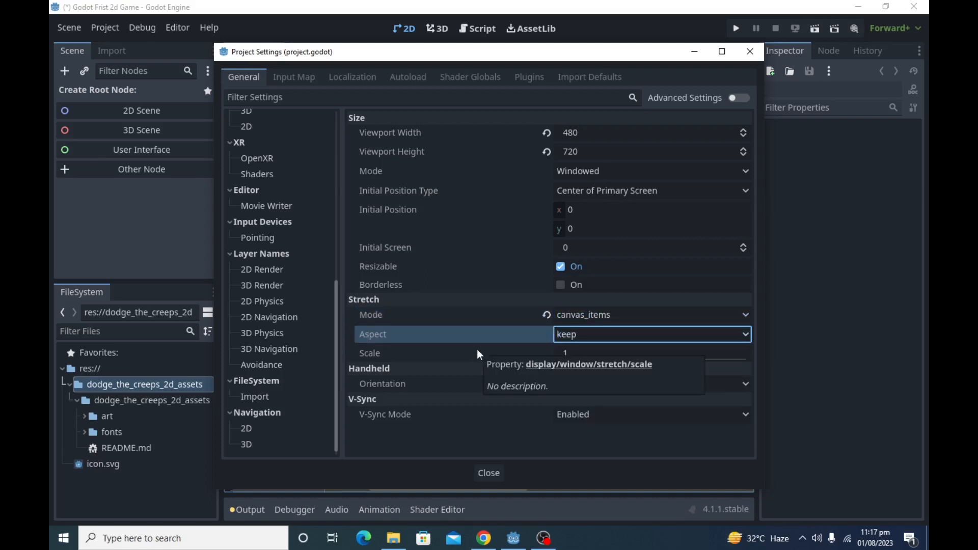
click(651, 384)
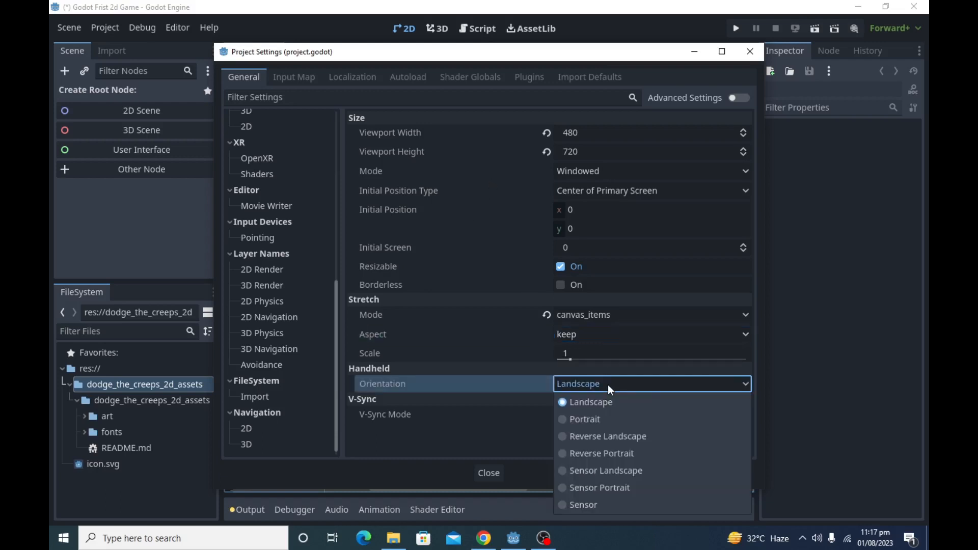
click(584, 419)
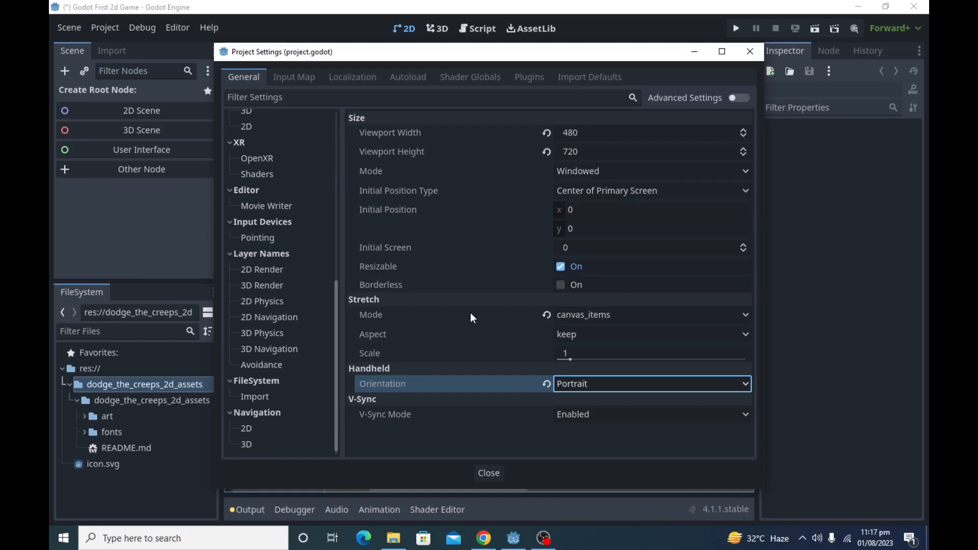
mouse_move(531, 429)
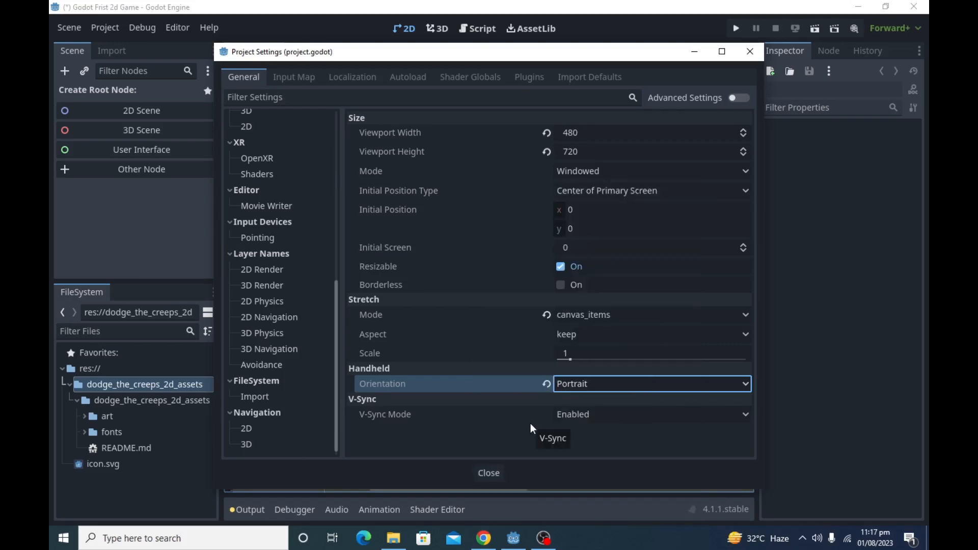
mouse_move(596, 420)
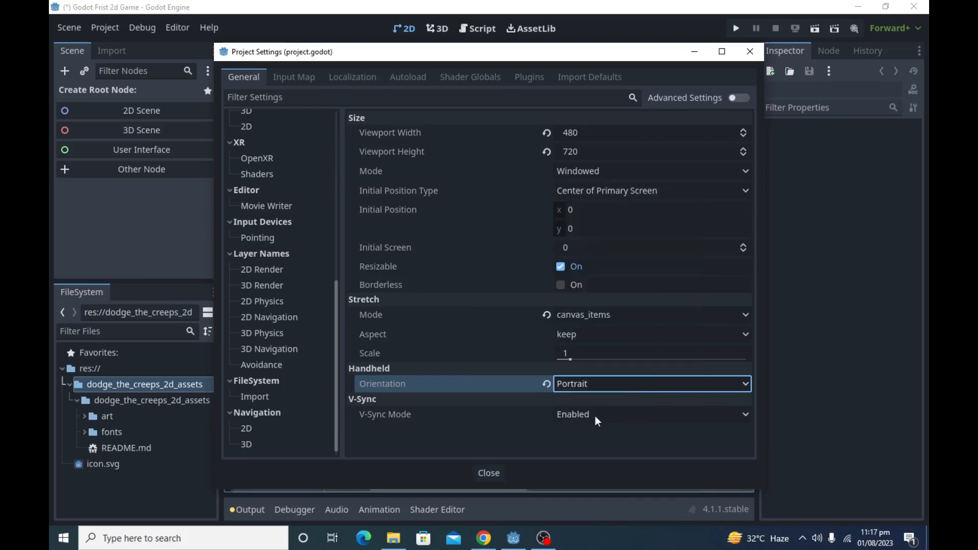
click(141, 168)
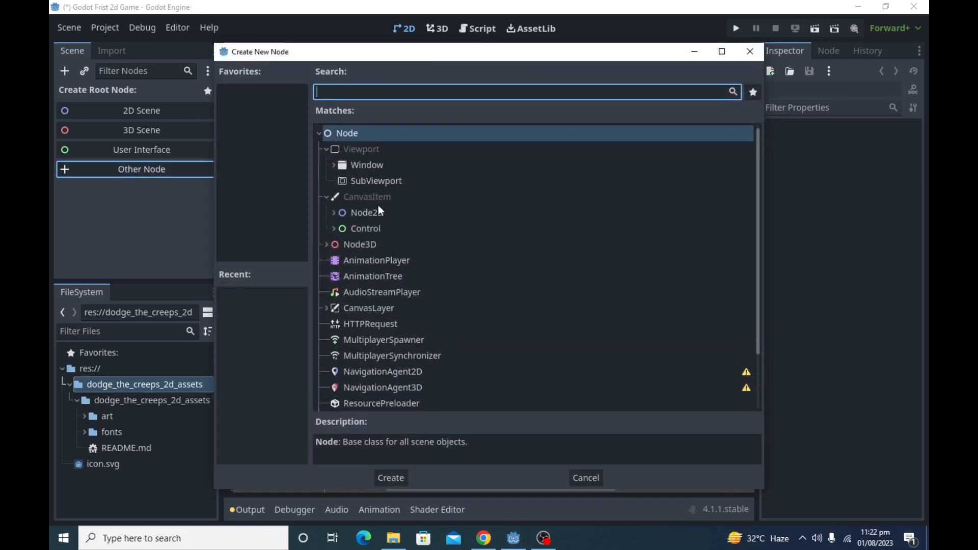
Create an Area2D root node for the scene and rename it Player
text(area)
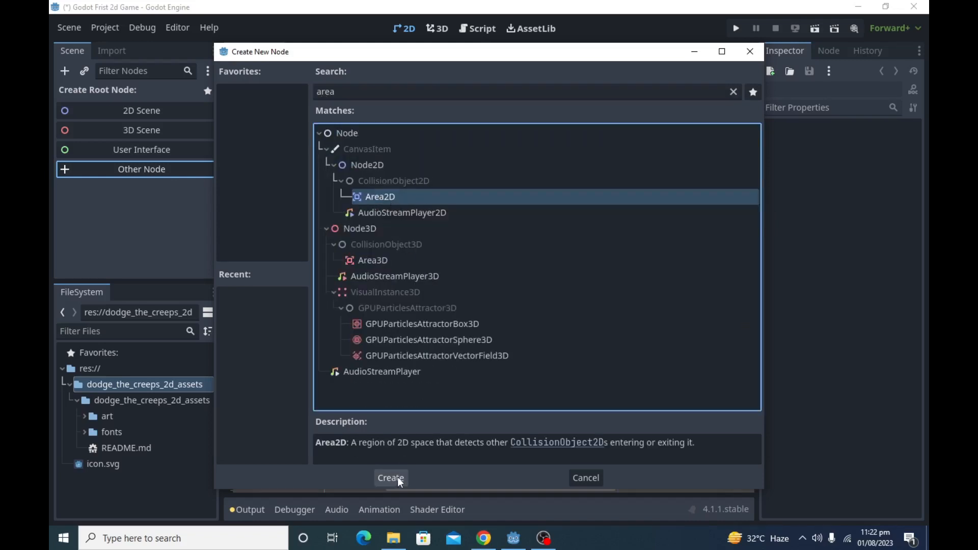
click(390, 478)
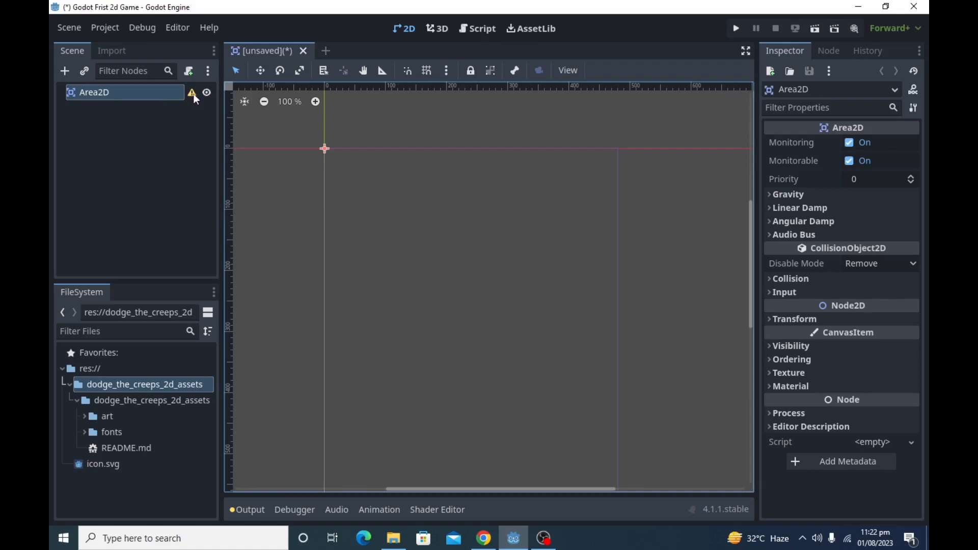
mouse_move(123, 97)
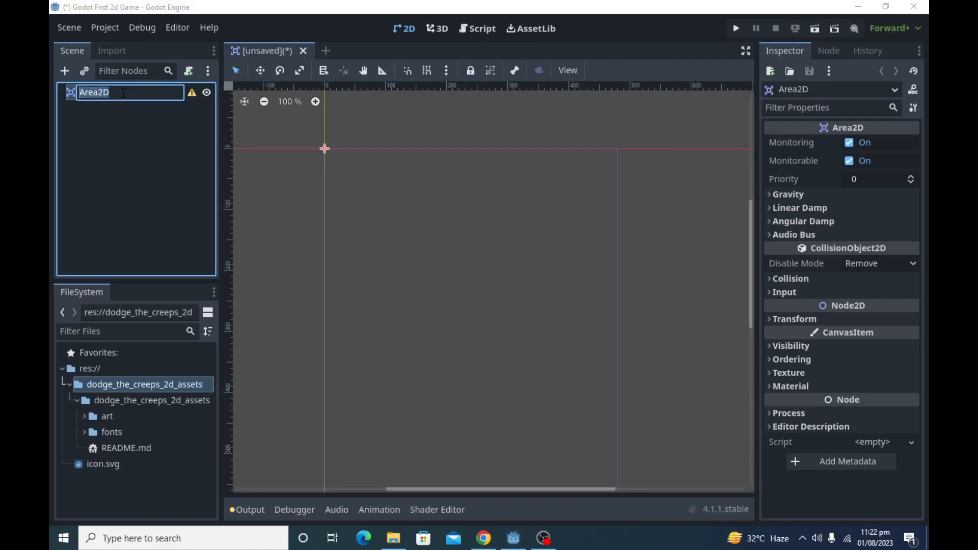
text(Player)
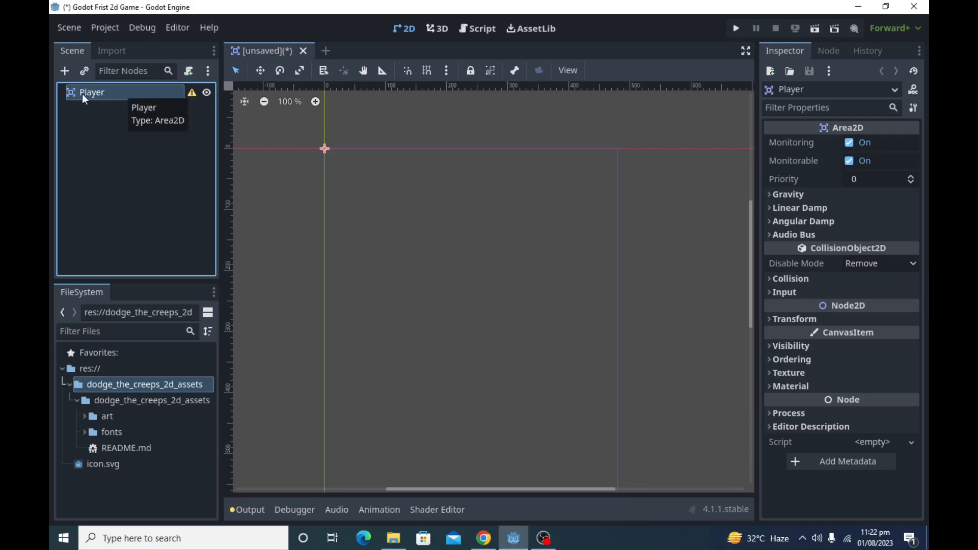
mouse_move(490, 71)
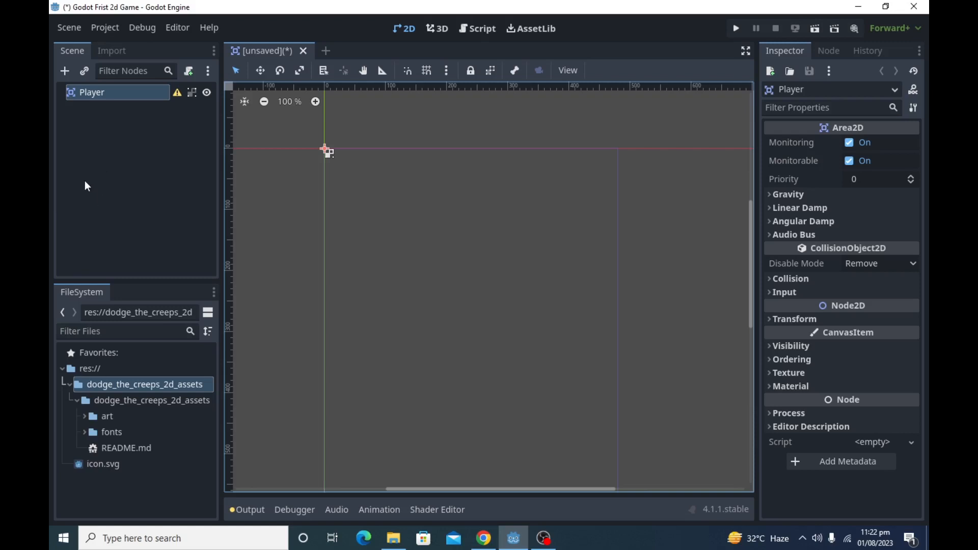
mouse_move(143, 109)
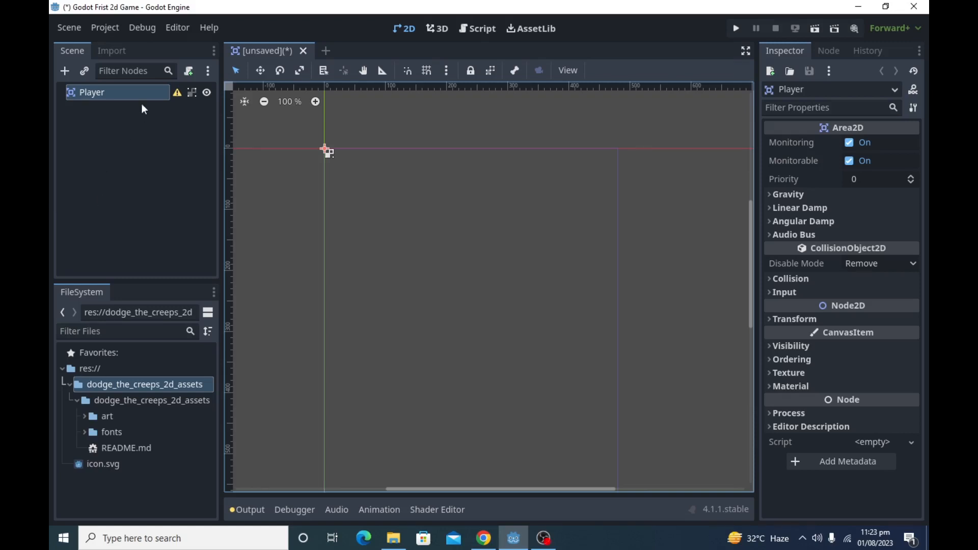
Add an AnimatedSprite2D child node under Player
click(64, 71)
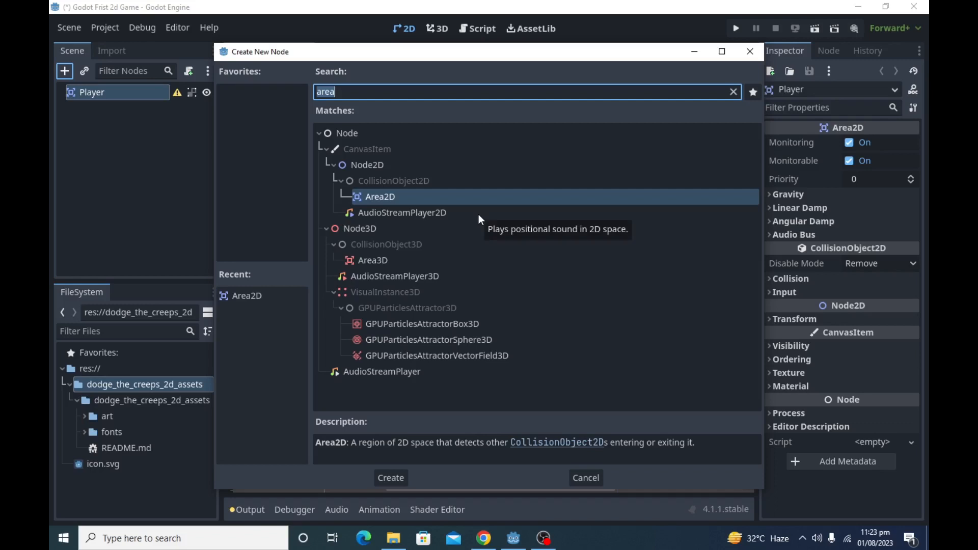
text(nima)
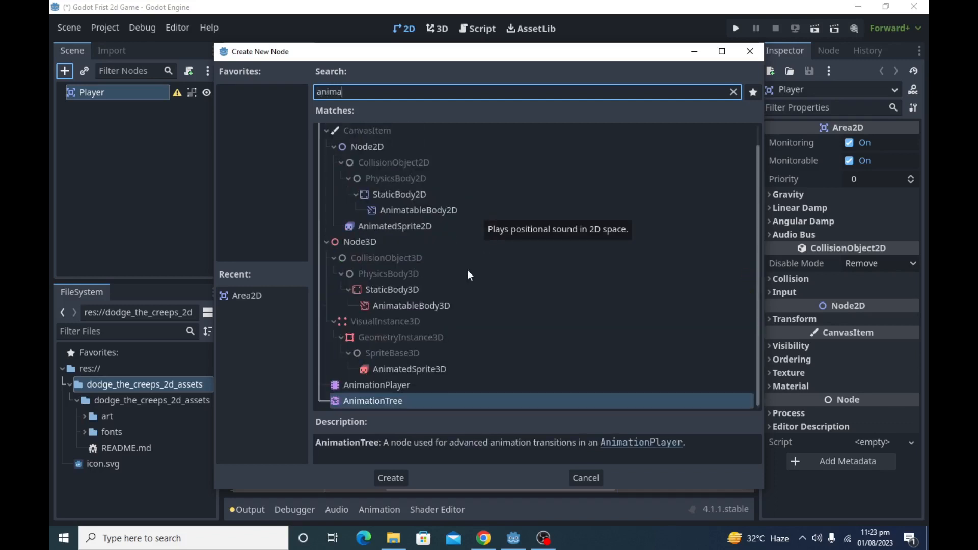
click(394, 226)
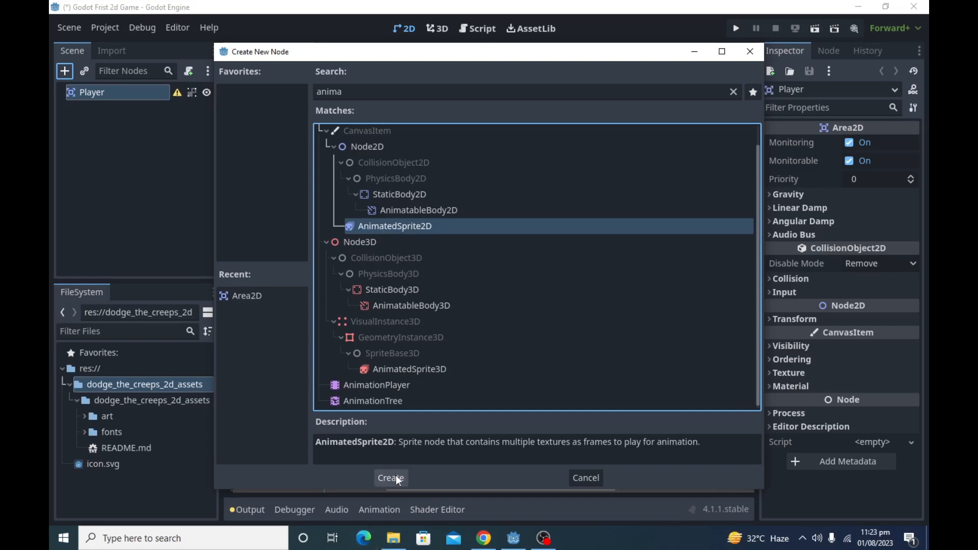
click(390, 478)
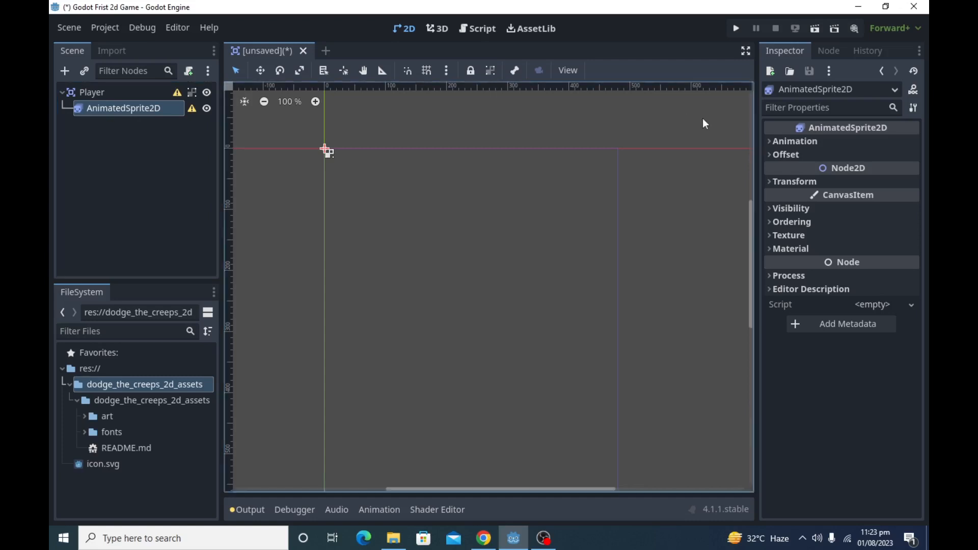
Give the sprite a new SpriteFrames resource and rename its default animation to up
click(795, 141)
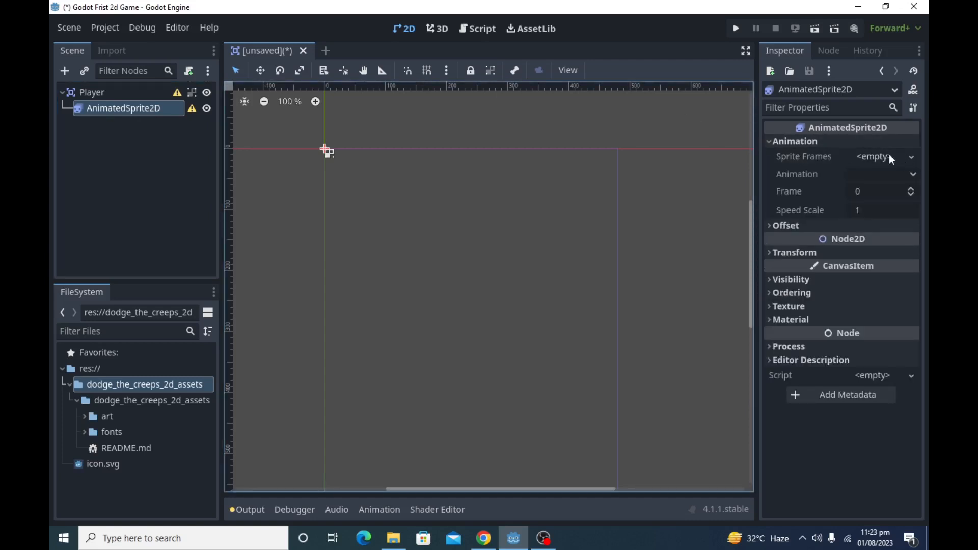
click(911, 157)
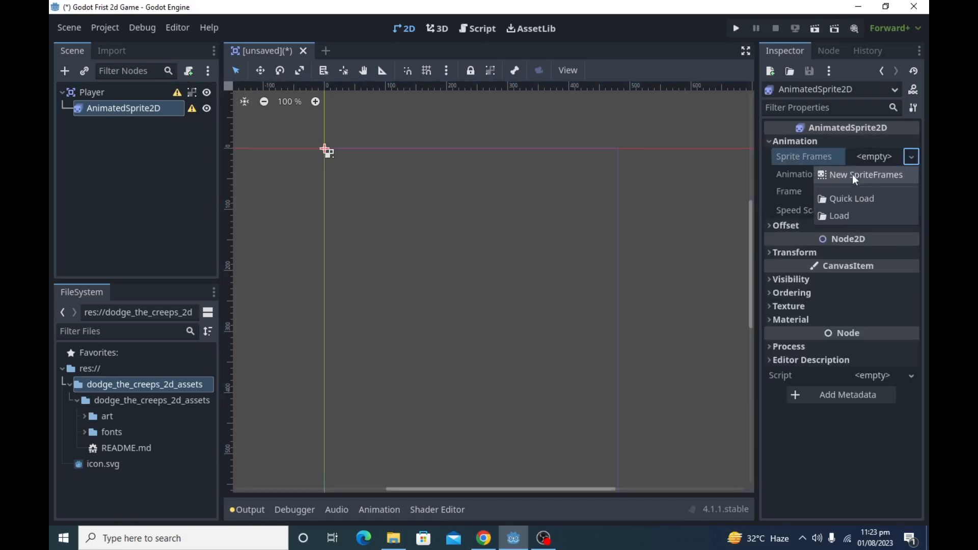
click(866, 174)
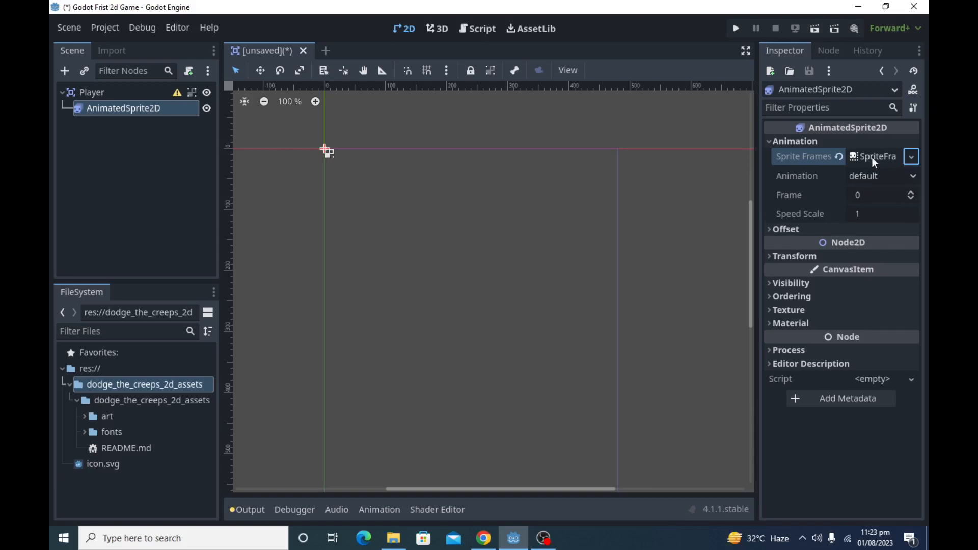
click(880, 157)
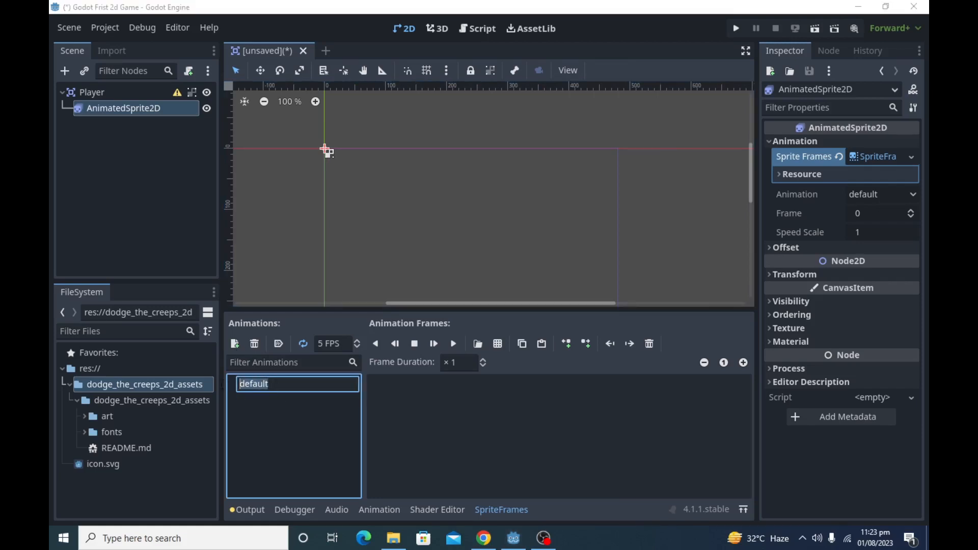
text(u)
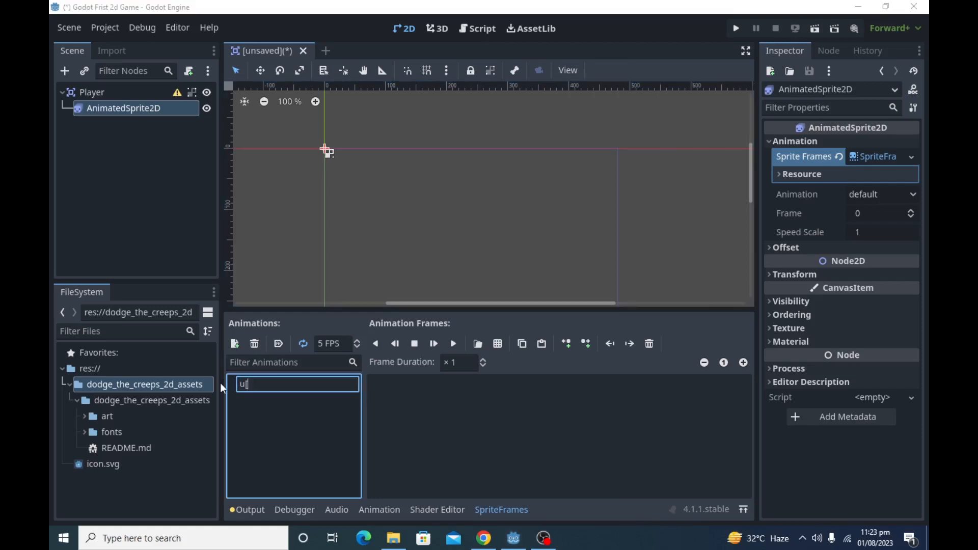
text(p)
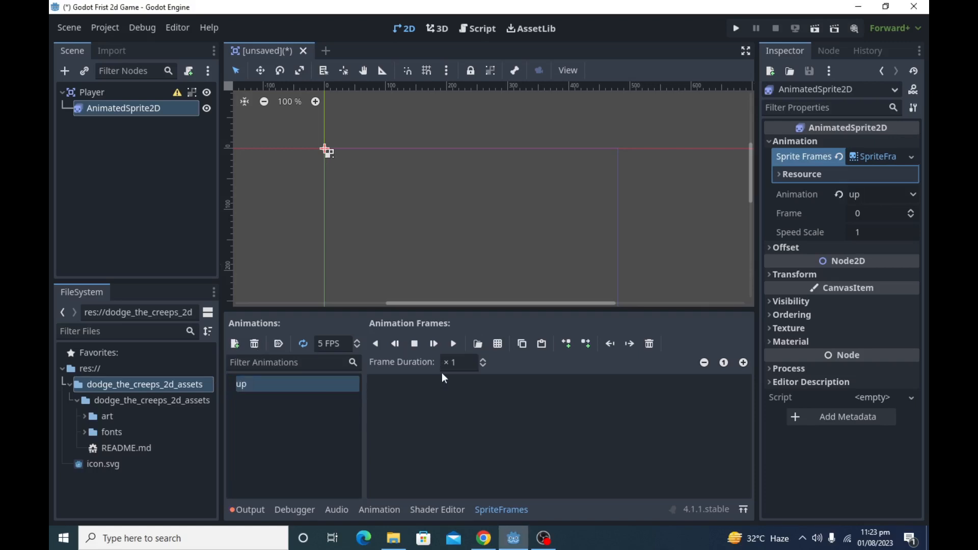
mouse_move(477, 343)
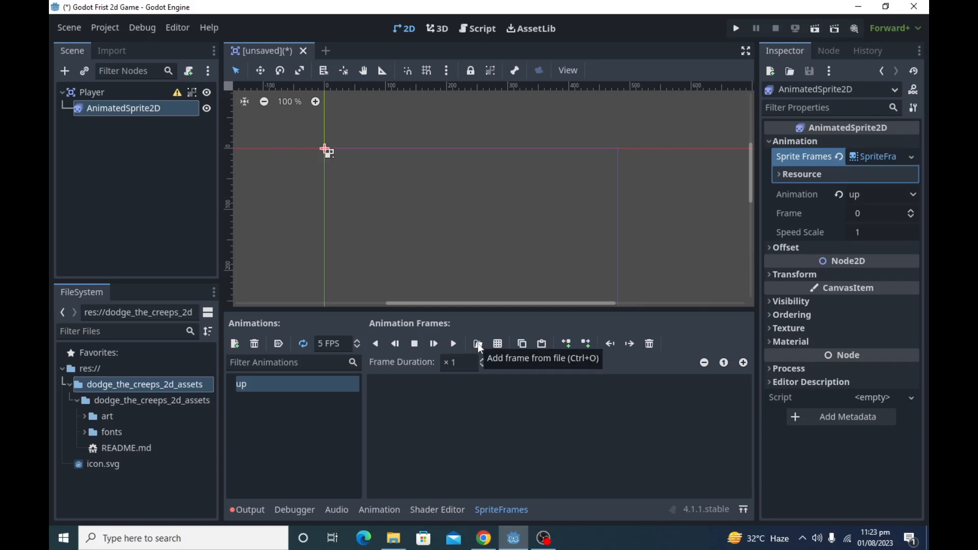
Load playerGrey_up1.png and playerGrey_up2.png from the art folder as the up animation's frames
click(478, 344)
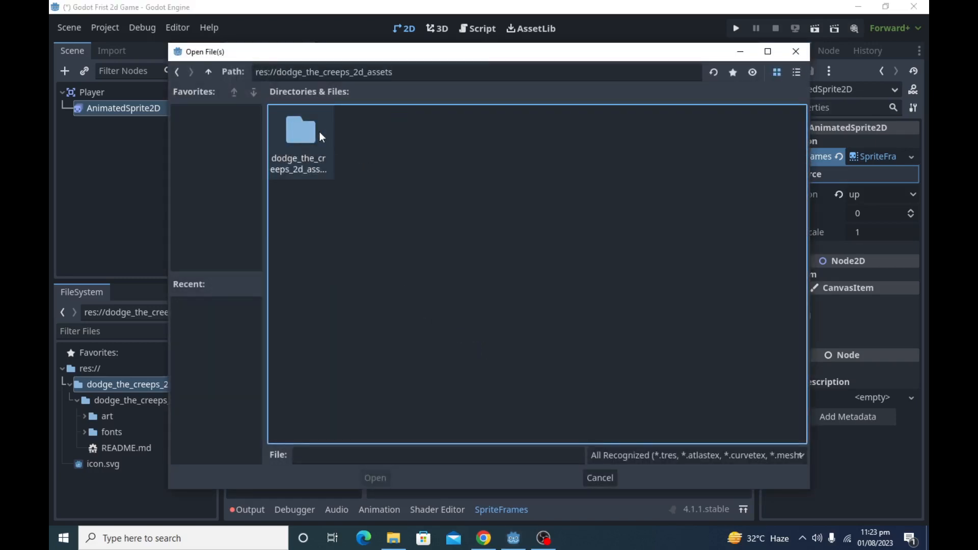
double_click(300, 132)
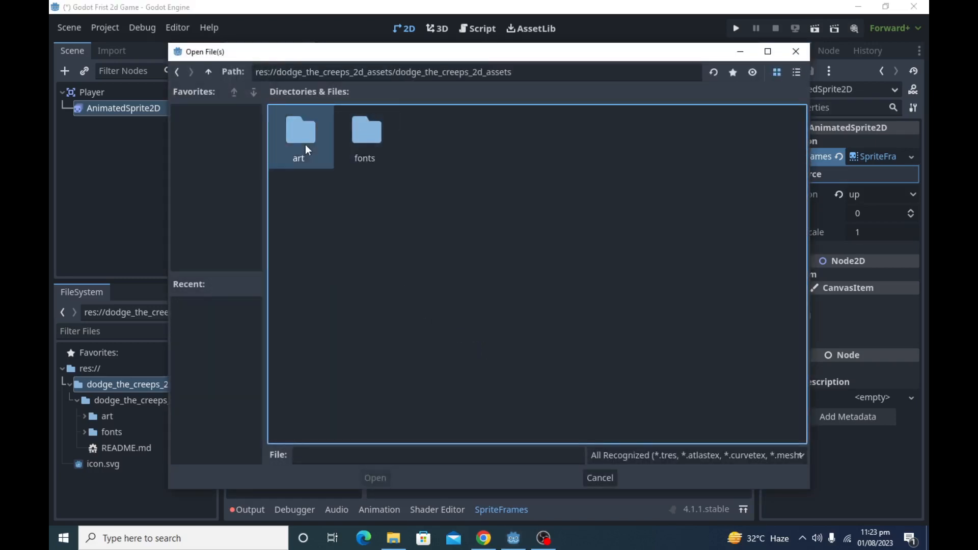
double_click(300, 131)
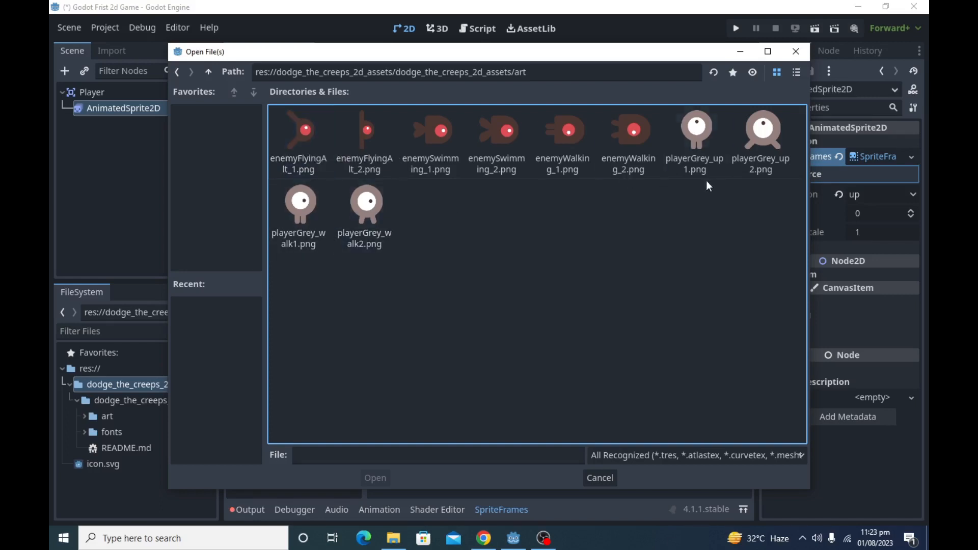
mouse_move(693, 132)
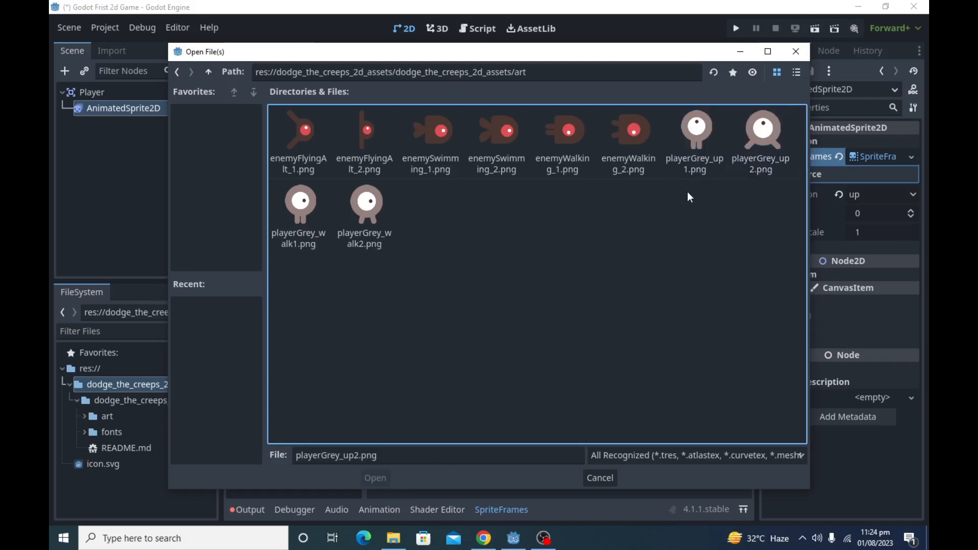
click(696, 135)
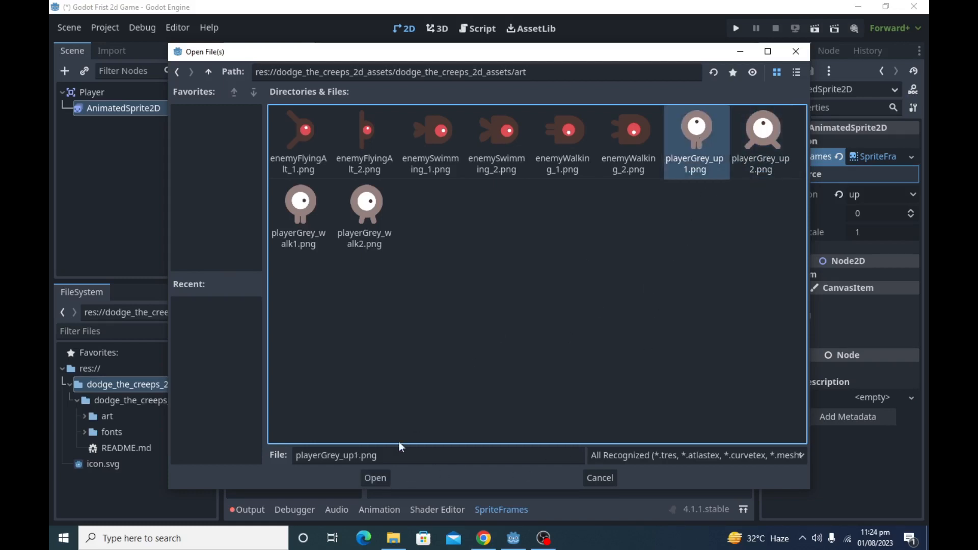
click(375, 478)
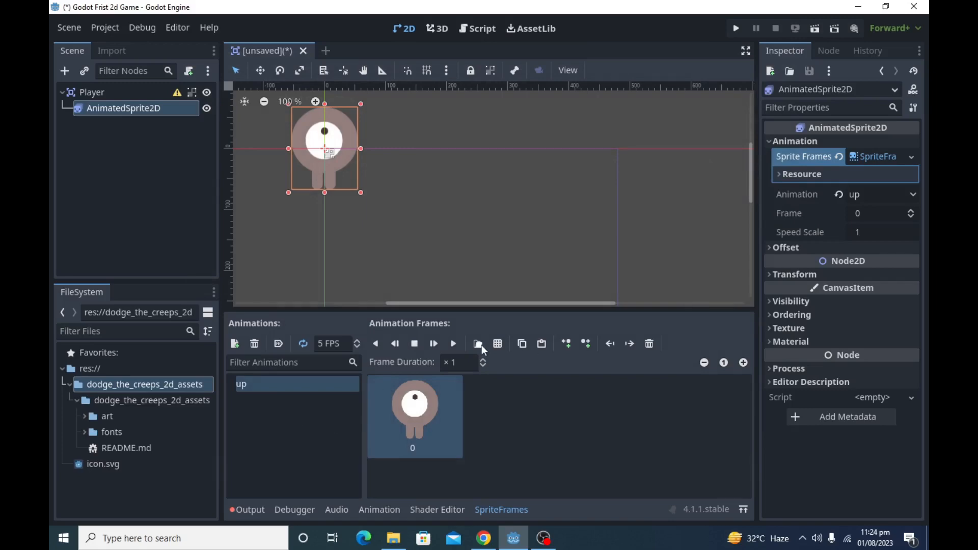
click(477, 343)
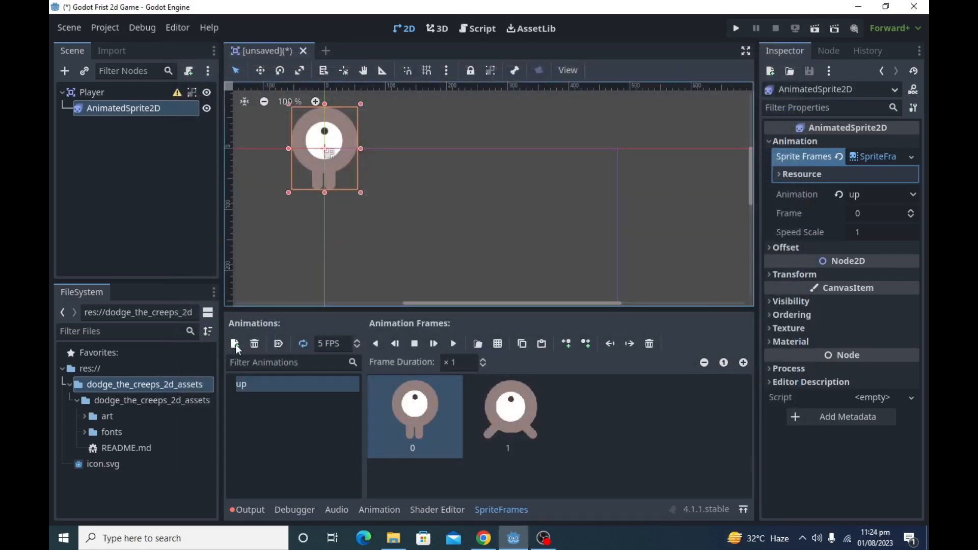
Add a second animation named walk to the sprite frames
click(234, 343)
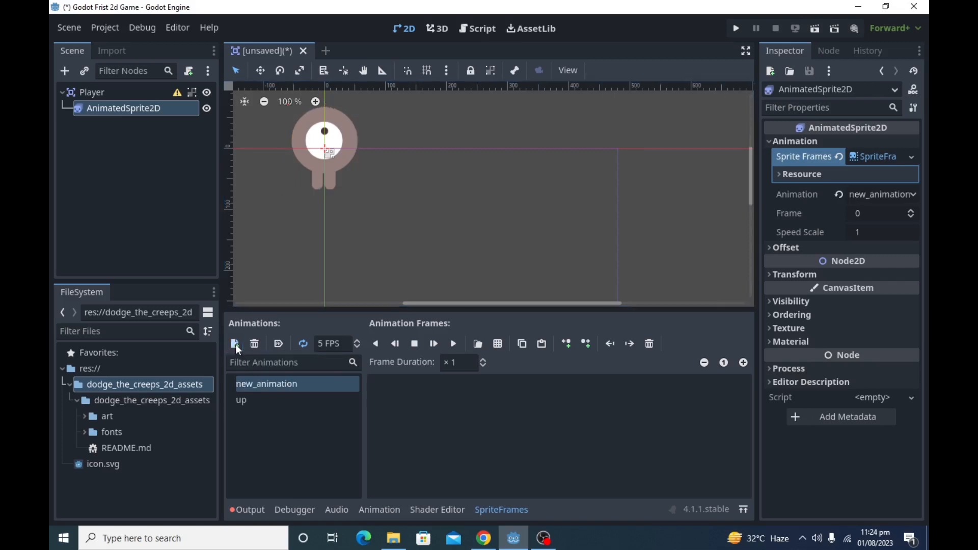
double_click(266, 384)
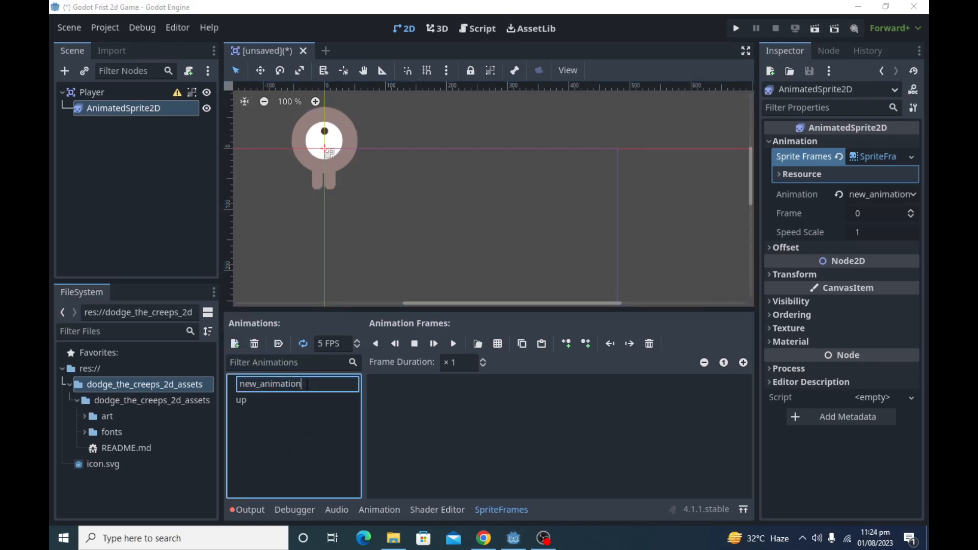
text(walk)
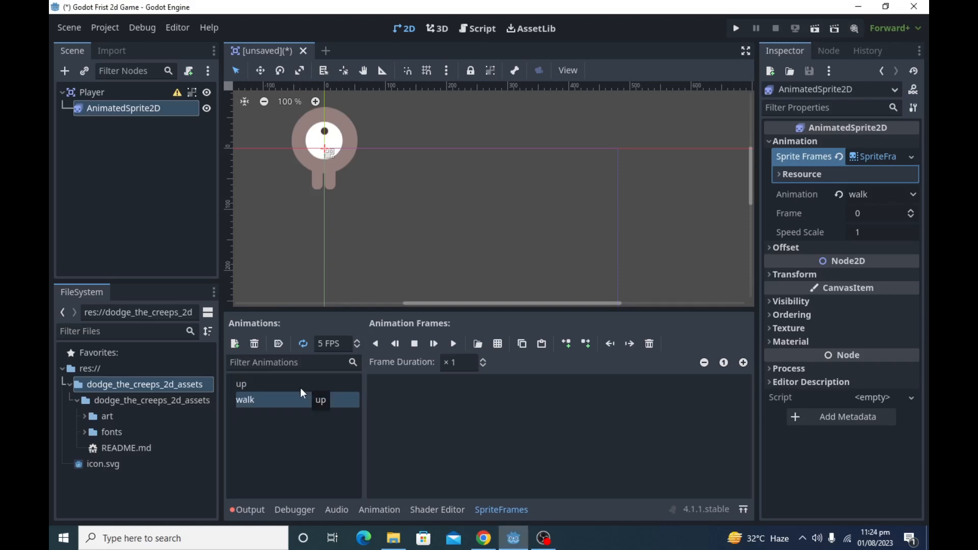
Load playerGrey_walk1.png and playerGrey_walk2.png as the walk animation's frames
click(477, 343)
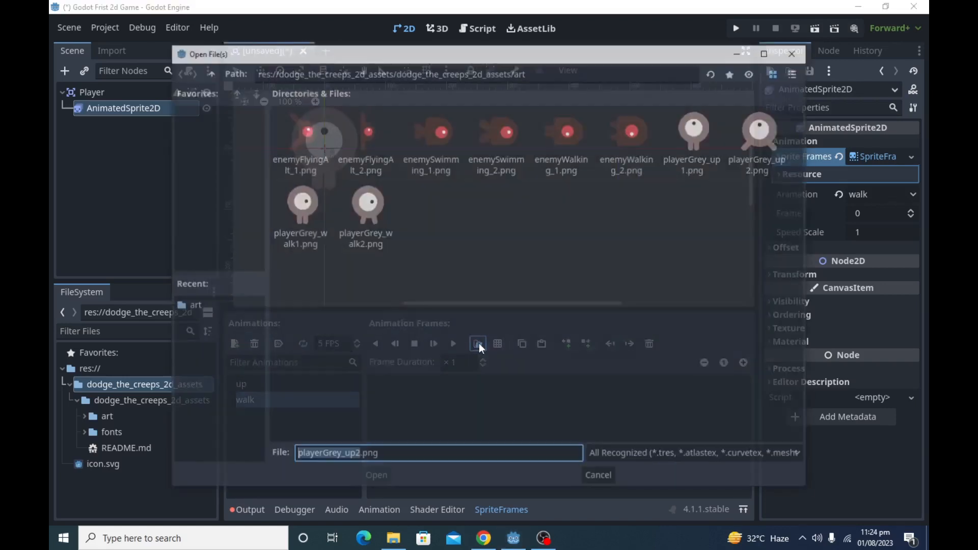
click(299, 201)
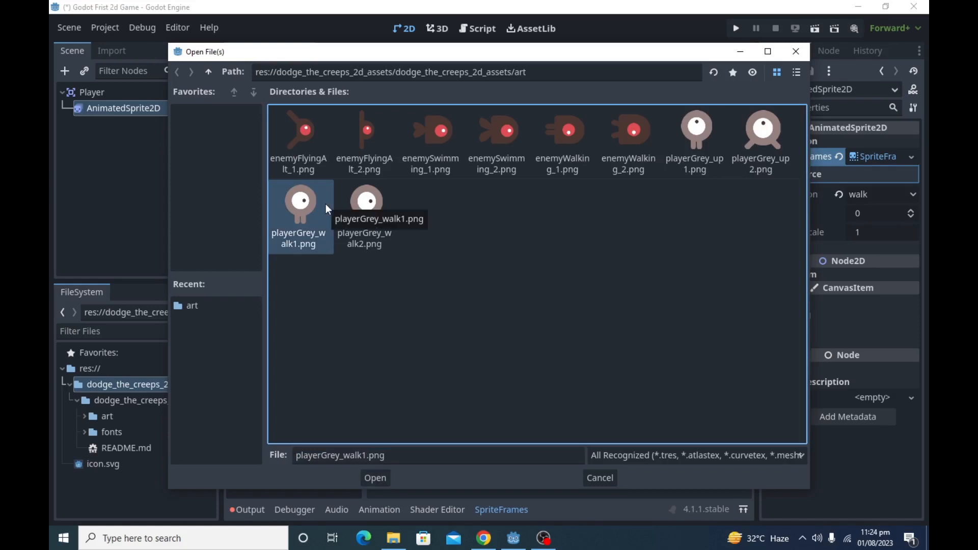
click(365, 212)
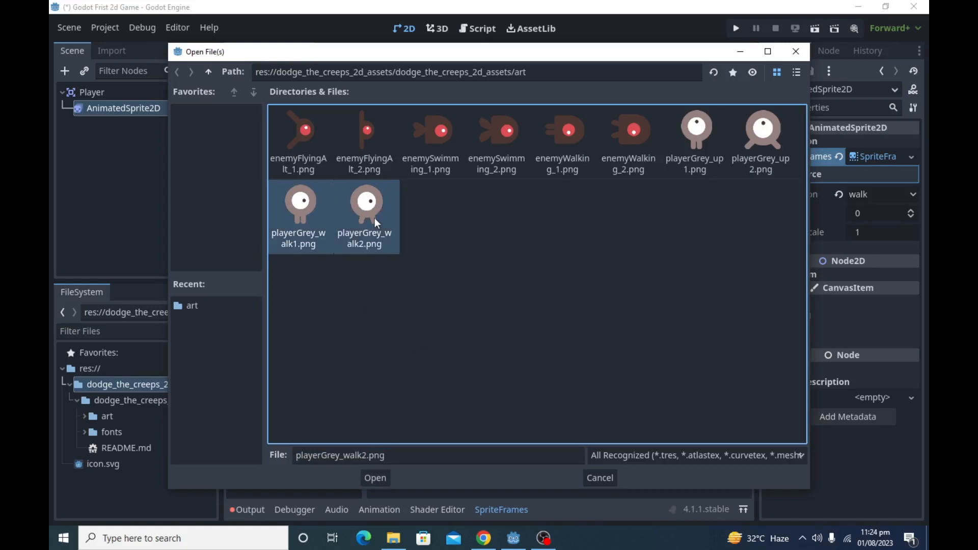
click(374, 477)
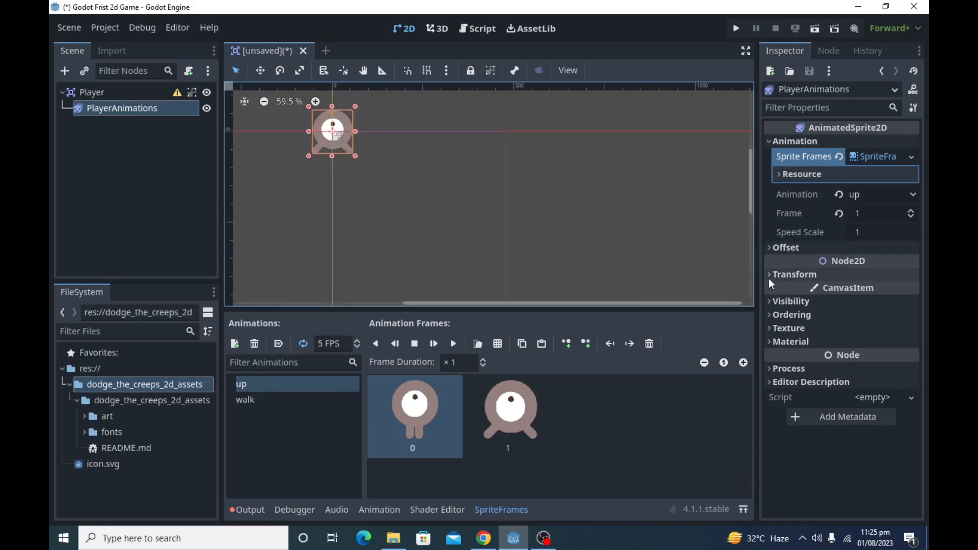
Scale the sprite to 0.5 and search the child node list for collision nodes
click(795, 275)
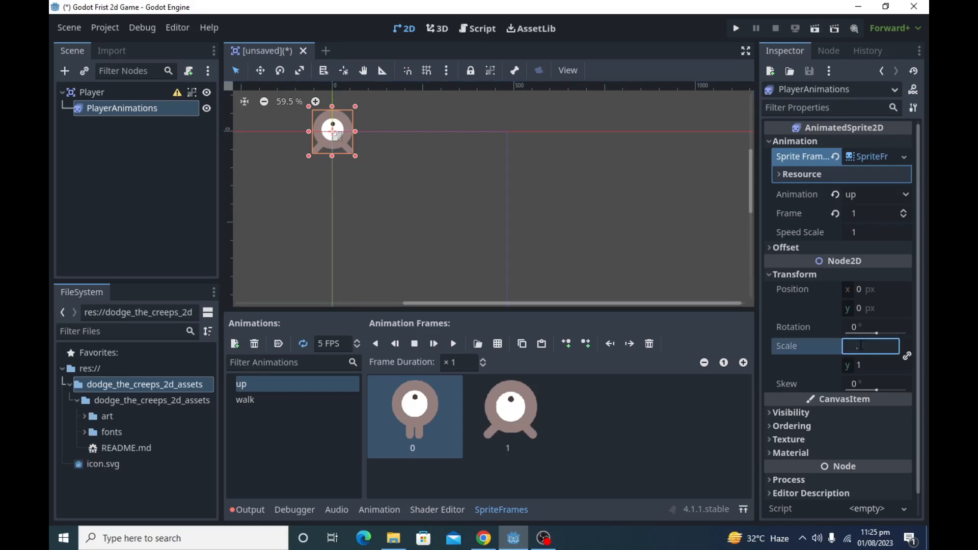
text(0.5)
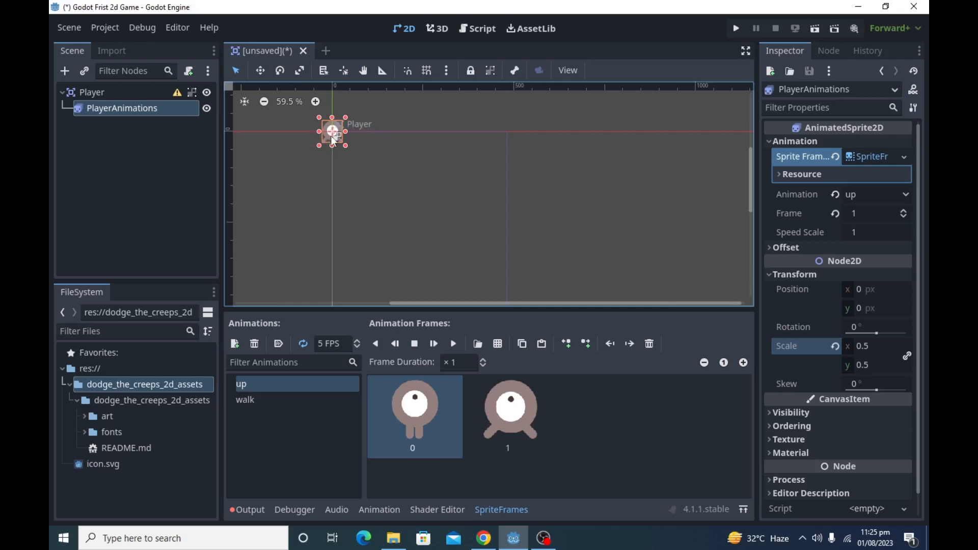
text(coll)
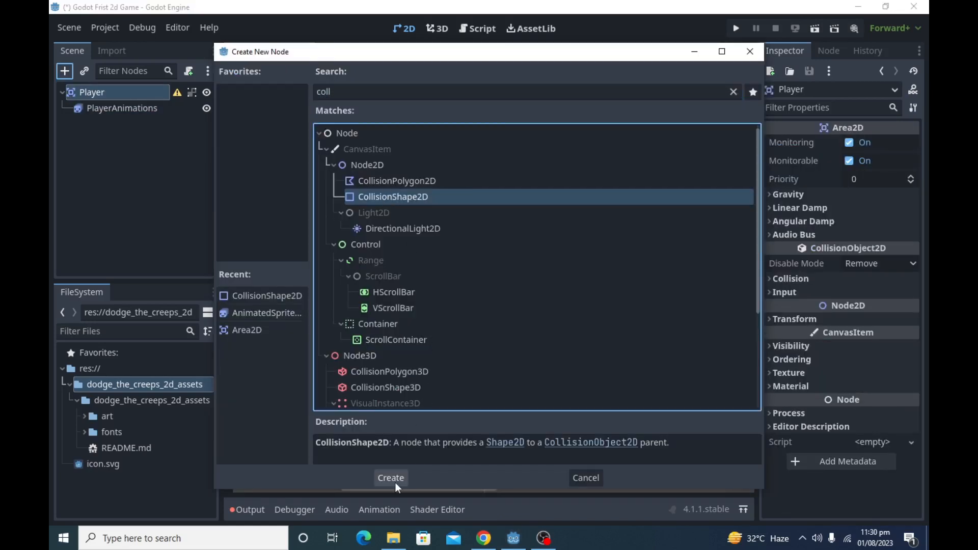
Add a CollisionShape2D with a new CapsuleShape2D sized to cover the player sprite
click(391, 478)
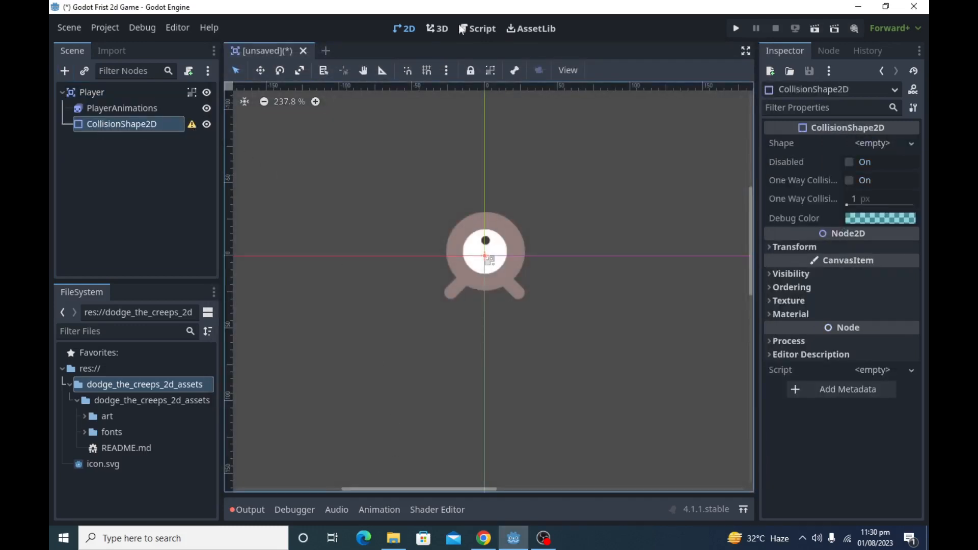
click(910, 143)
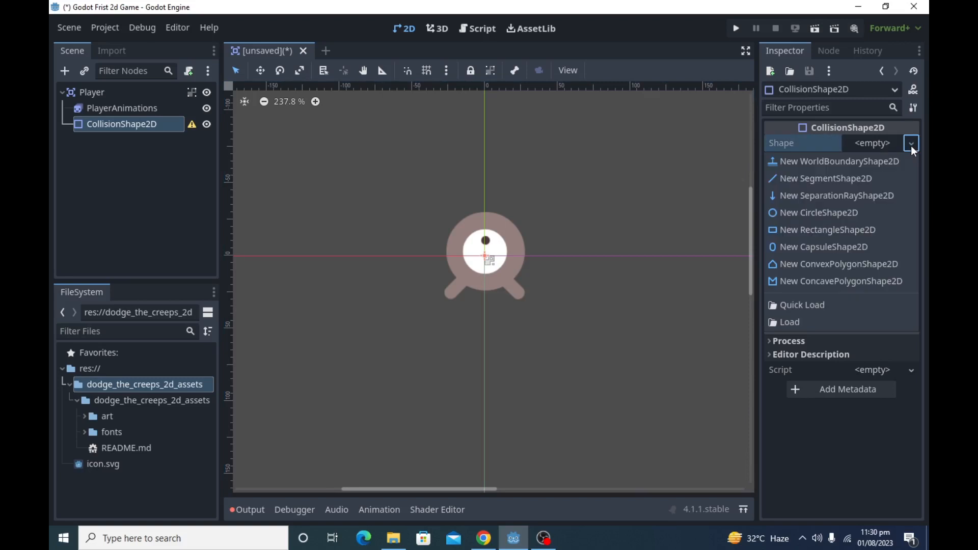
click(911, 142)
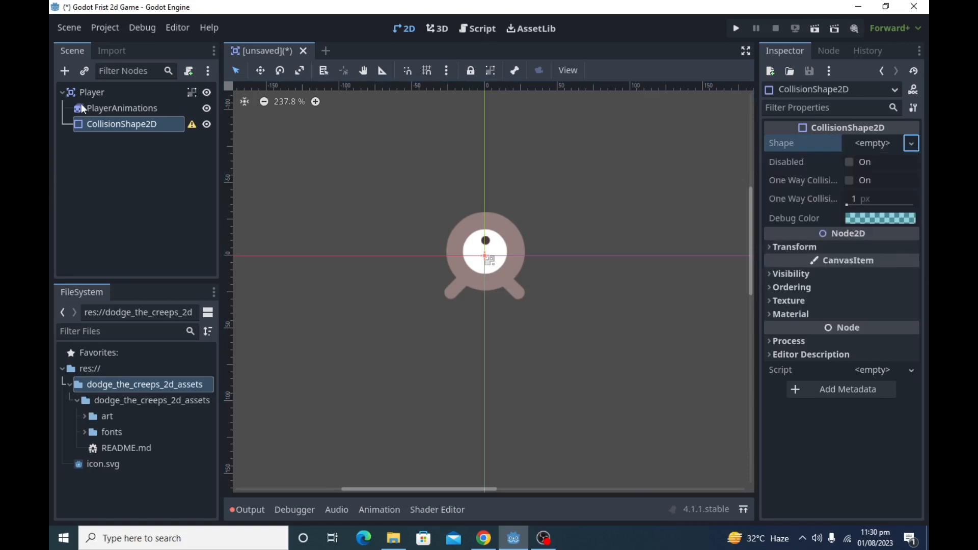
mouse_move(197, 103)
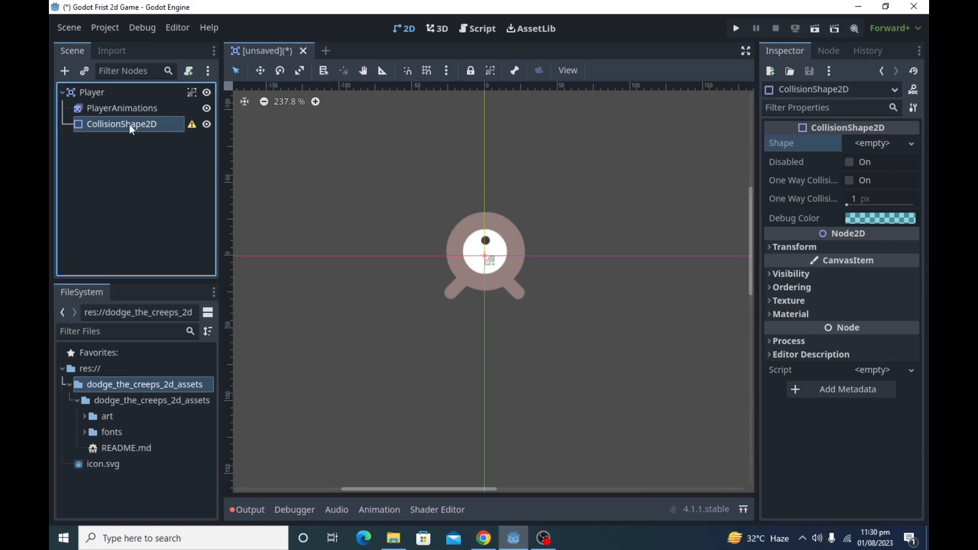
click(910, 143)
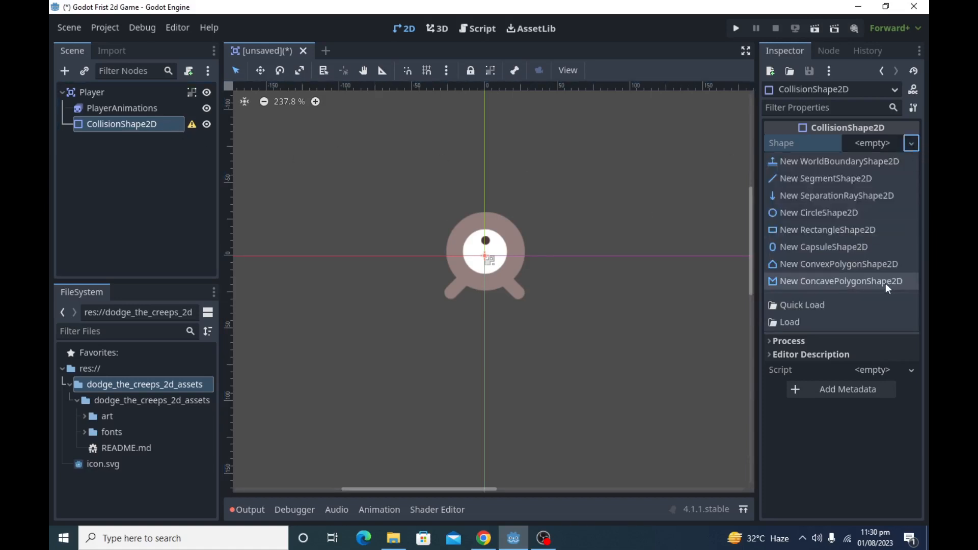
mouse_move(823, 247)
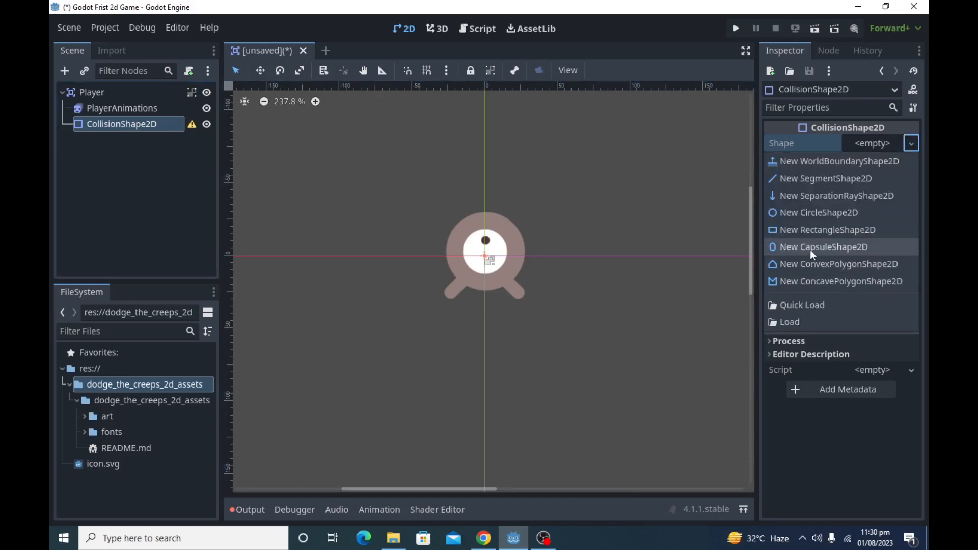
click(823, 246)
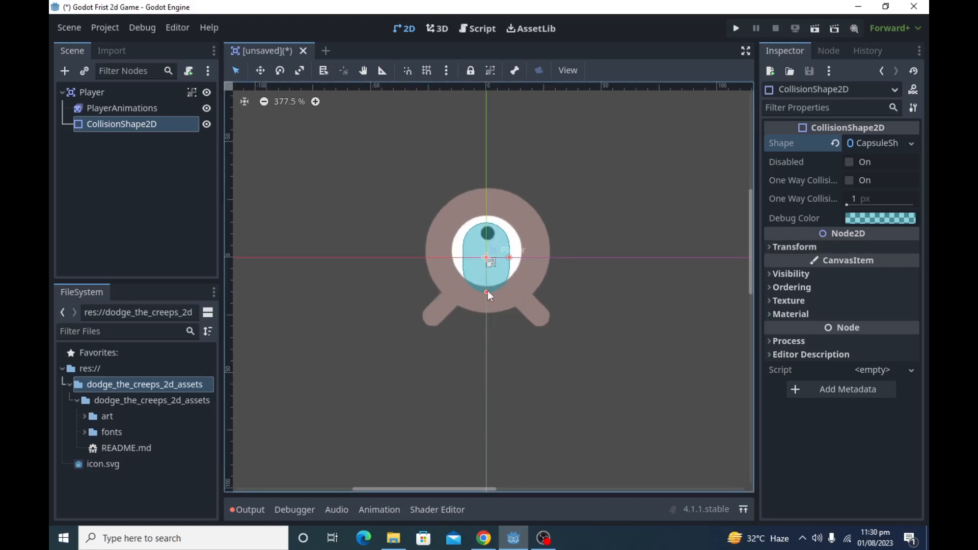
drag(487, 294, 487, 324)
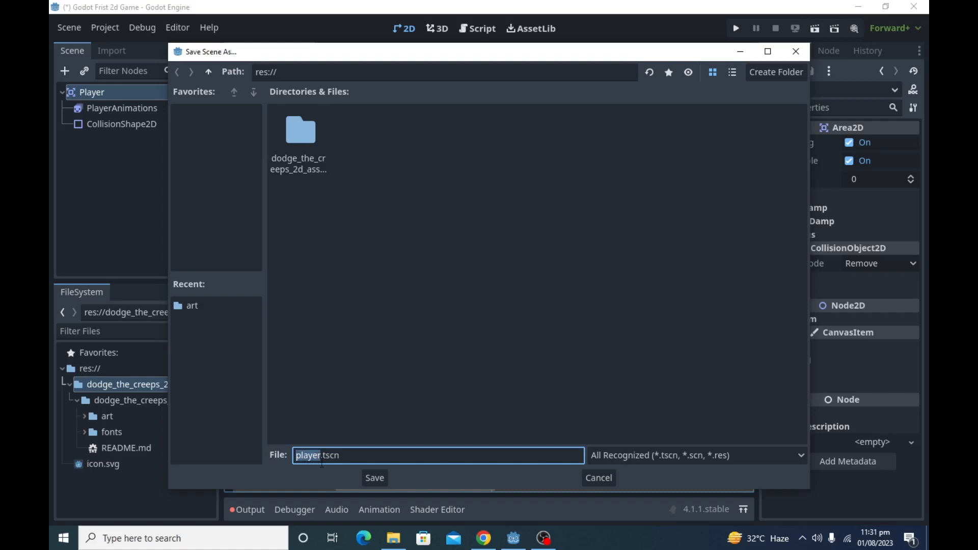
Save the scene as player.tscn and begin attaching a script to Player
click(374, 477)
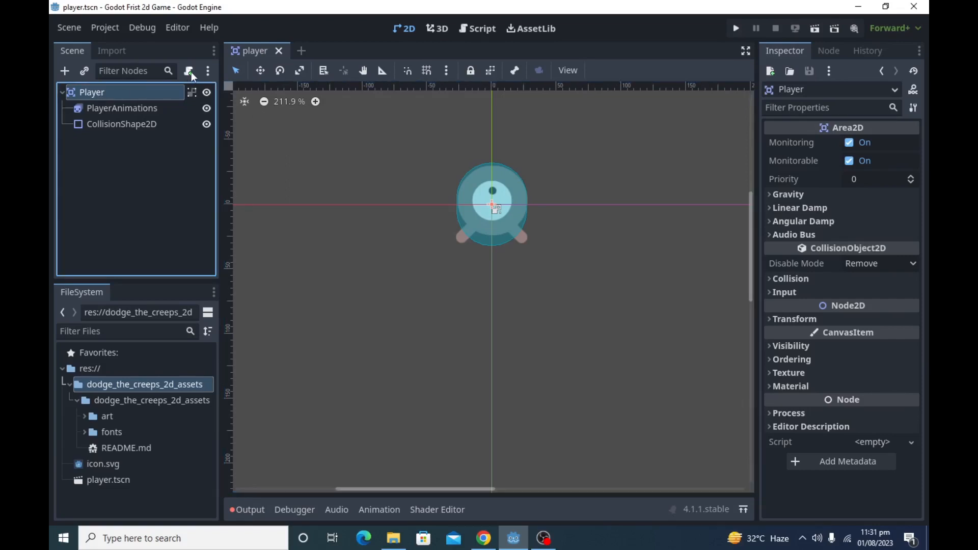
click(188, 71)
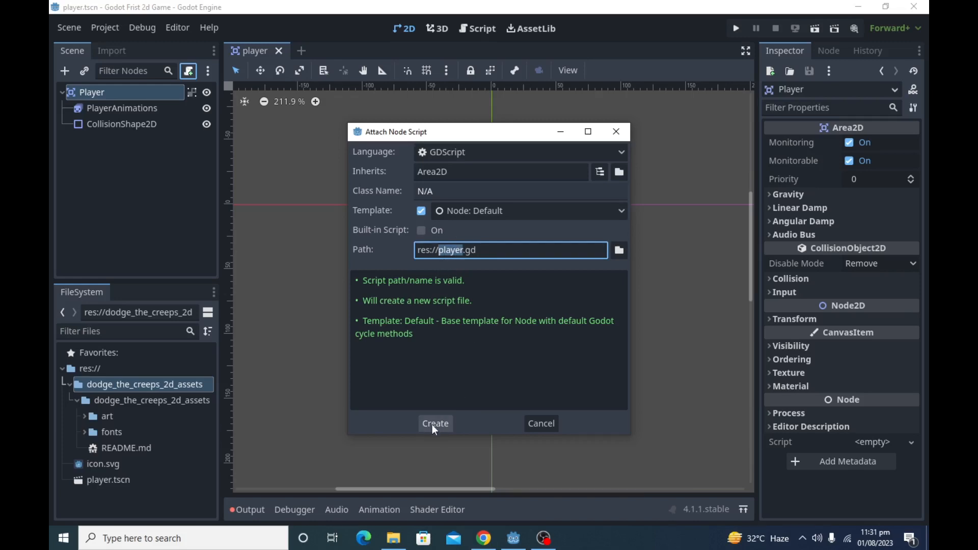
click(435, 424)
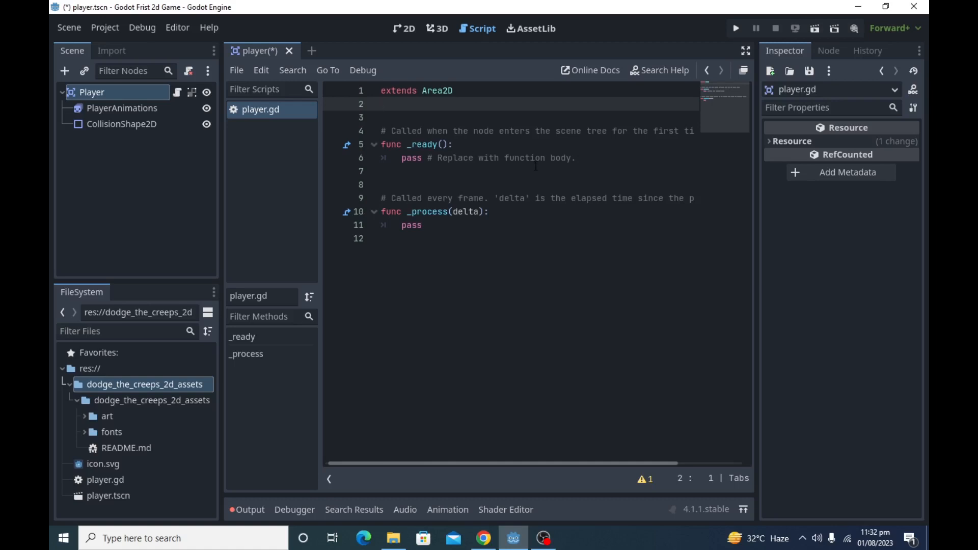
text(@export var s)
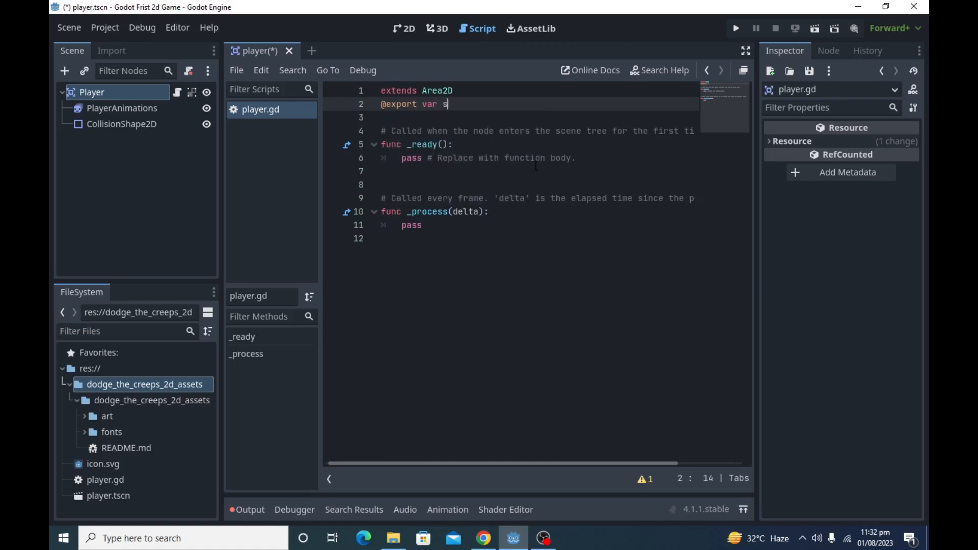
text(peed=)
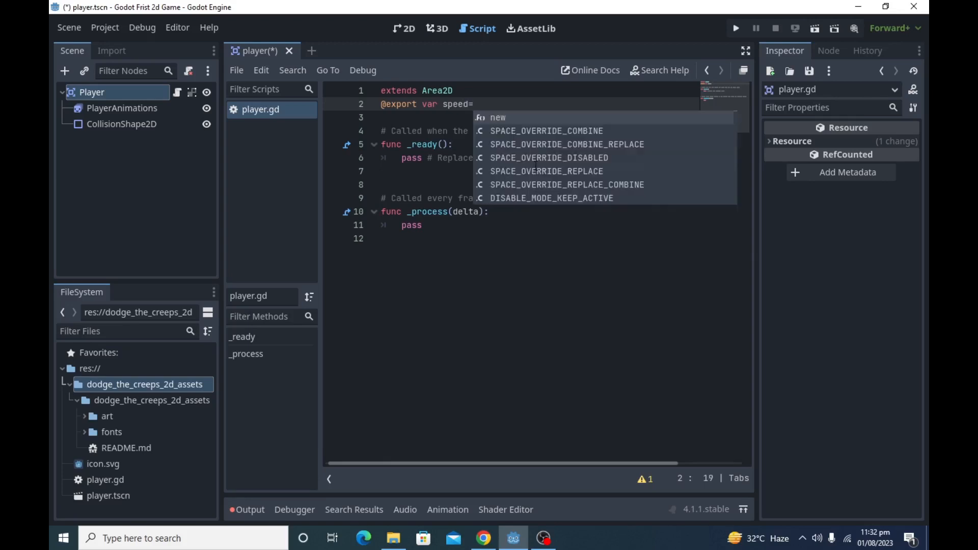
text(400)
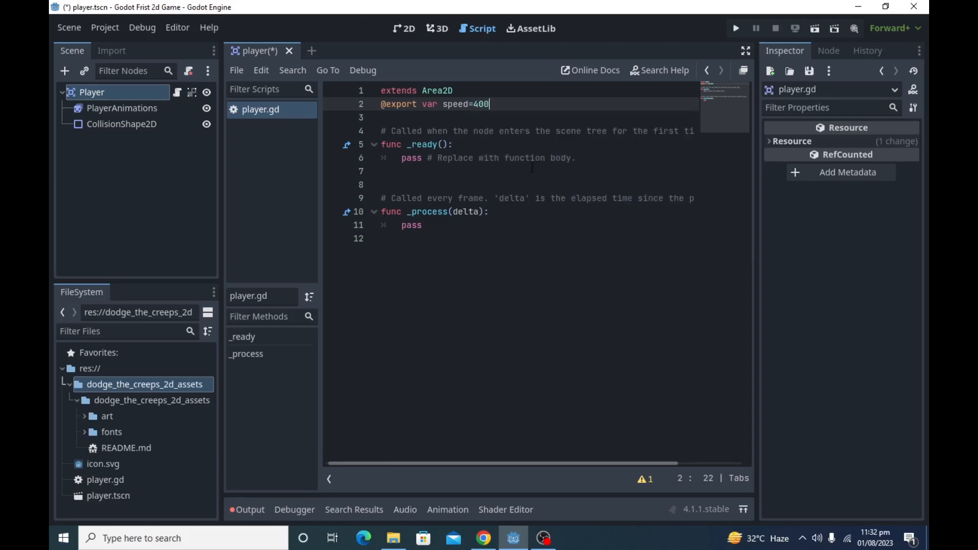
key(ctrl+s)
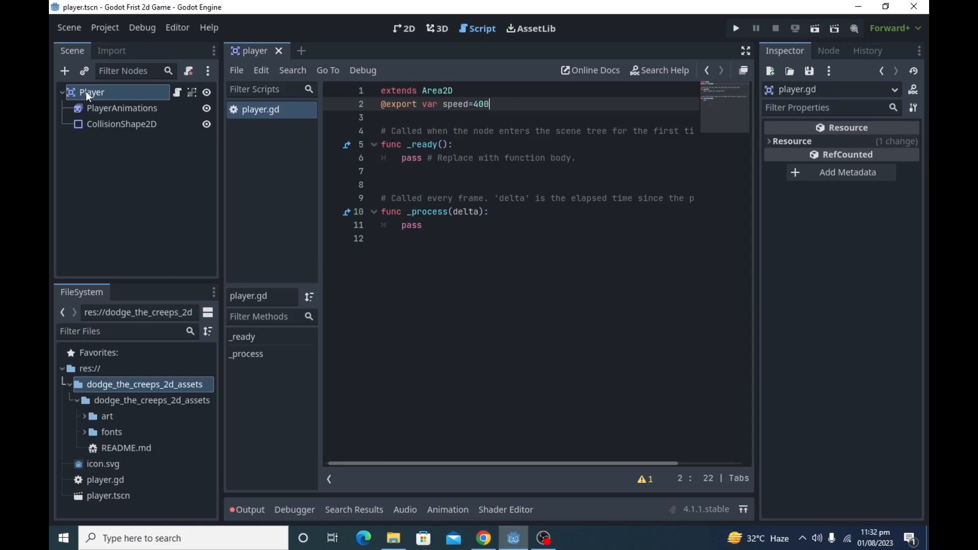
click(92, 92)
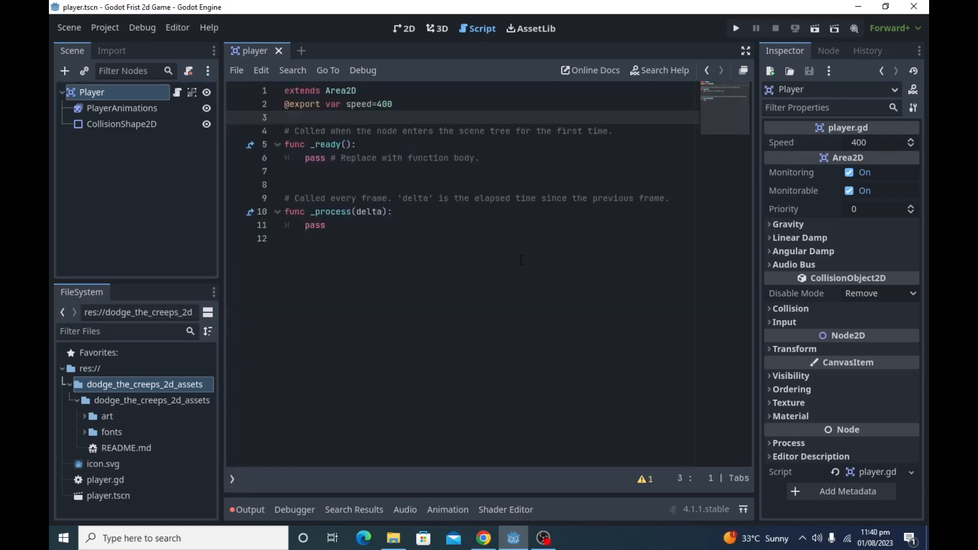
Declare var screen_size and set it from get_viewport_rect().size in _ready
text(var sc)
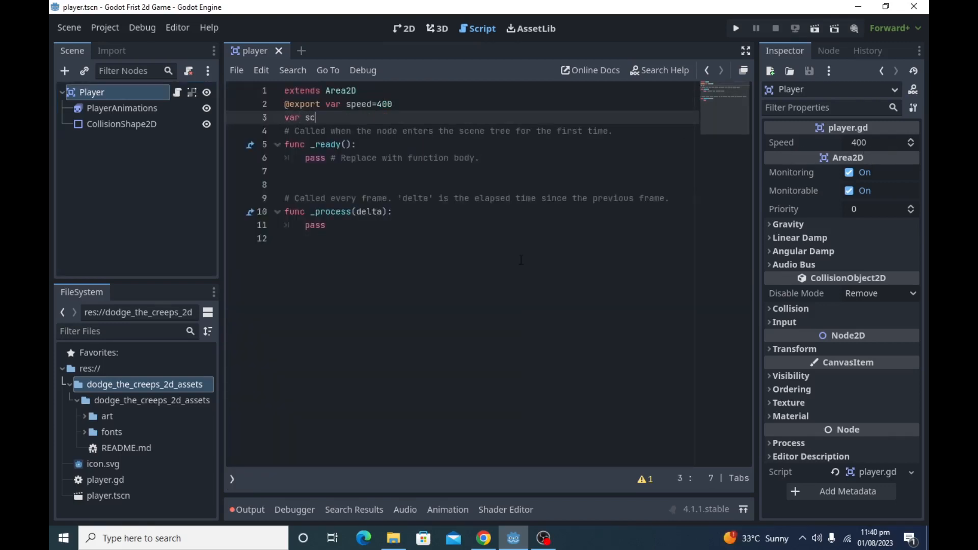
text(reen_)
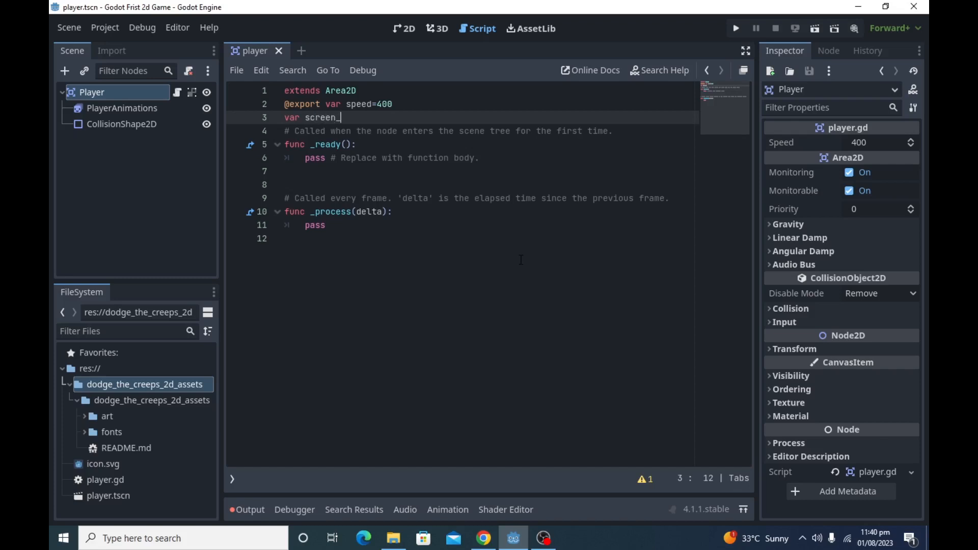
text(size)
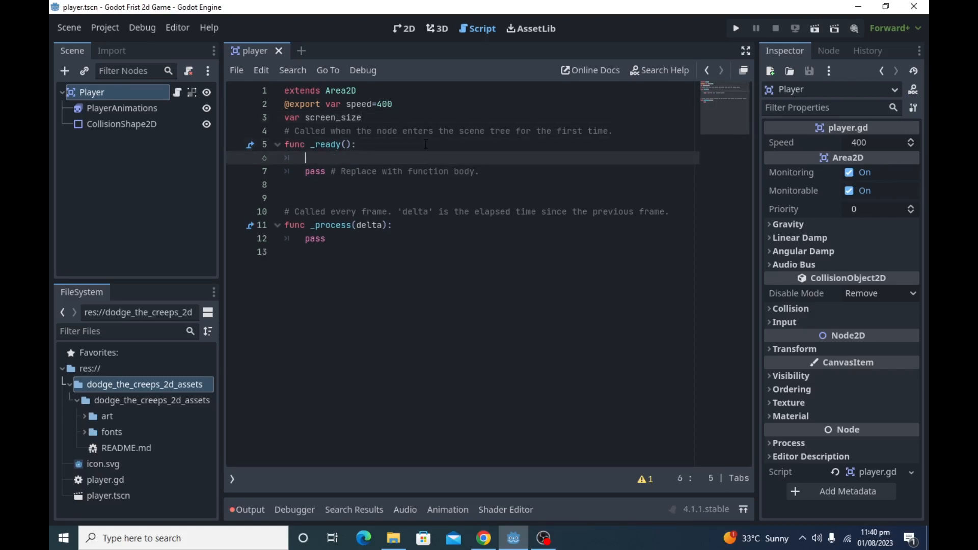
text(screen_size=Get)
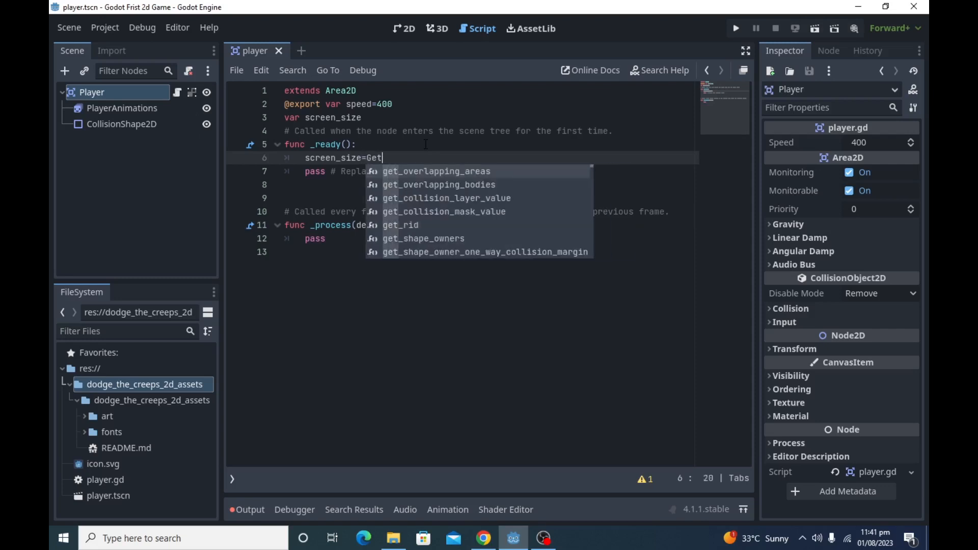
text(get)
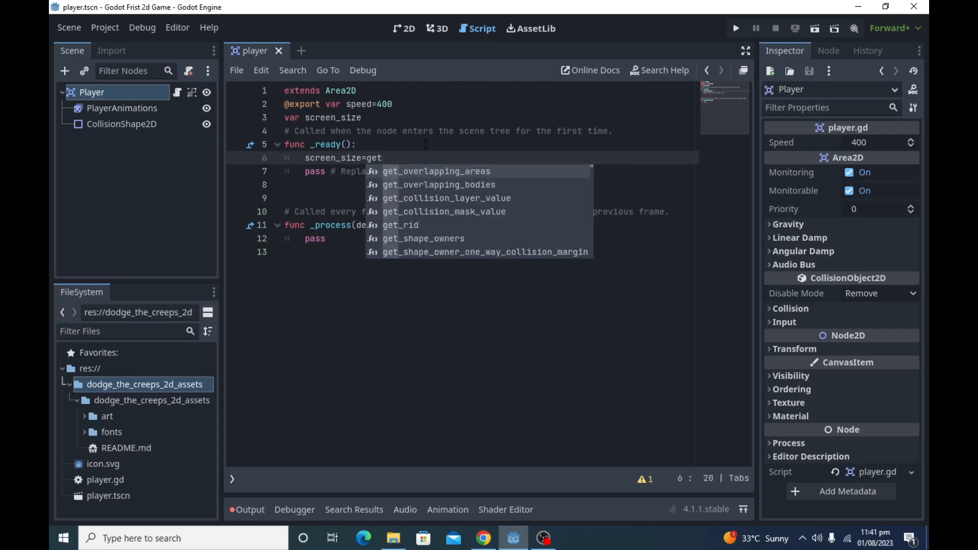
text(viewport_rect().)
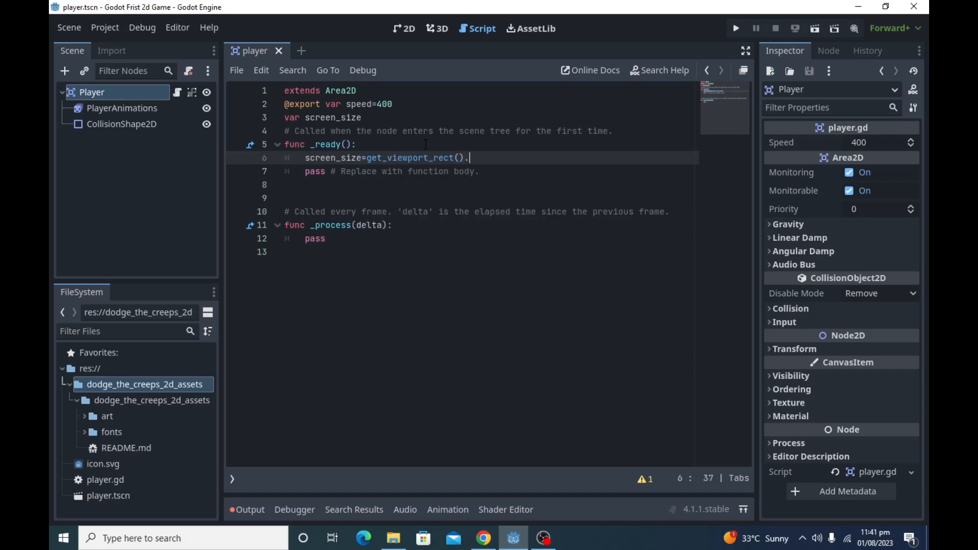
text(size)
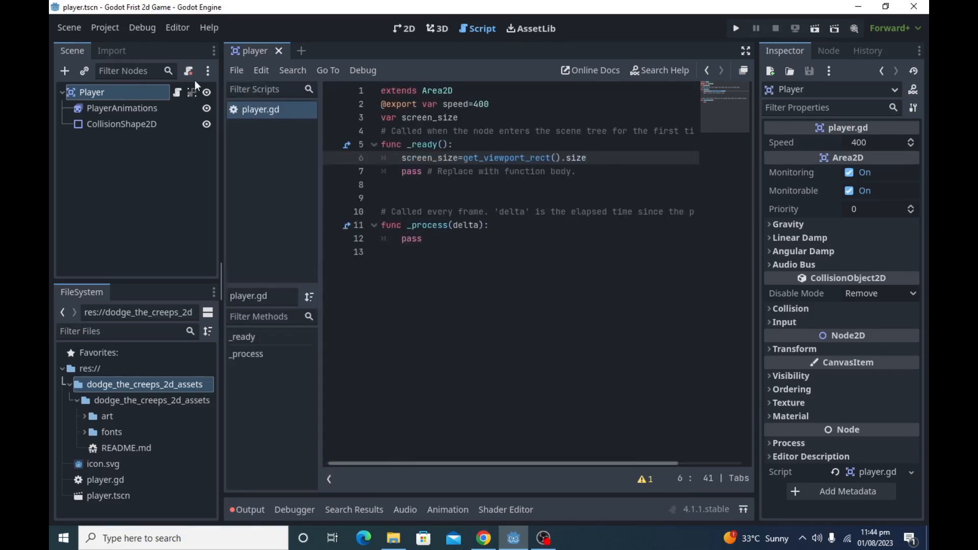
click(104, 28)
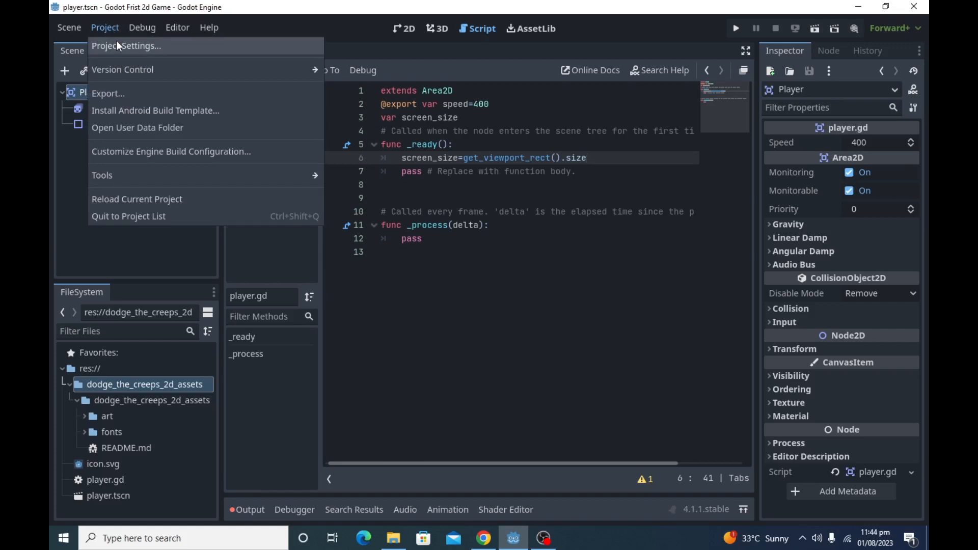
In Project Settings' Input Map, add the move_up action
click(128, 46)
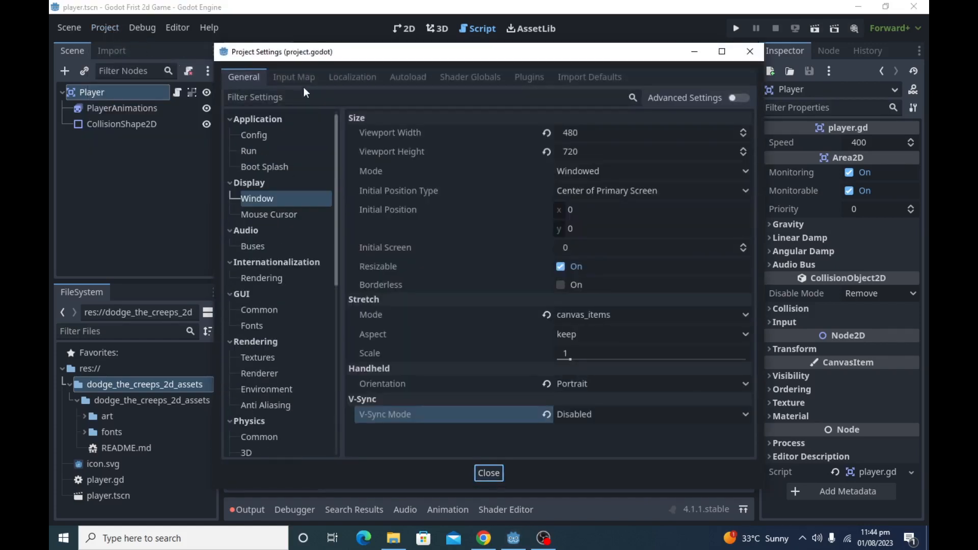
click(293, 76)
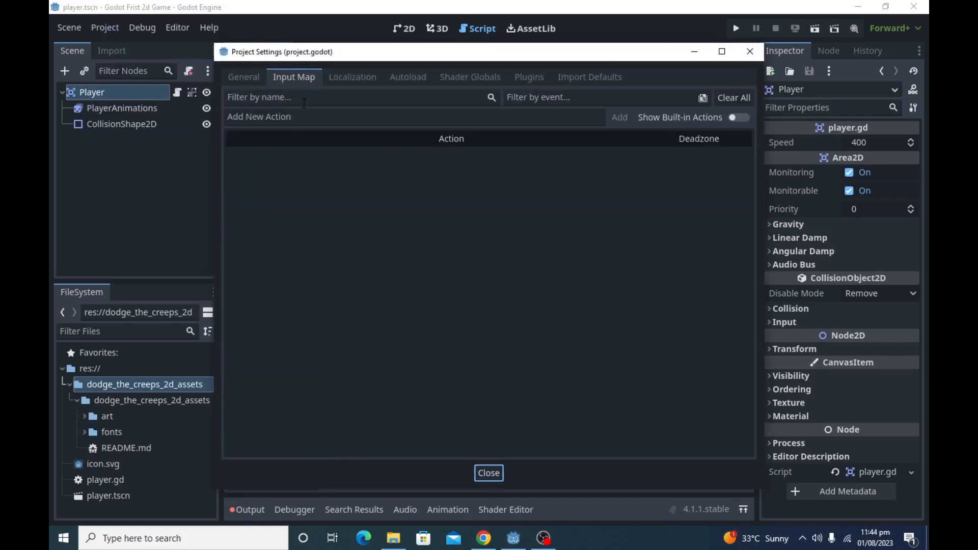
click(414, 116)
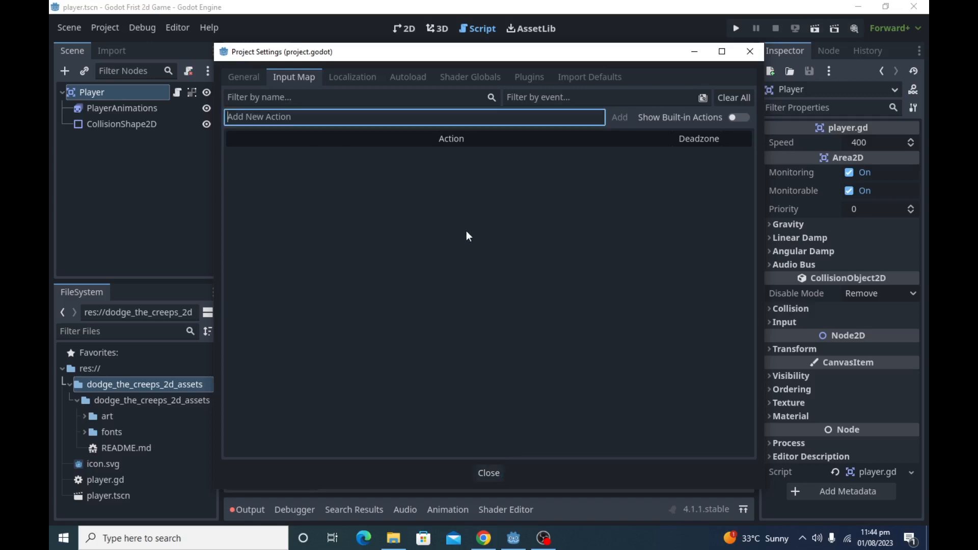
text(move_)
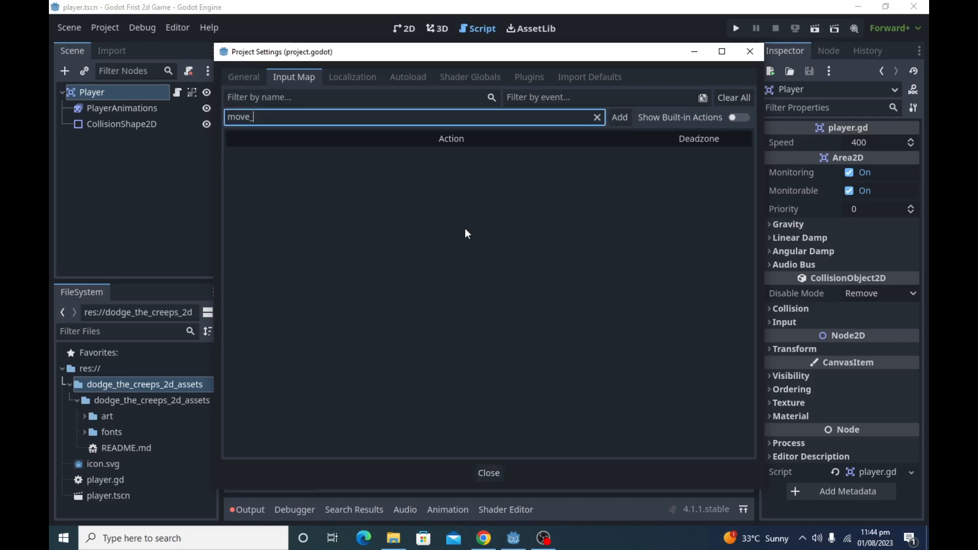
text(up)
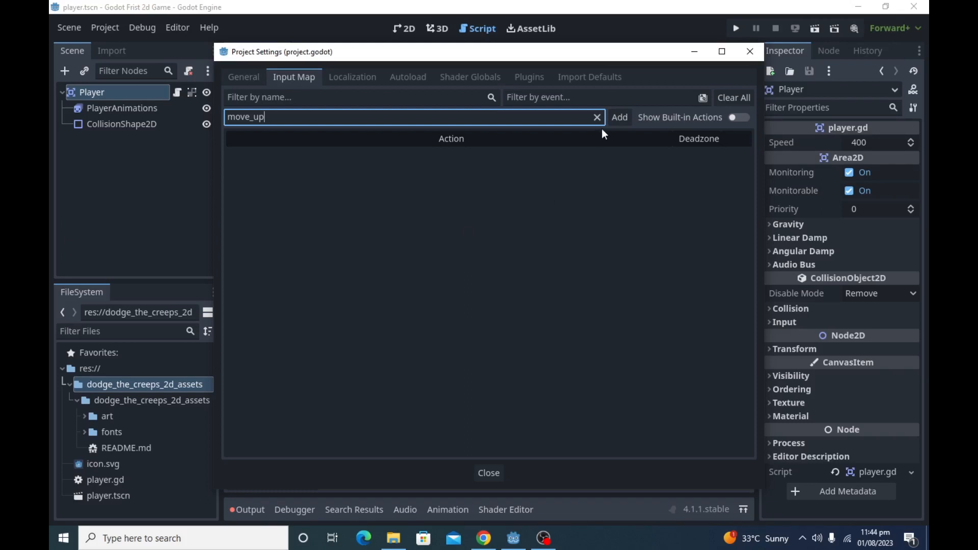
click(619, 116)
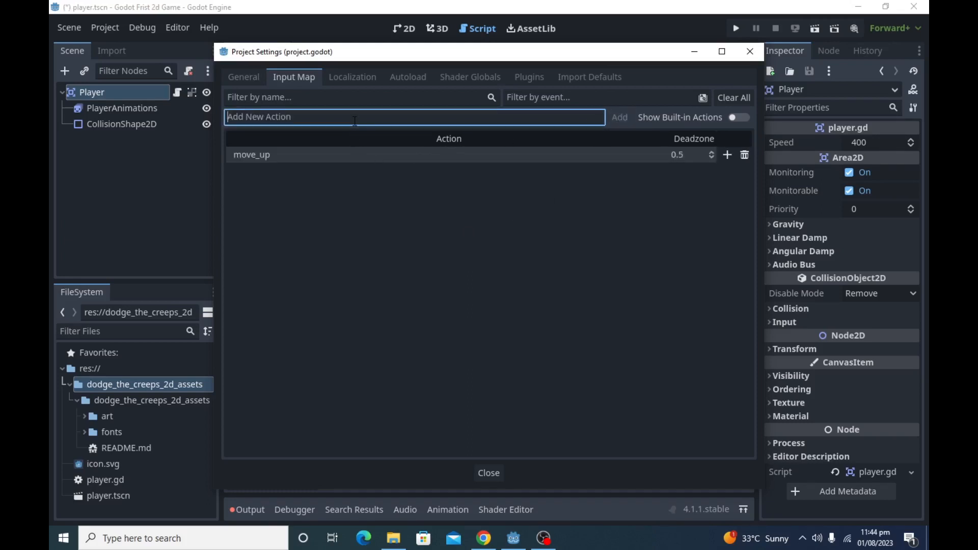
Add the move_down, move_left and move_right actions
text(move)
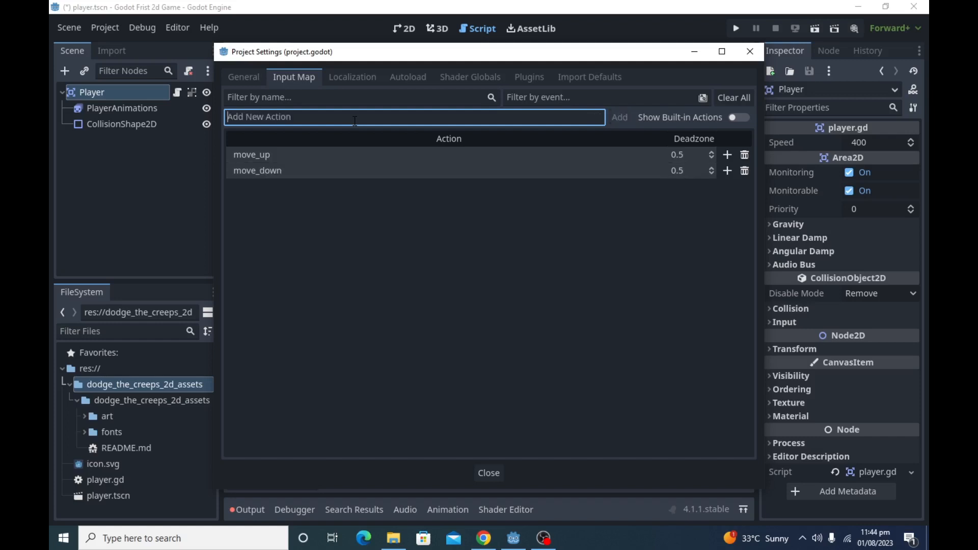
text(move_)
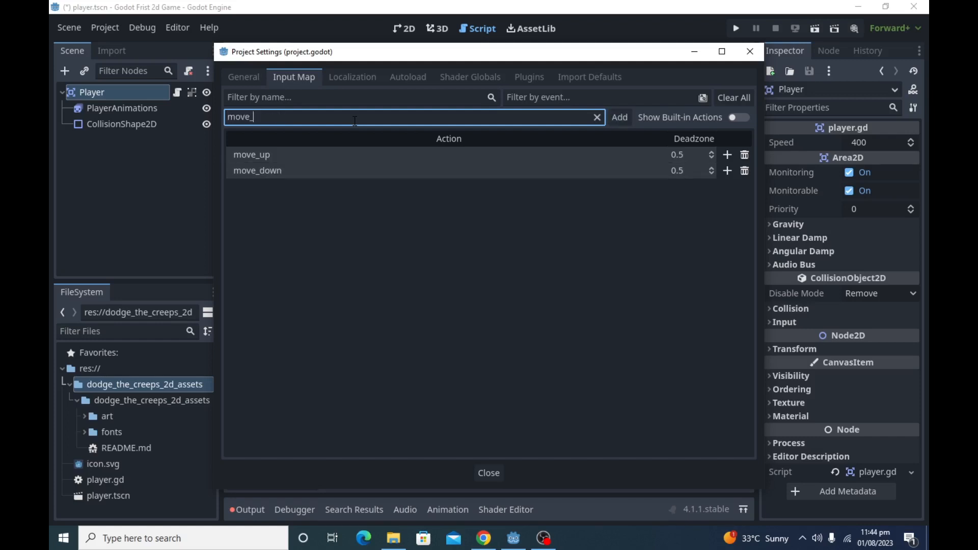
click(618, 116)
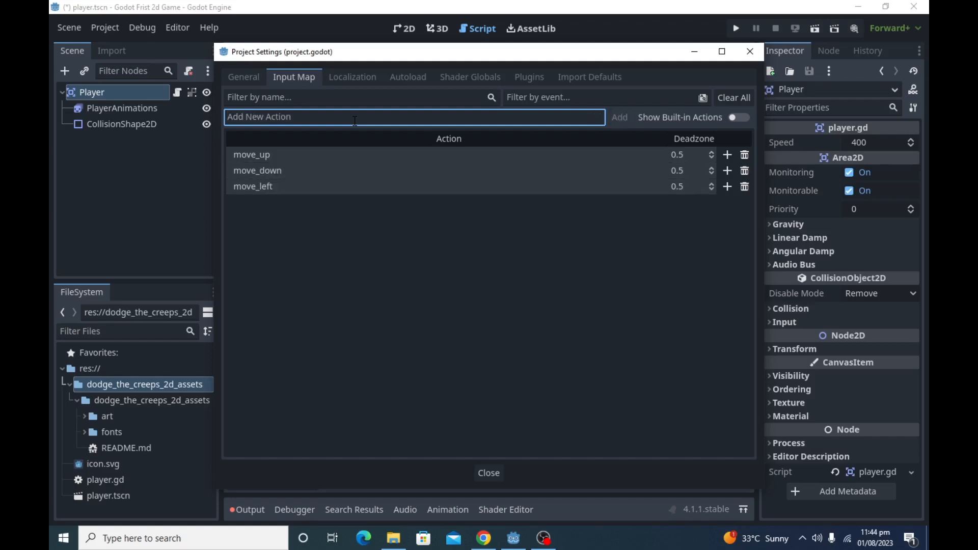
text(move_)
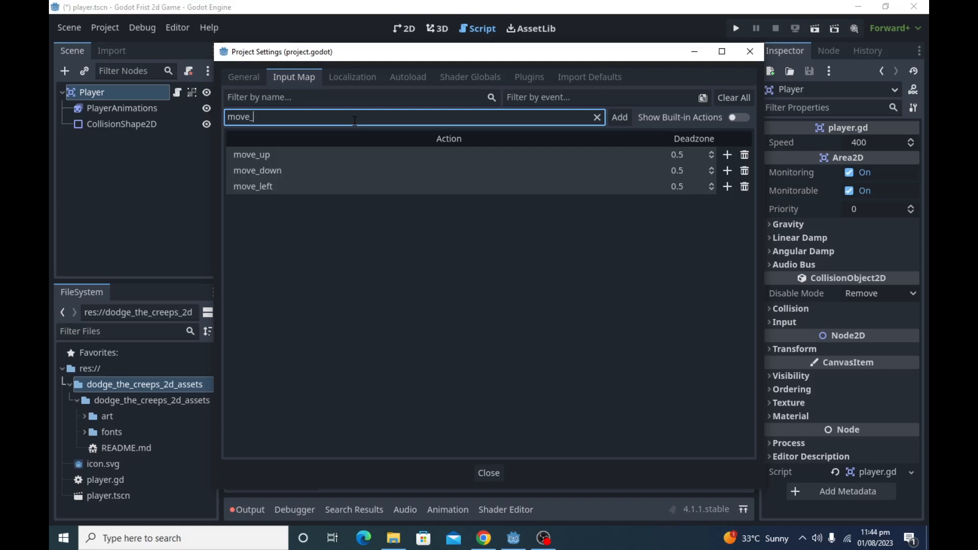
text(right)
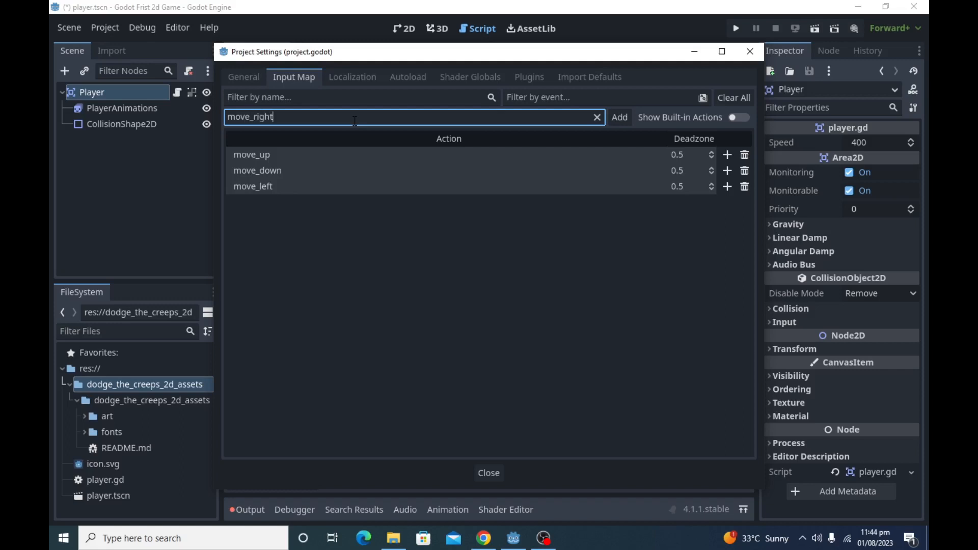
click(618, 117)
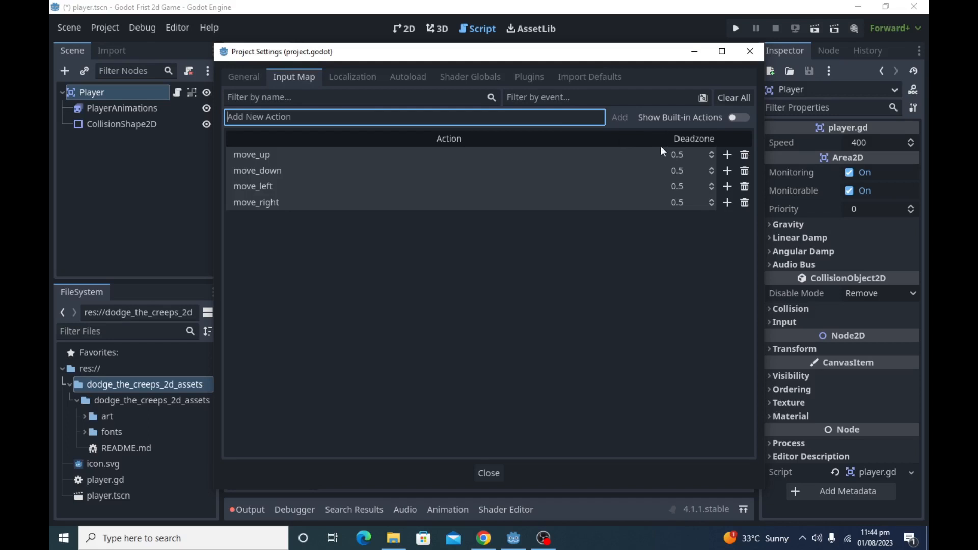
mouse_move(726, 155)
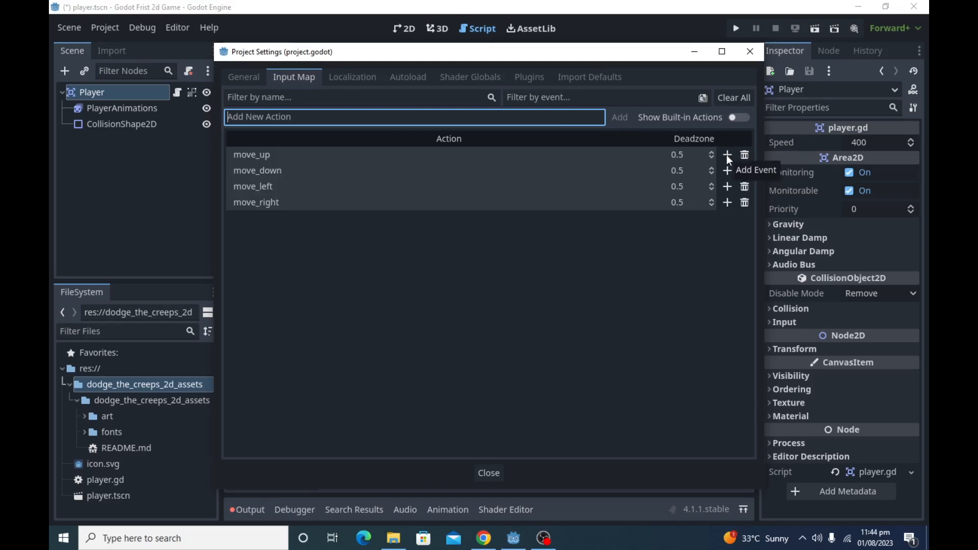
Bind the Up and Down arrow keys to move_up and move_down
click(726, 154)
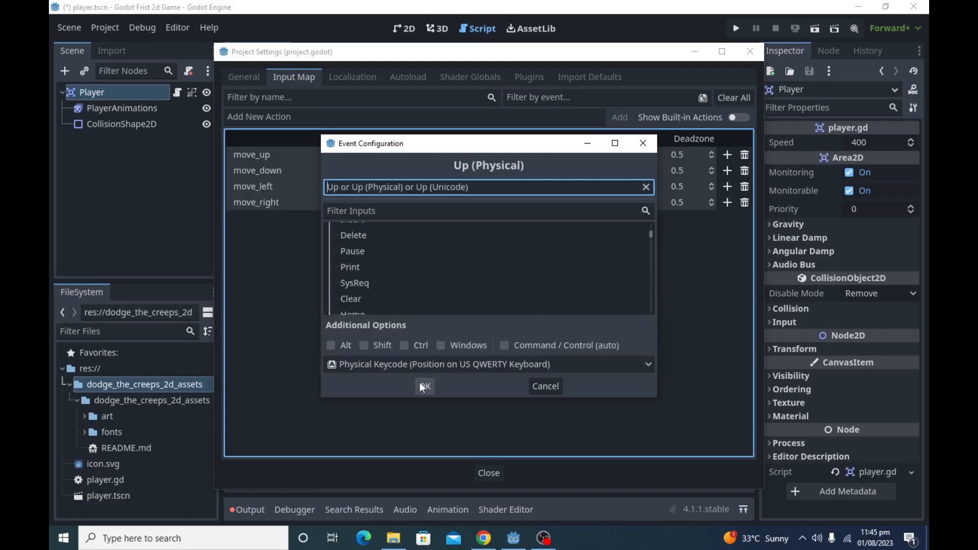
click(425, 386)
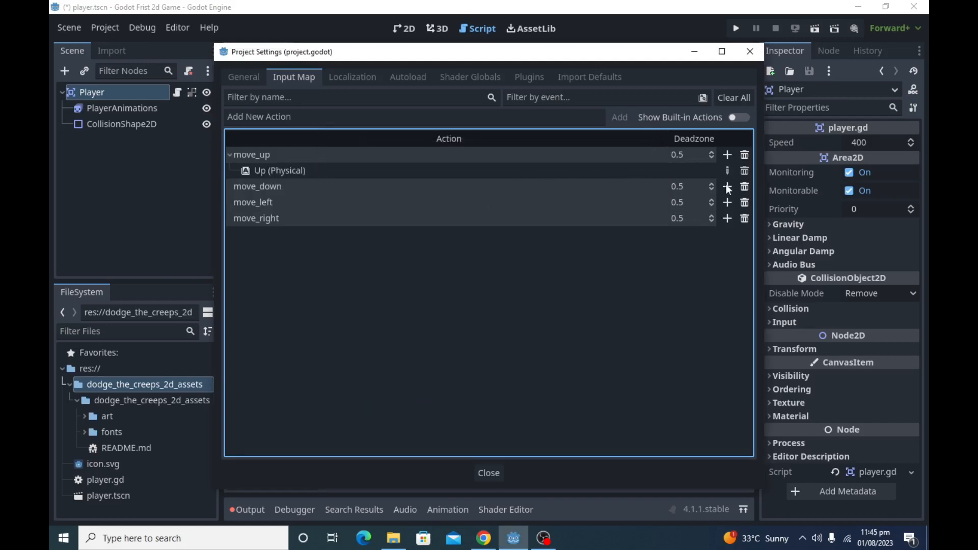
click(726, 186)
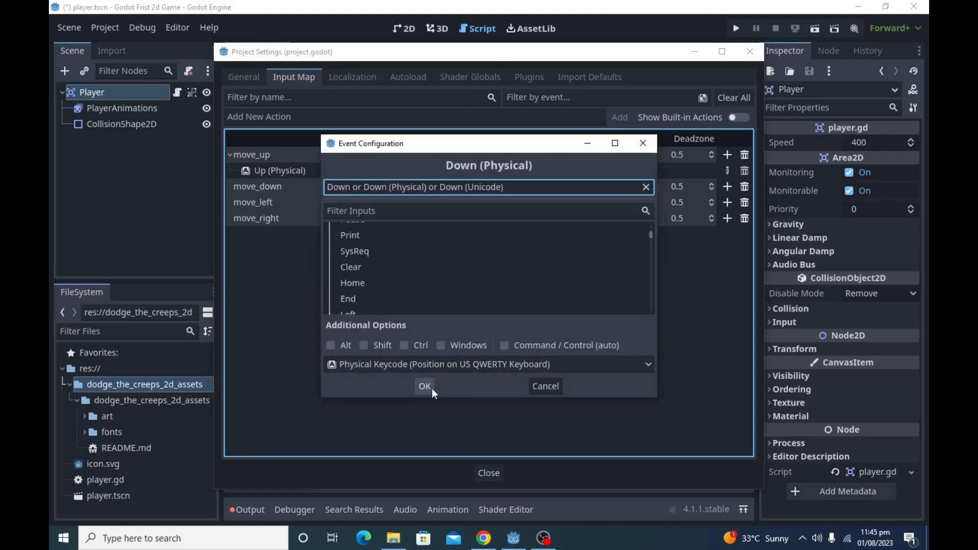
click(424, 387)
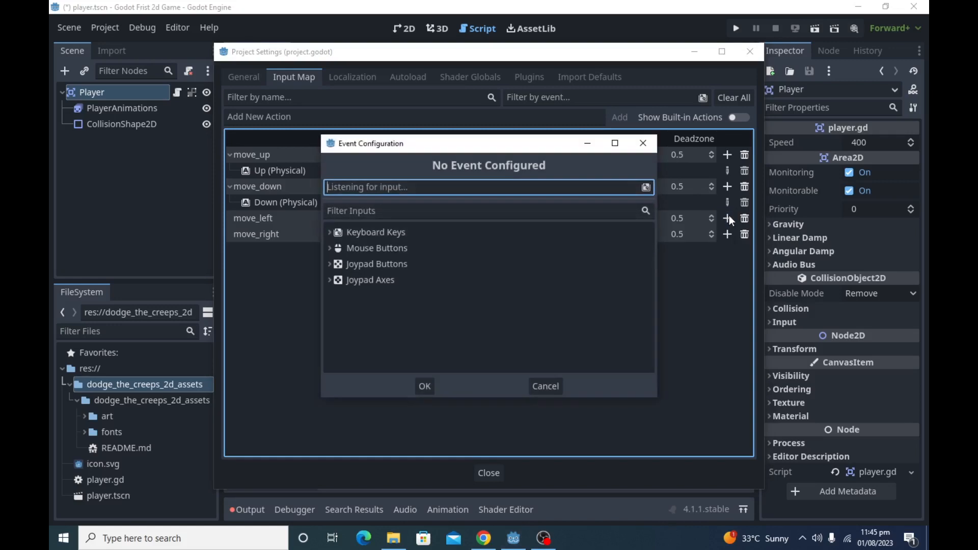
Bind the Left arrow key to move_left and start assigning a key to move_right
key(Left)
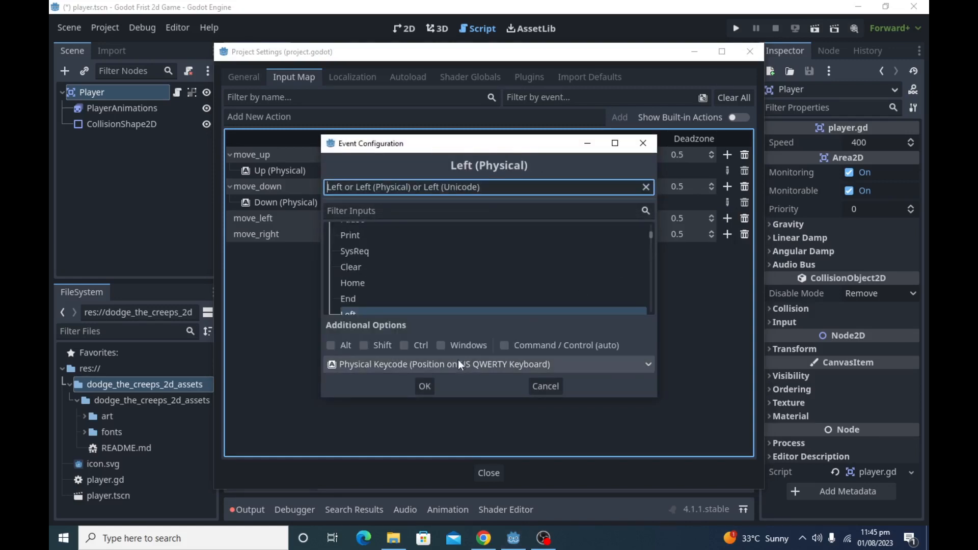
click(424, 386)
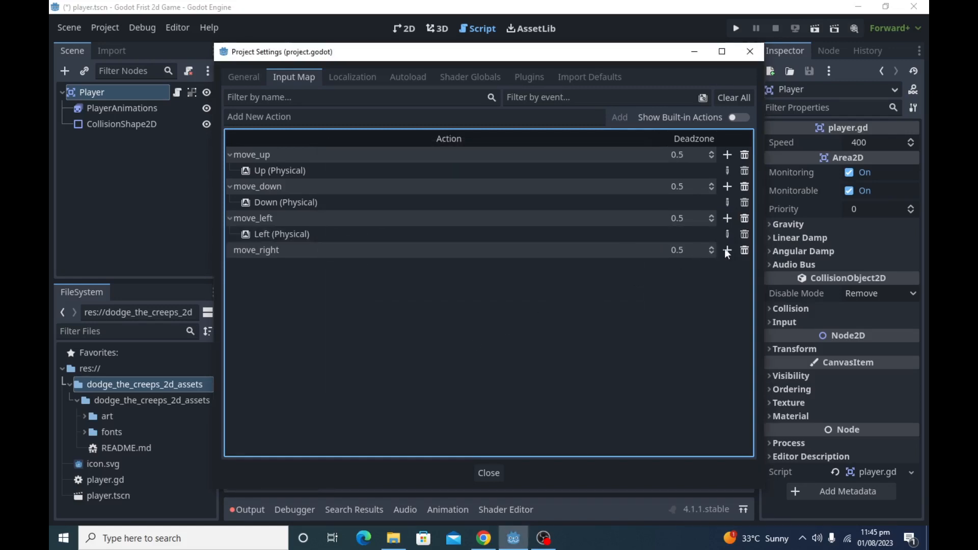
click(726, 251)
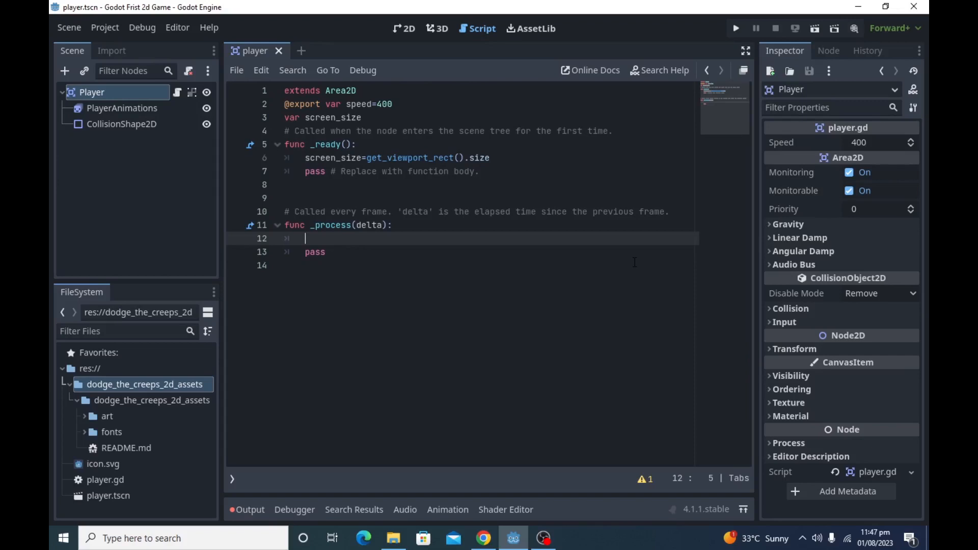
In _process, create a zero velocity and add velocity.x += 1 when move_right is pressed
text(var ve)
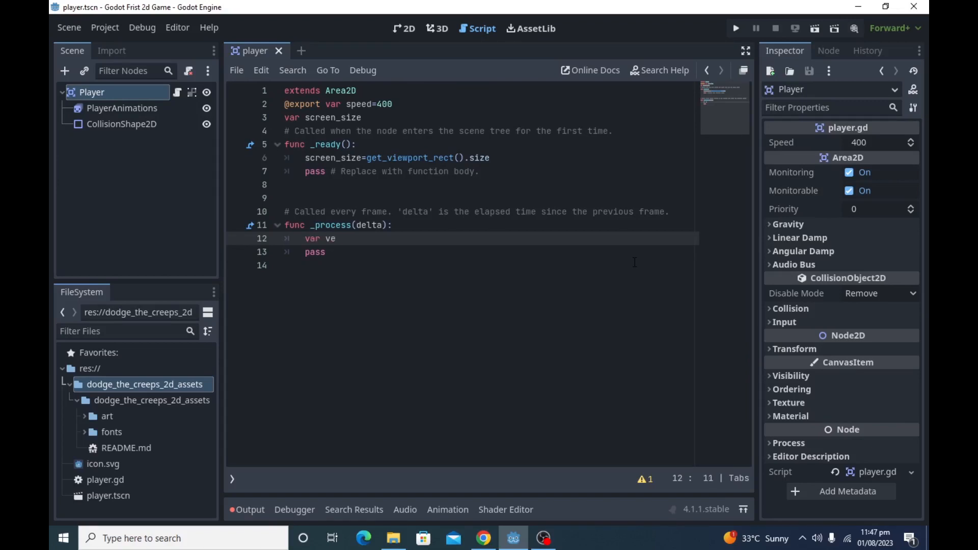
text(locity)
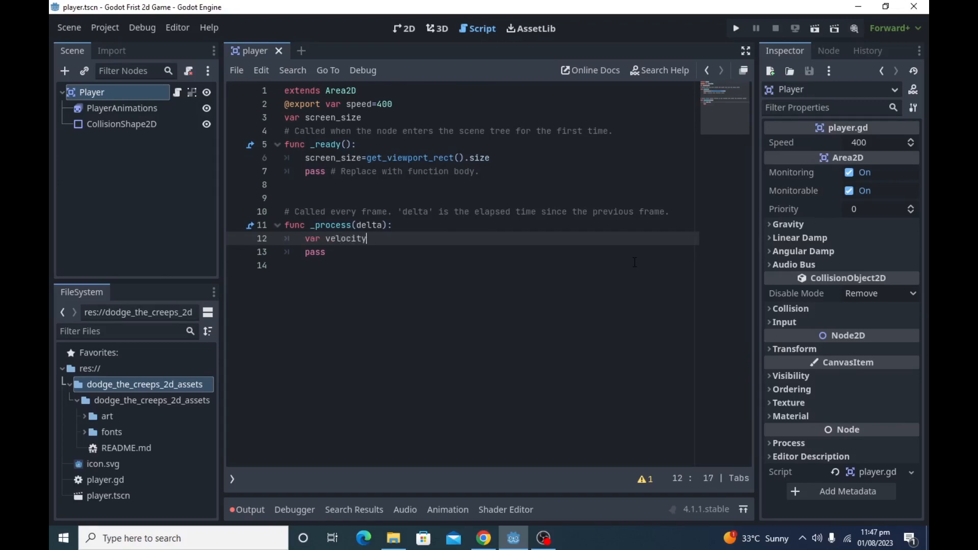
text(=Vector2.ZERO)
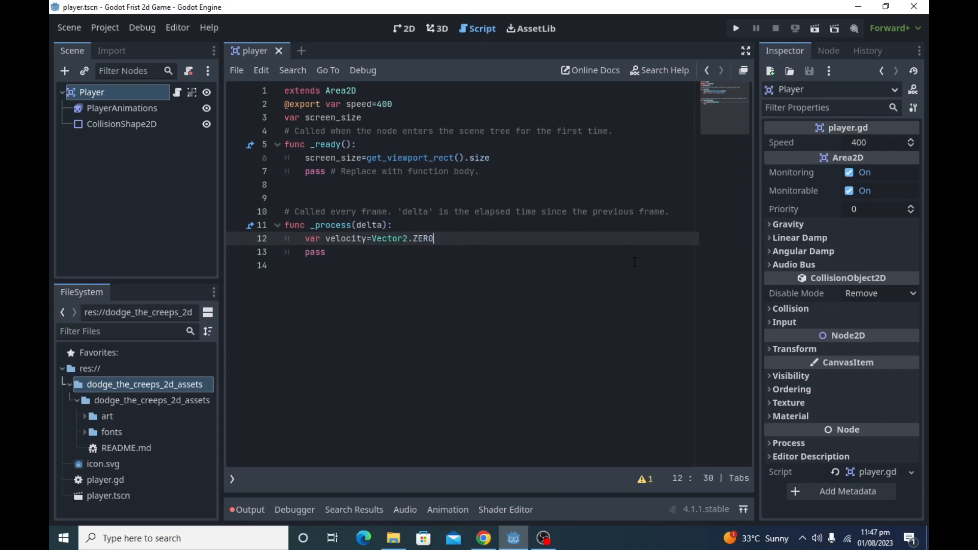
text(if)
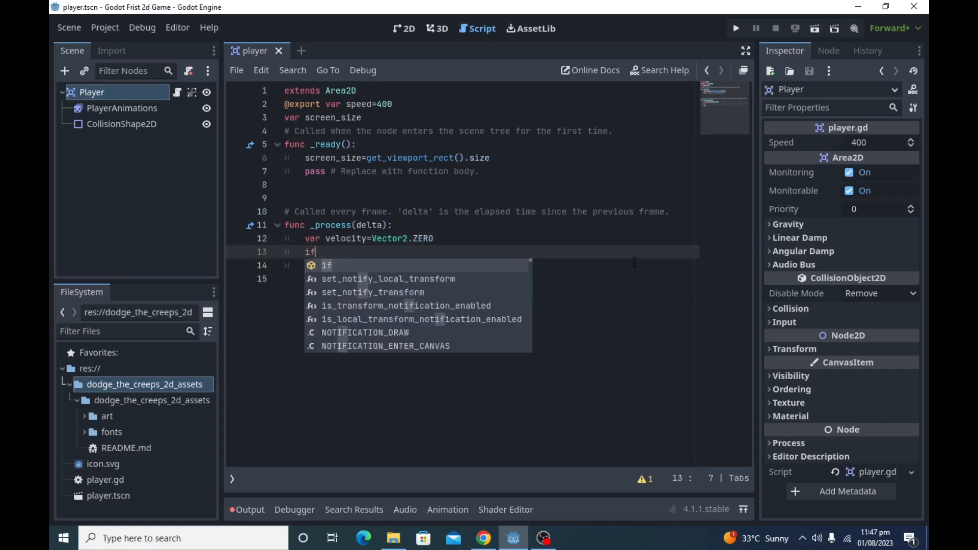
text(I)
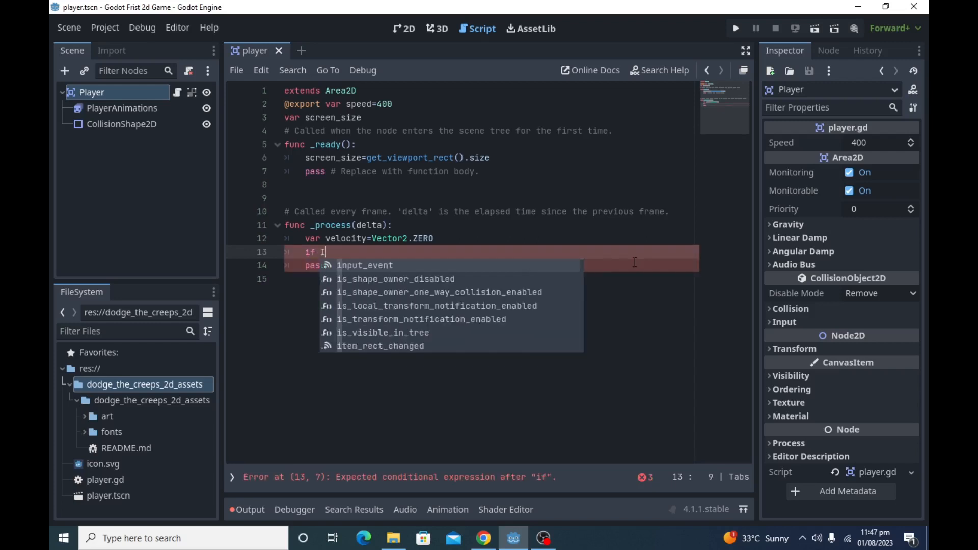
text(nput)
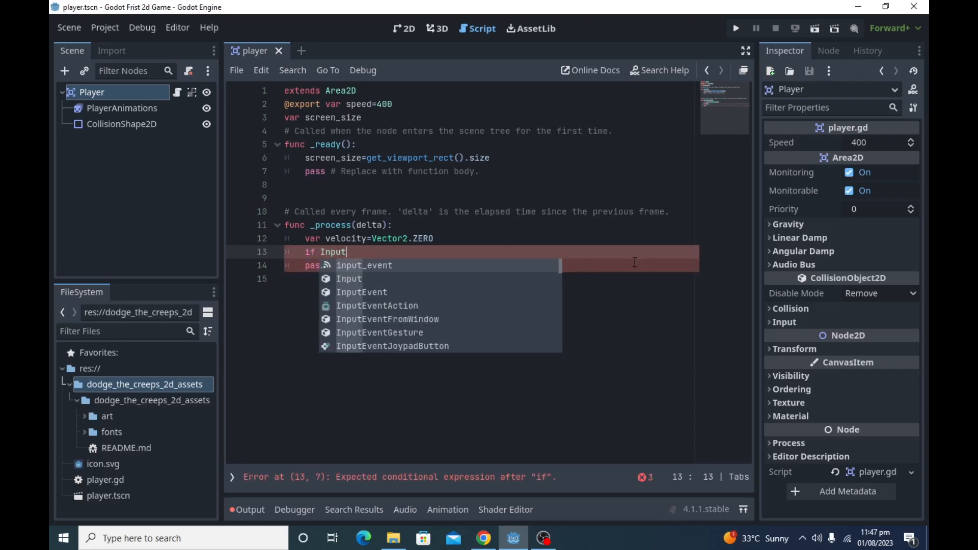
text(.is)
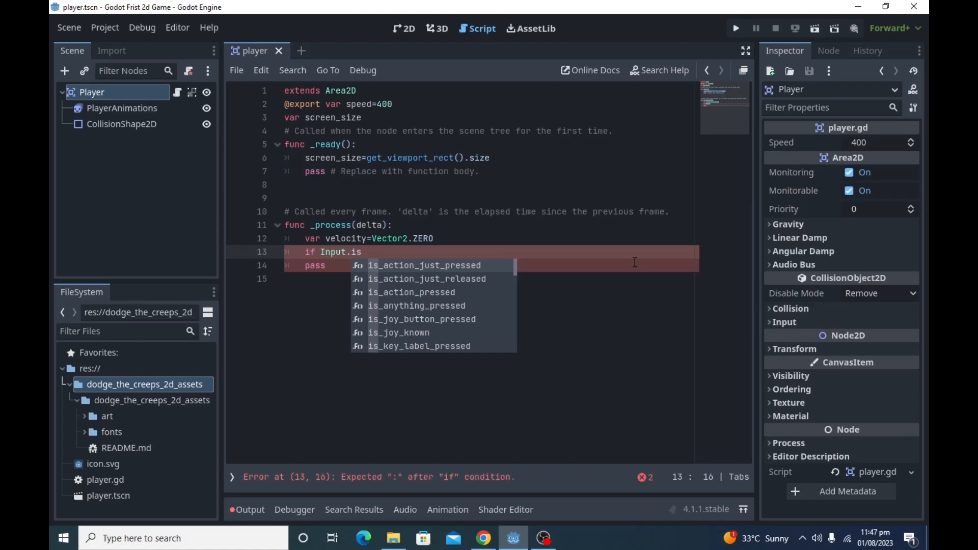
text(_action_pressed("move_right"):)
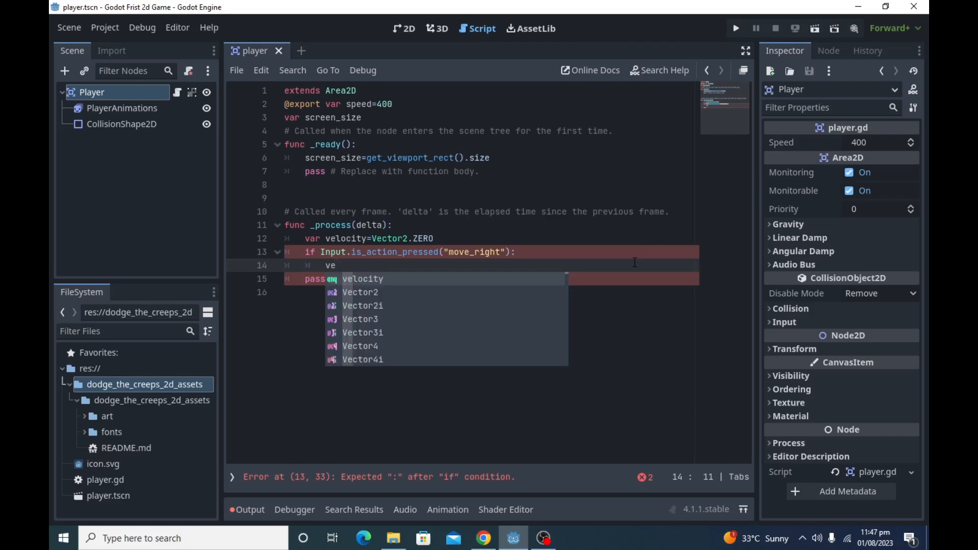
text(locity.)
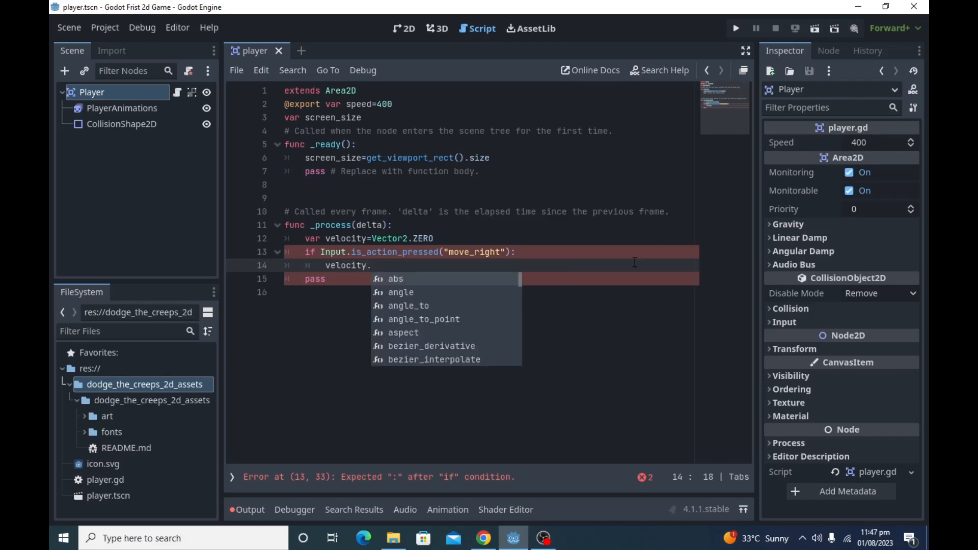
text(x+=)
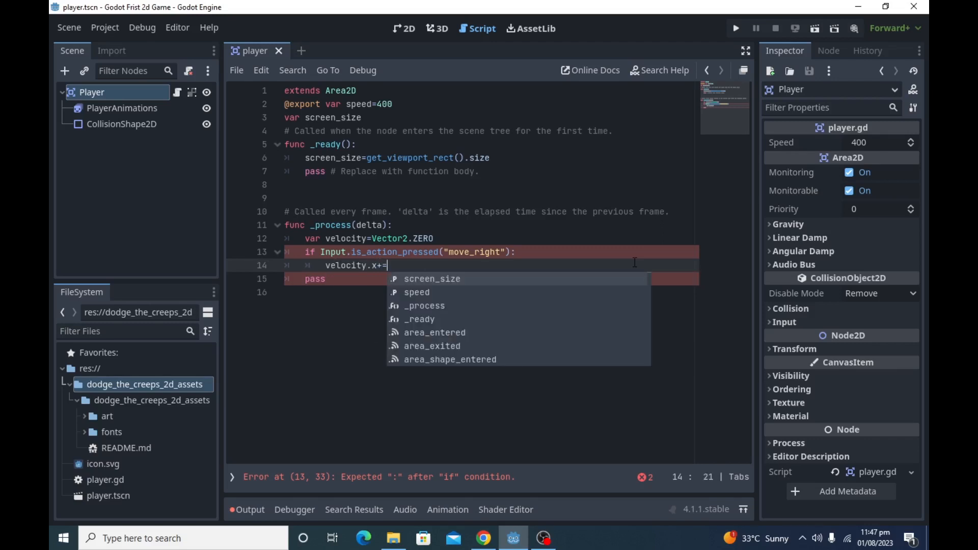
text(1)
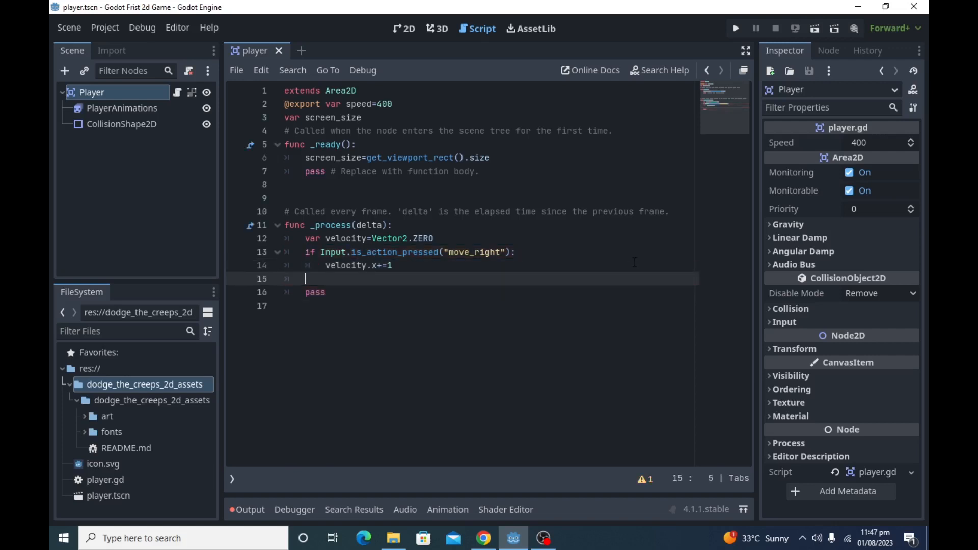
Add move_left setting velocity.x -= 1 and move_up setting velocity.y -= 1
text(if In)
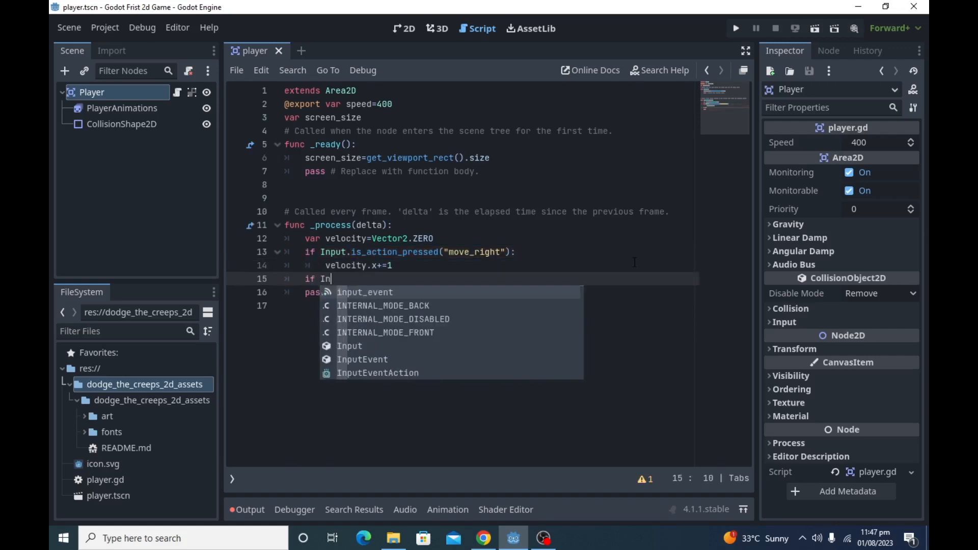
text(put.)
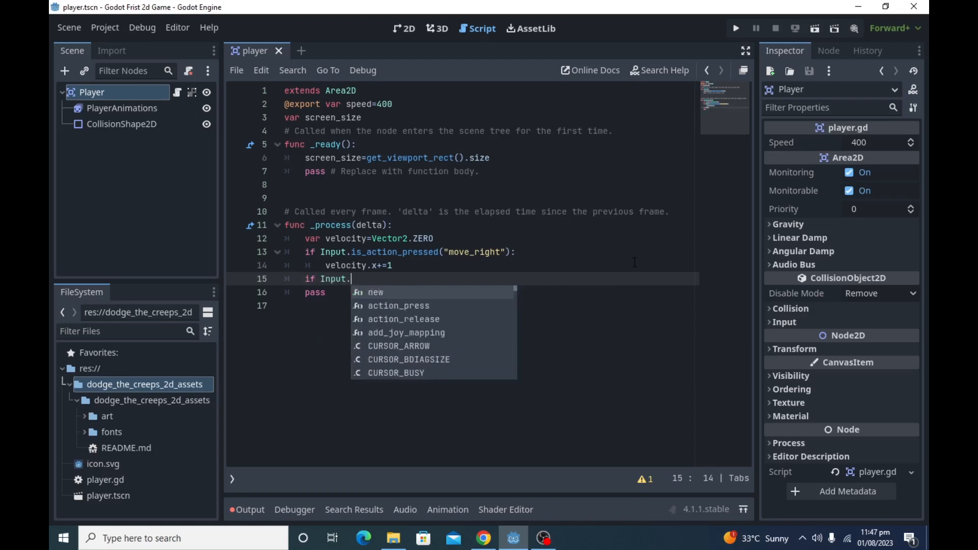
text(is_action_pressed("move_left"):)
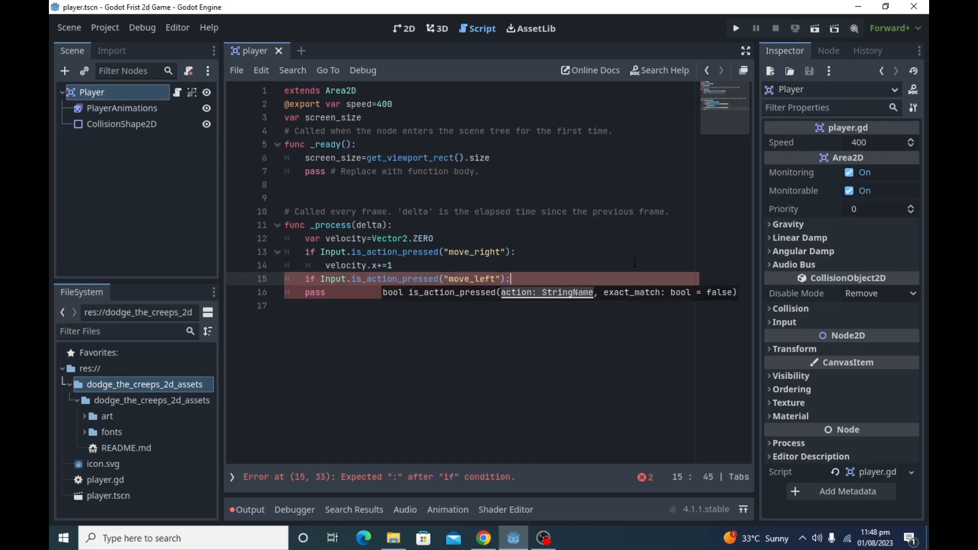
text(velocity.x-=1)
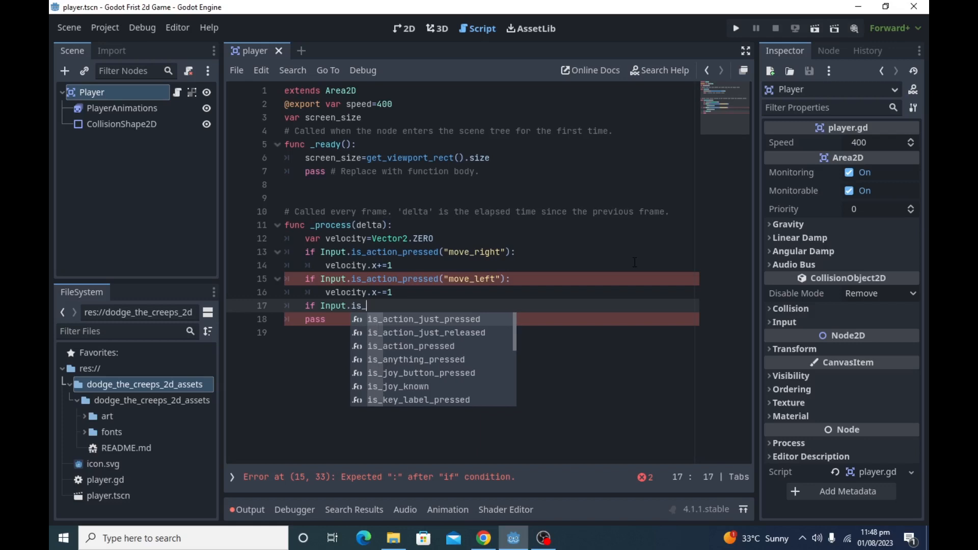
text(action_j)
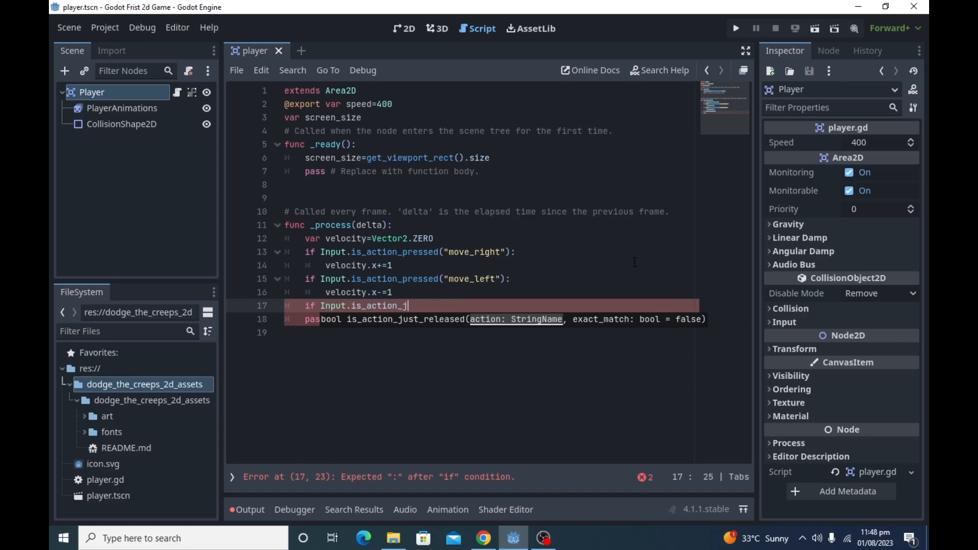
text(ressed)
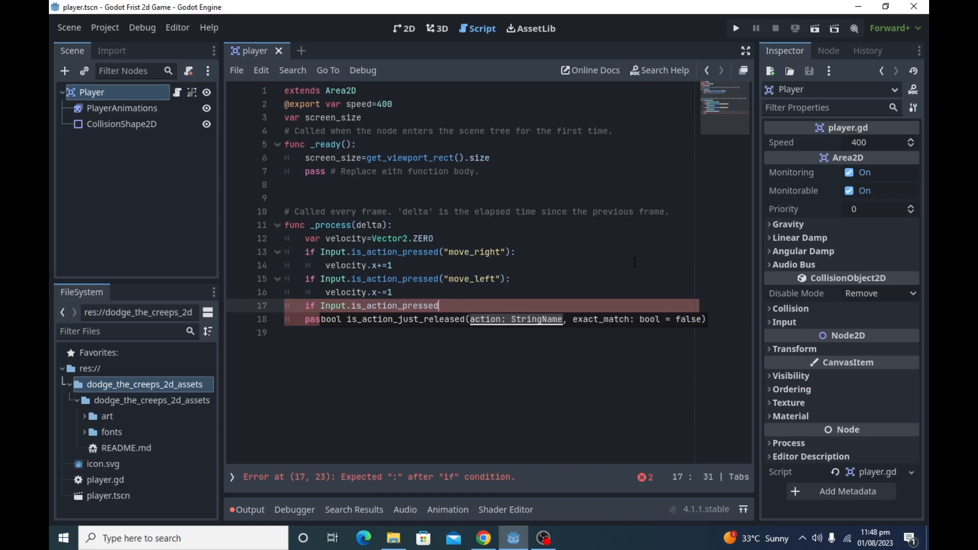
text((""))
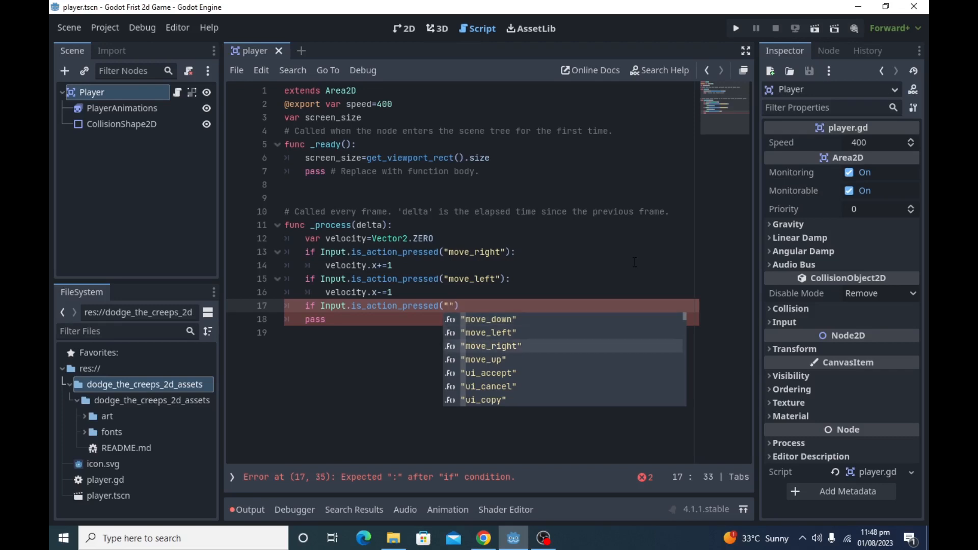
text(move_up)
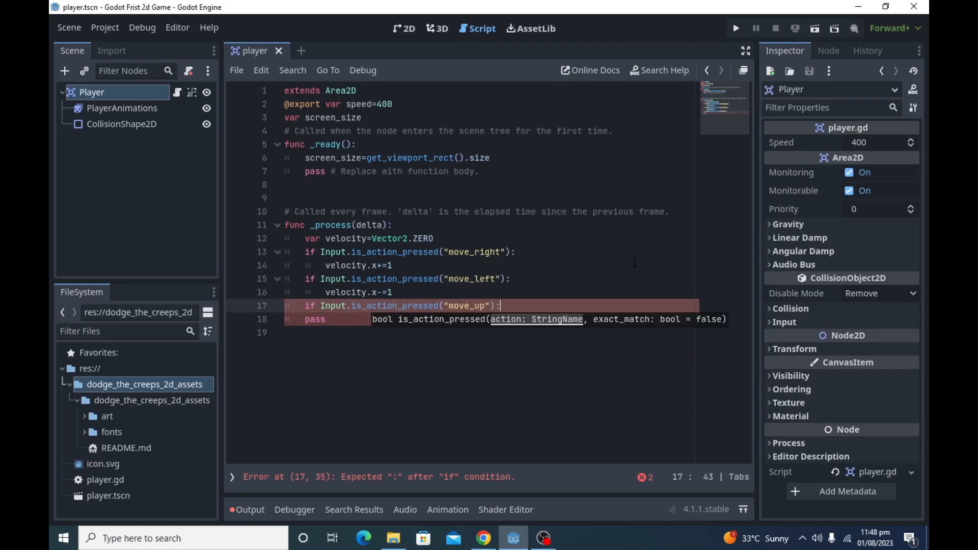
text(velocity.x)
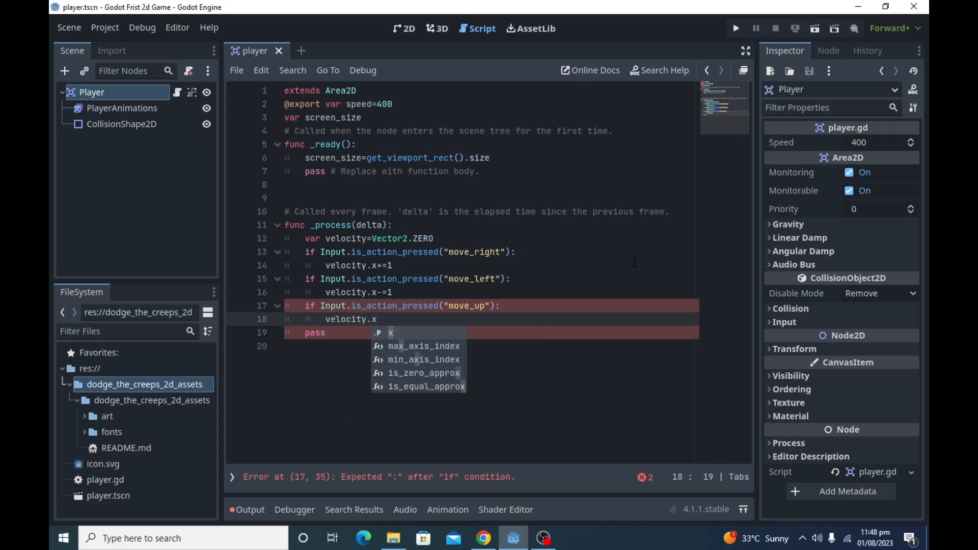
text(y)
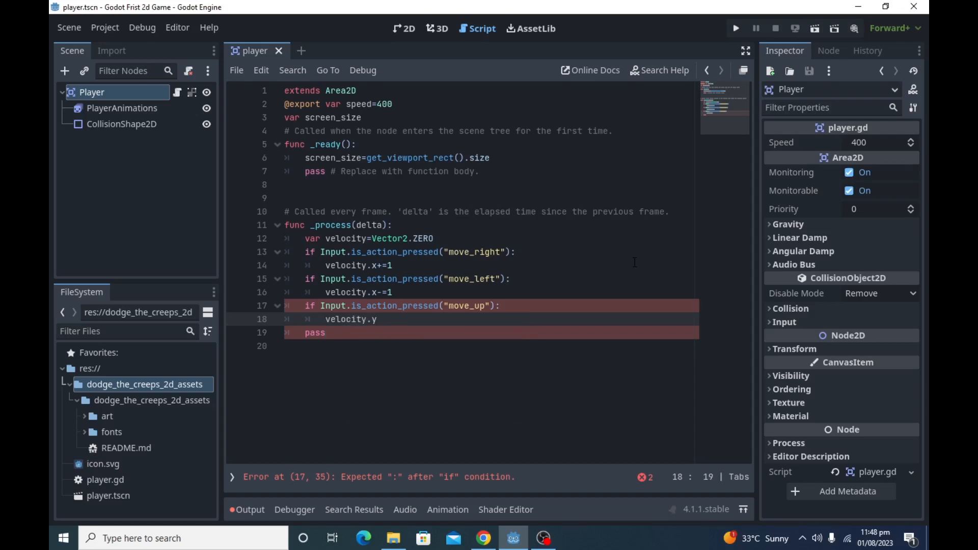
text(-=1)
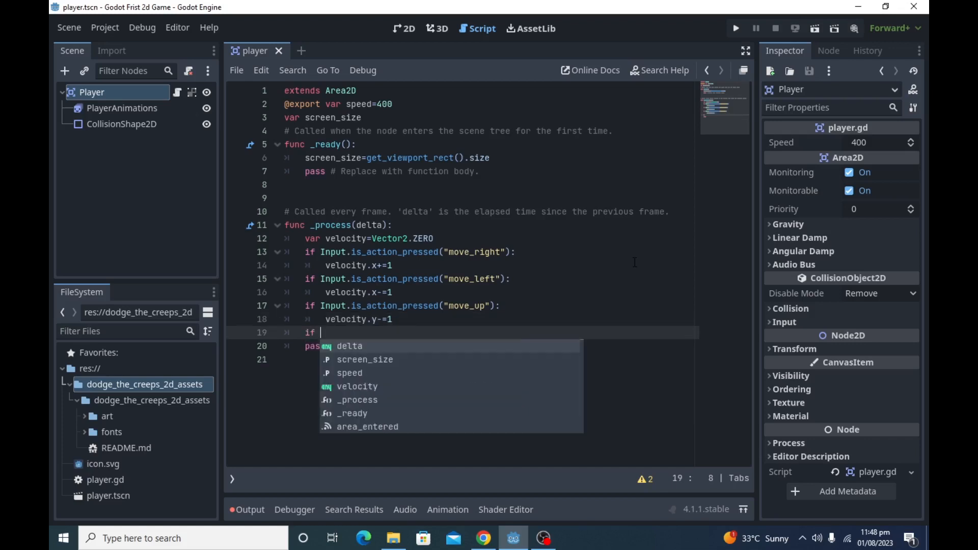
Add the move_down check setting velocity.y += 1
text(Input.)
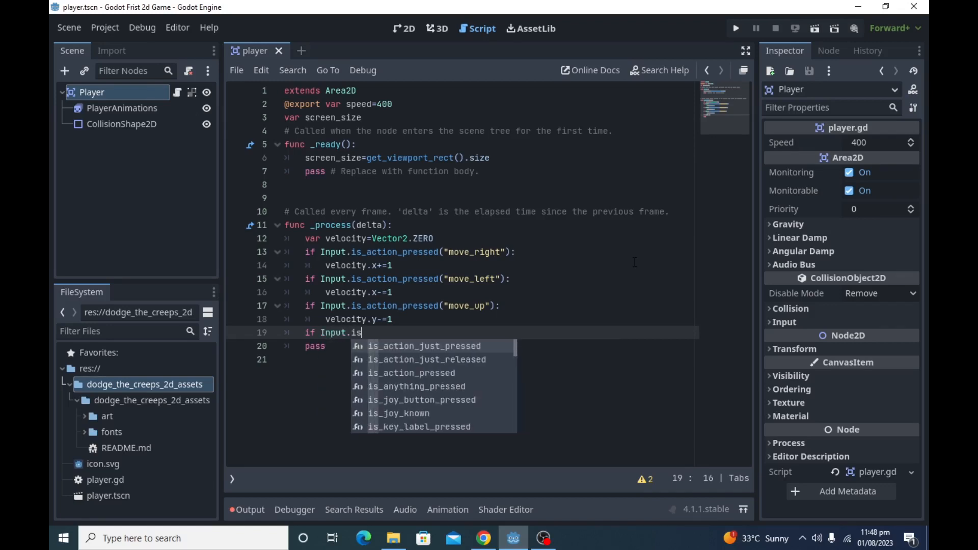
text(is_action_pressed()
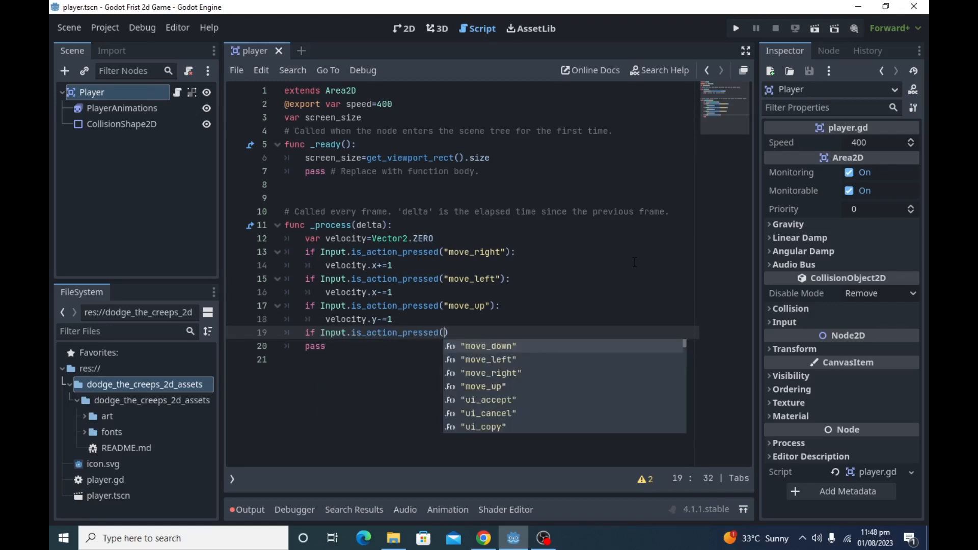
text(move)
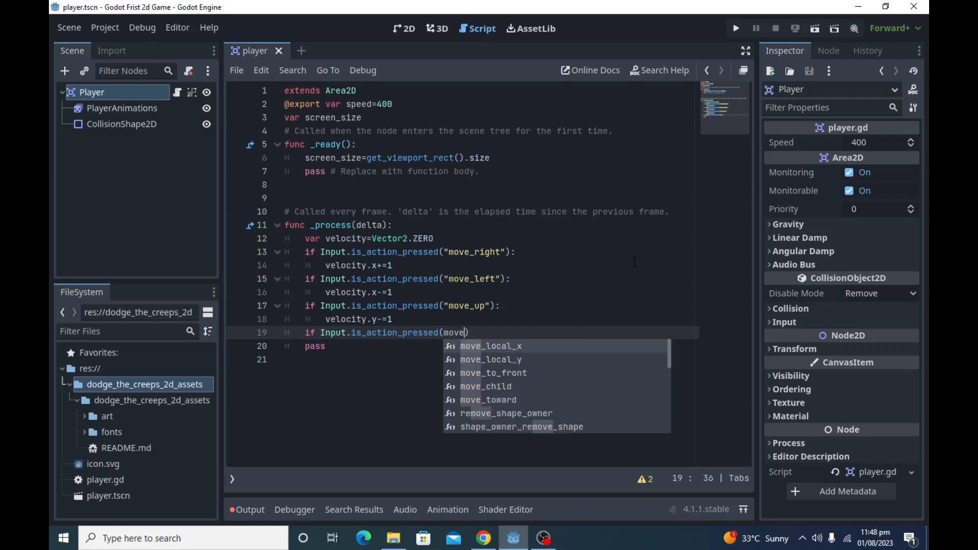
key(BackSpace)
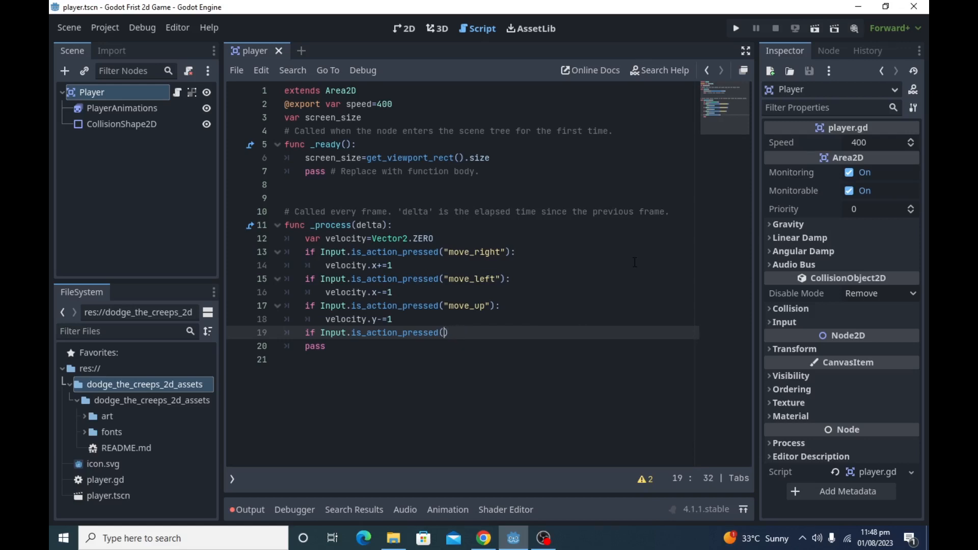
text("move_down"))
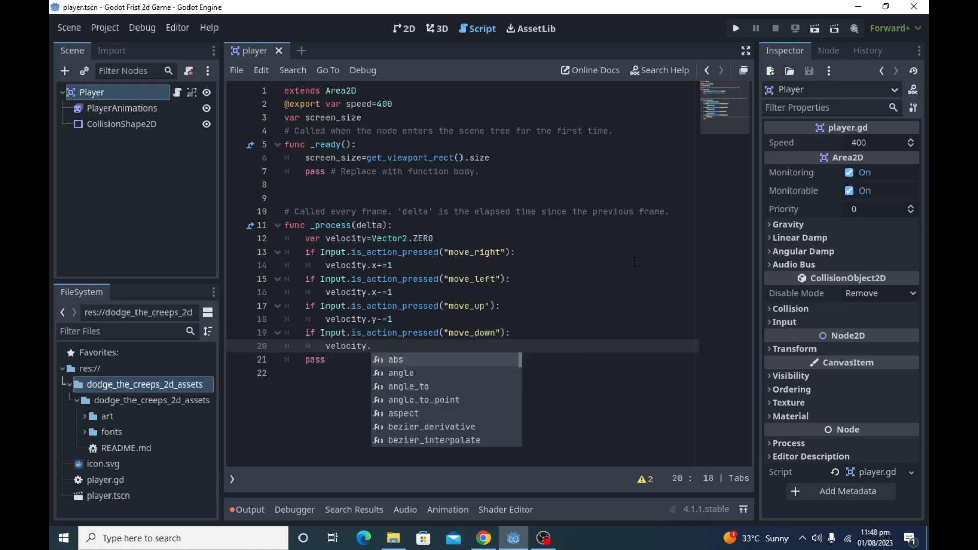
text(y+=1)
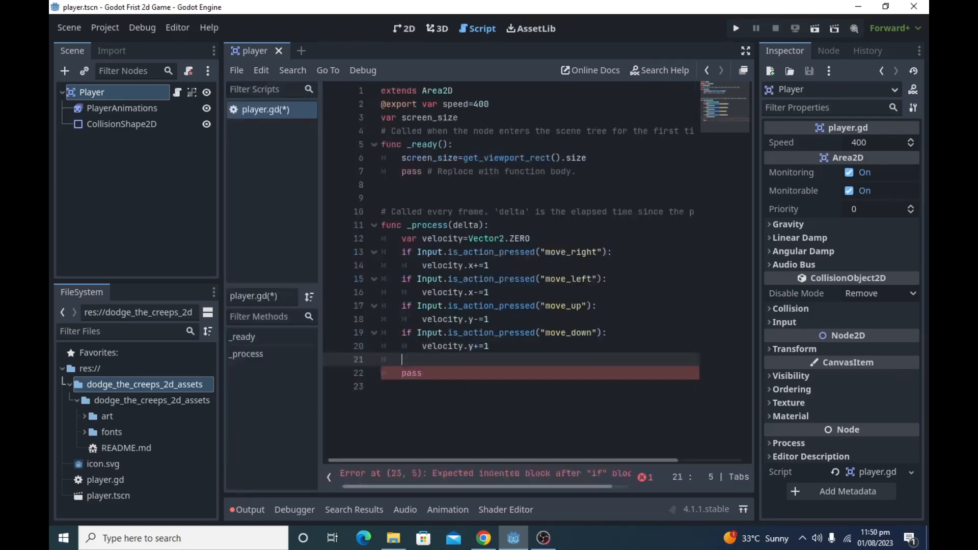
When velocity.length()>0, set velocity to velocity.normalized() times speed
text(if)
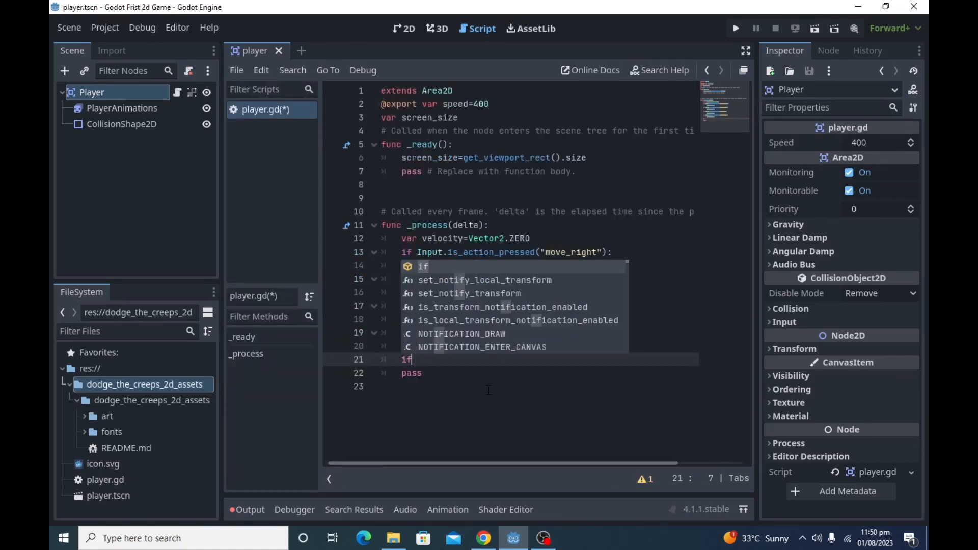
text(velocity.length())
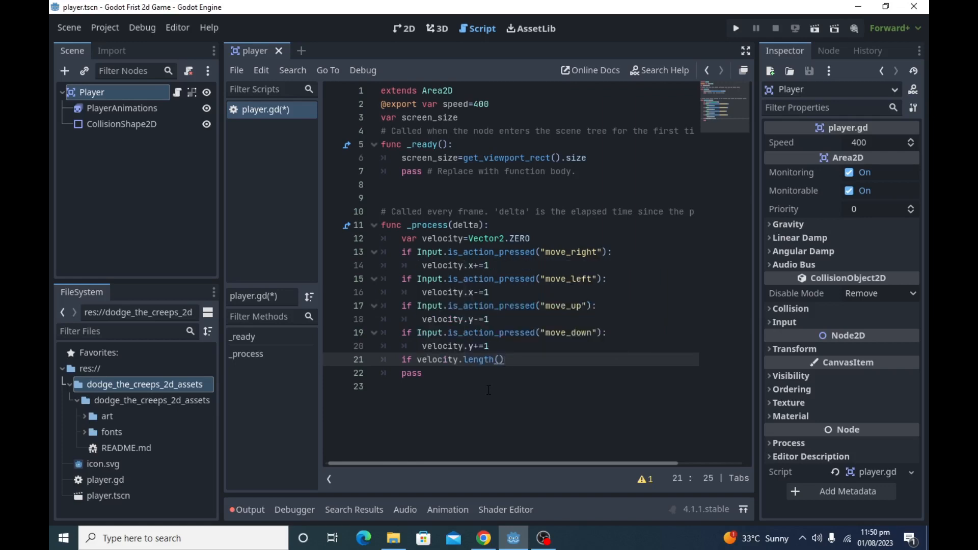
text(>0:)
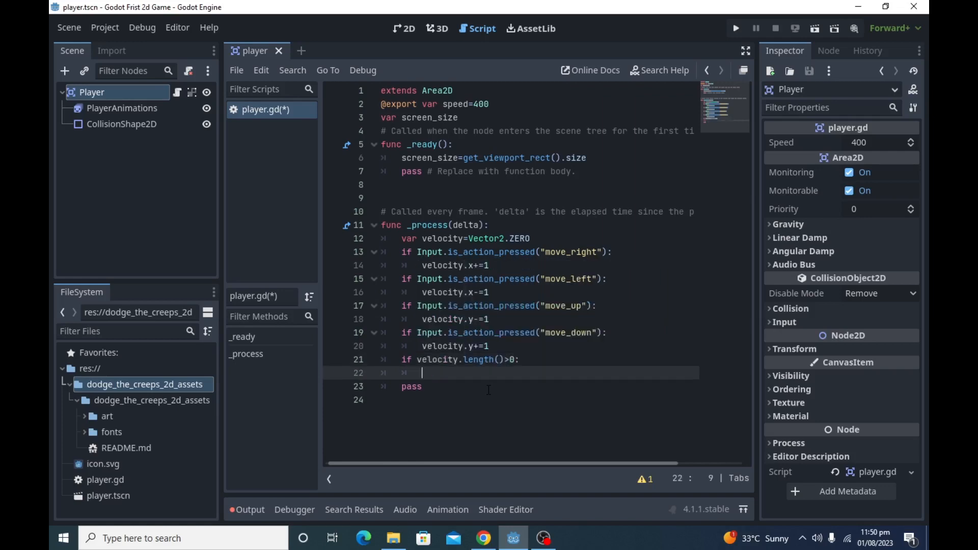
text(velocity)
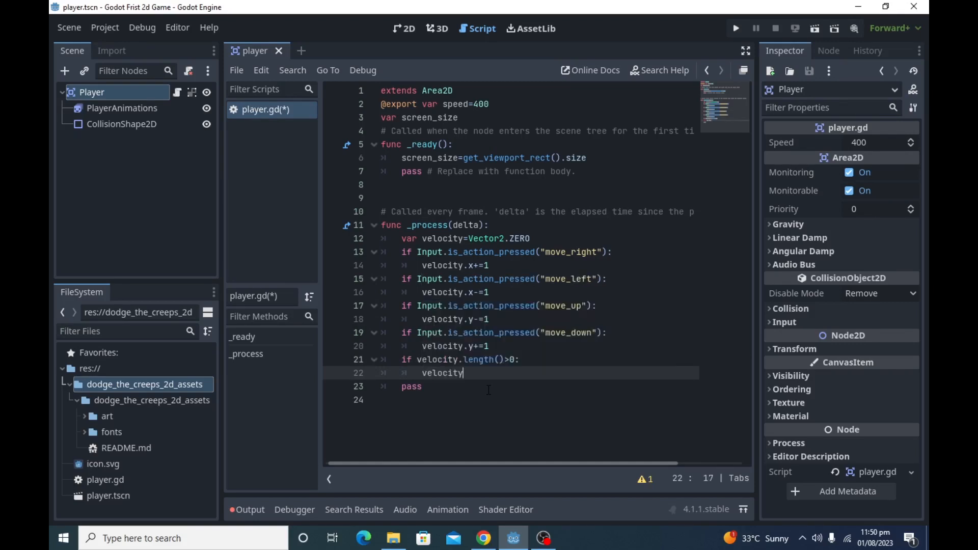
text(=velocity)
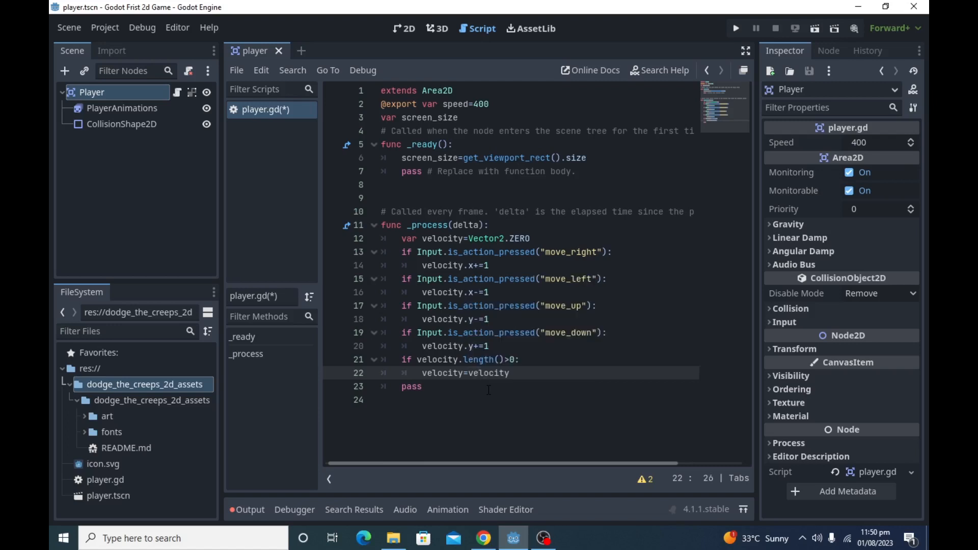
text(.normalized())
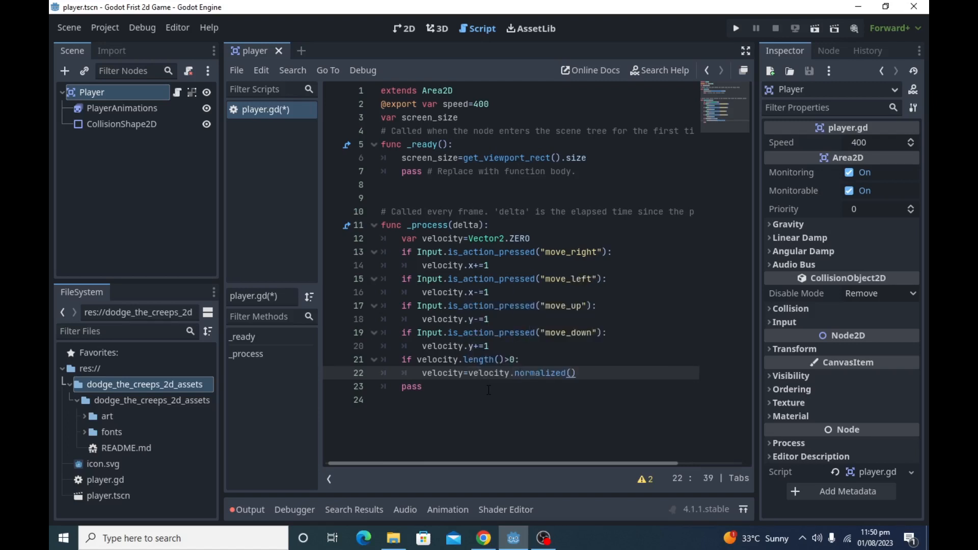
text(*se)
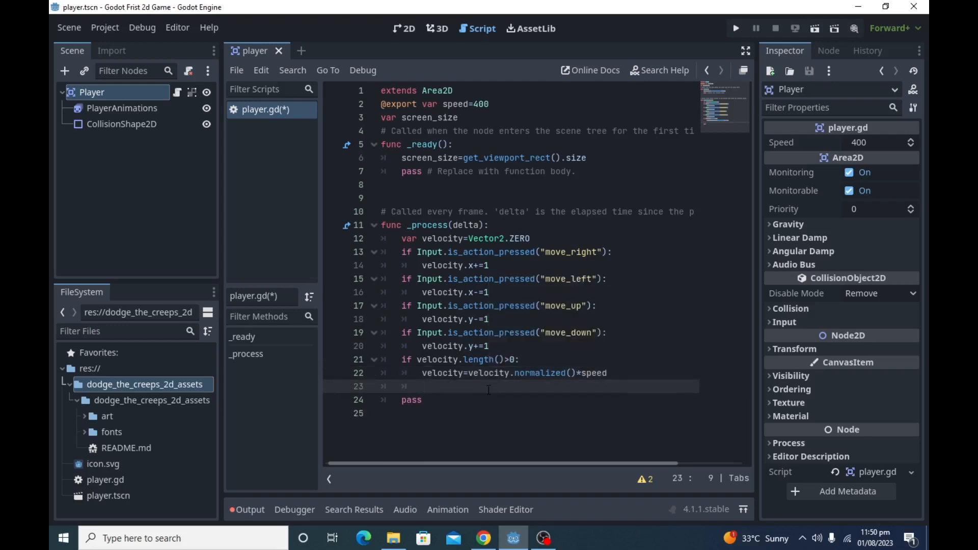
Call $PlayerAnimations.play() in that block and begin the else branch
text($)
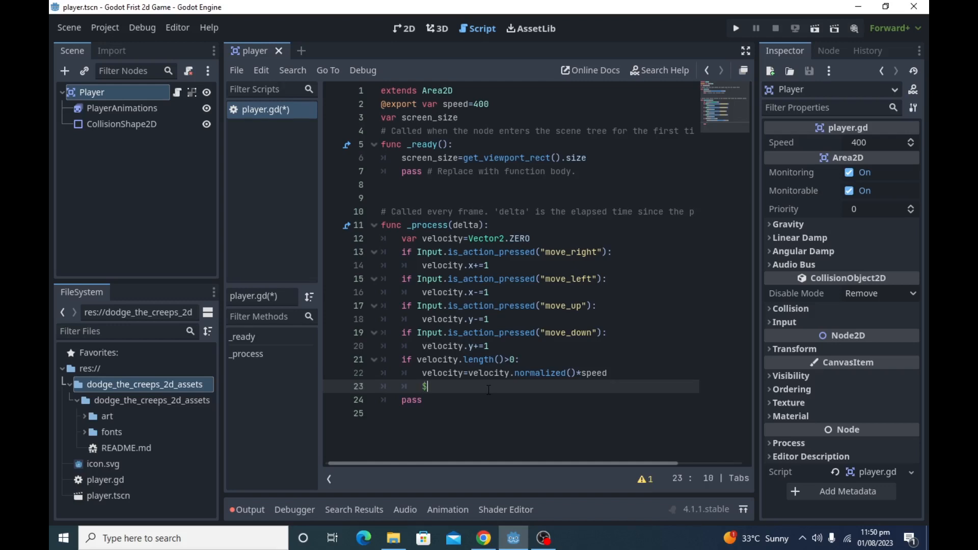
text(pla)
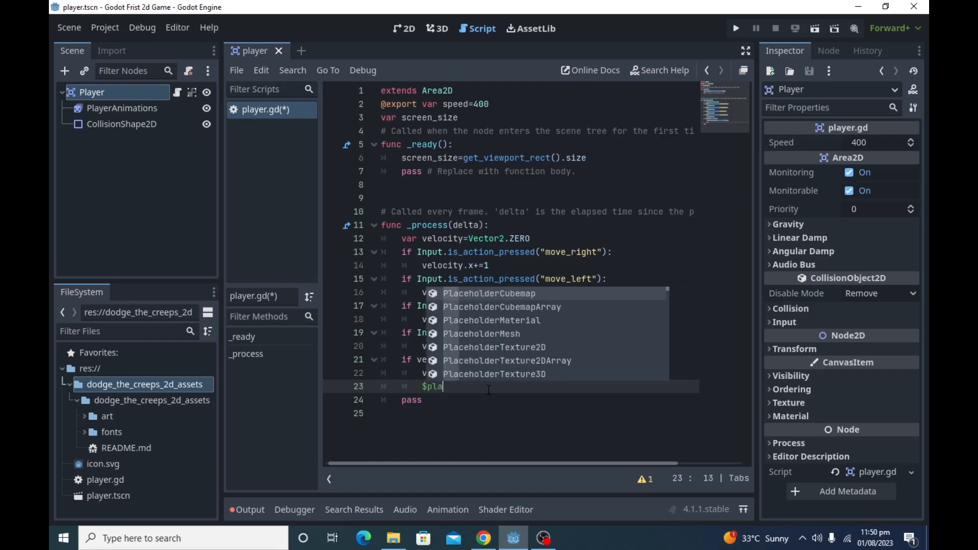
text(PlayerAnimations.)
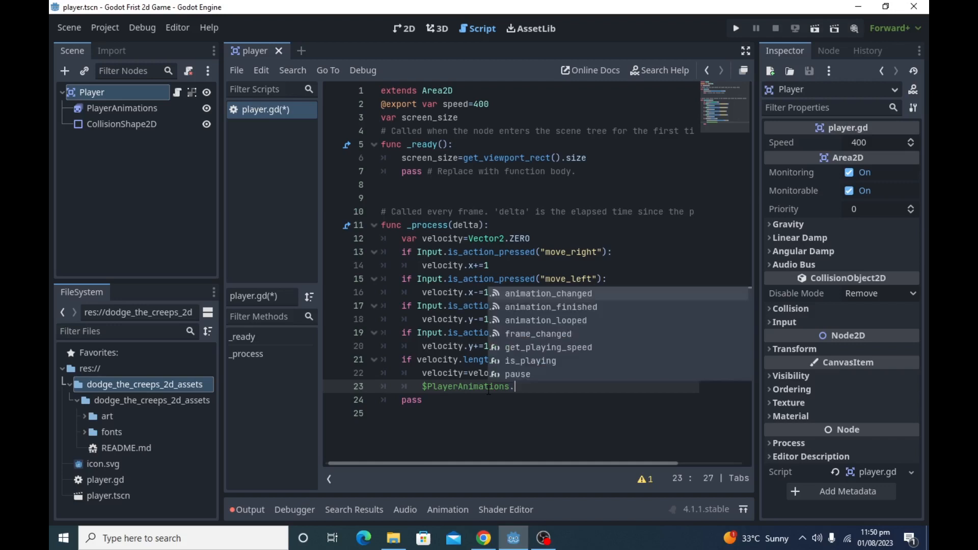
text(play())
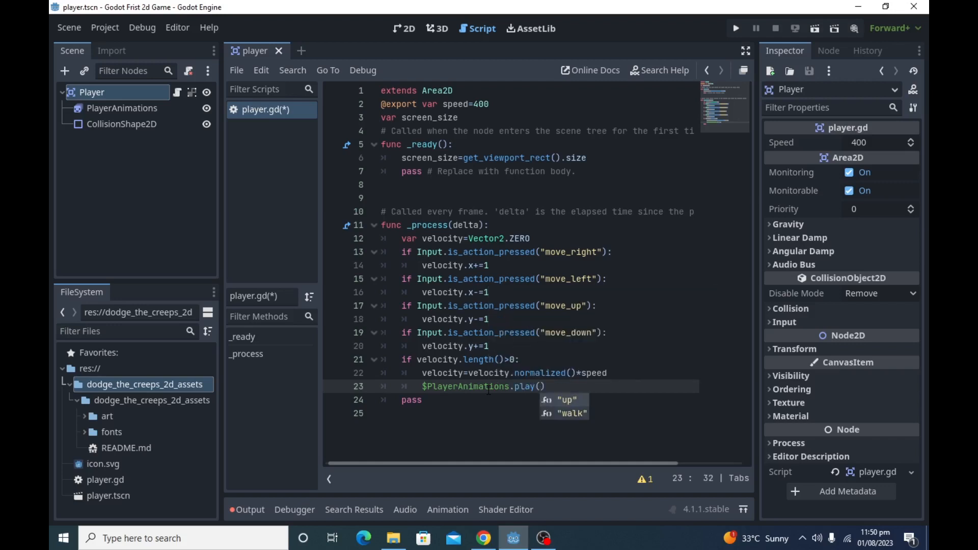
key(Enter)
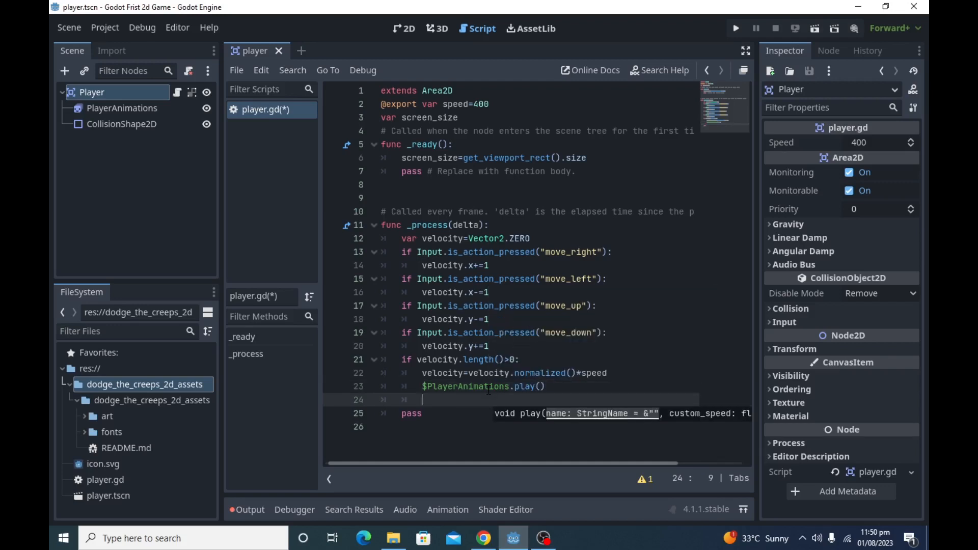
text(else)
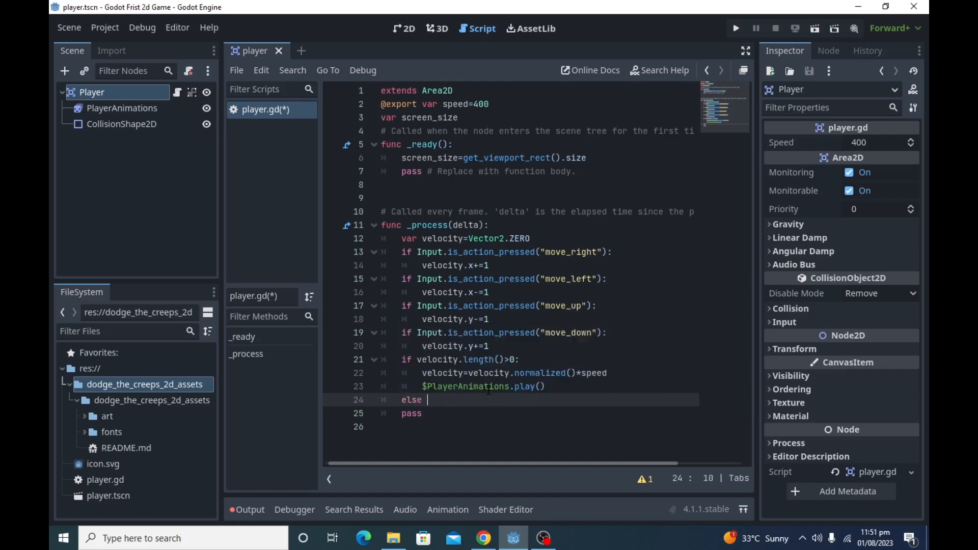
In the else branch, call $PlayerAnimations.stop()
text(pla)
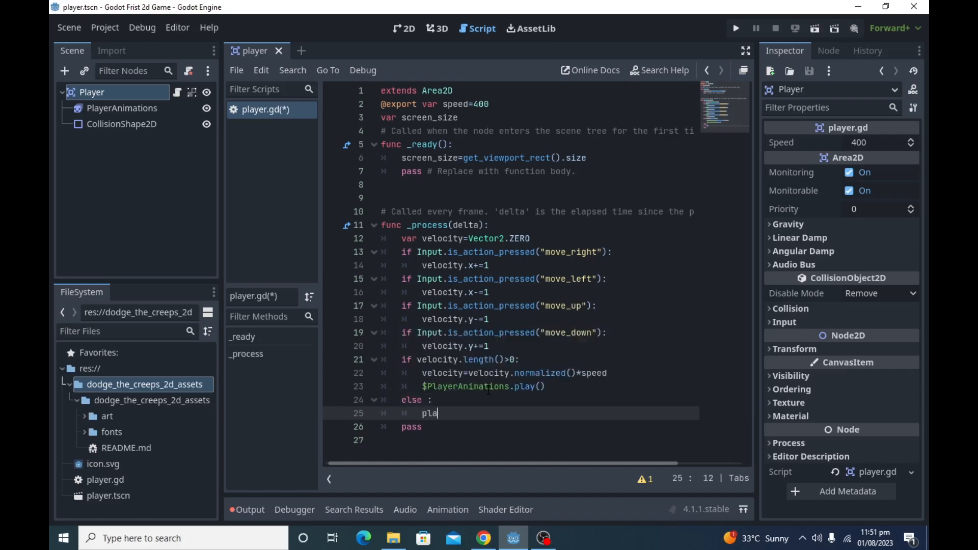
key(Backspace)
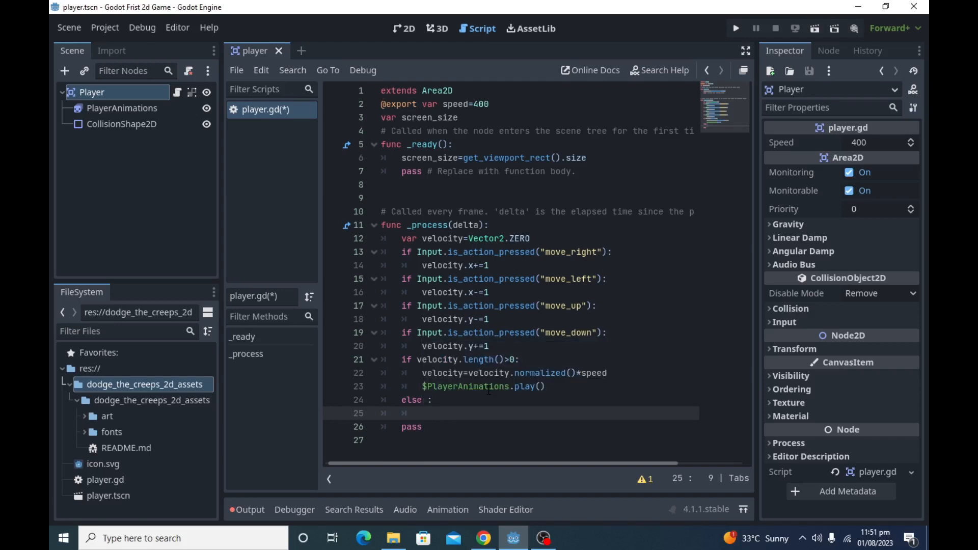
text($playerAnimations.stop()
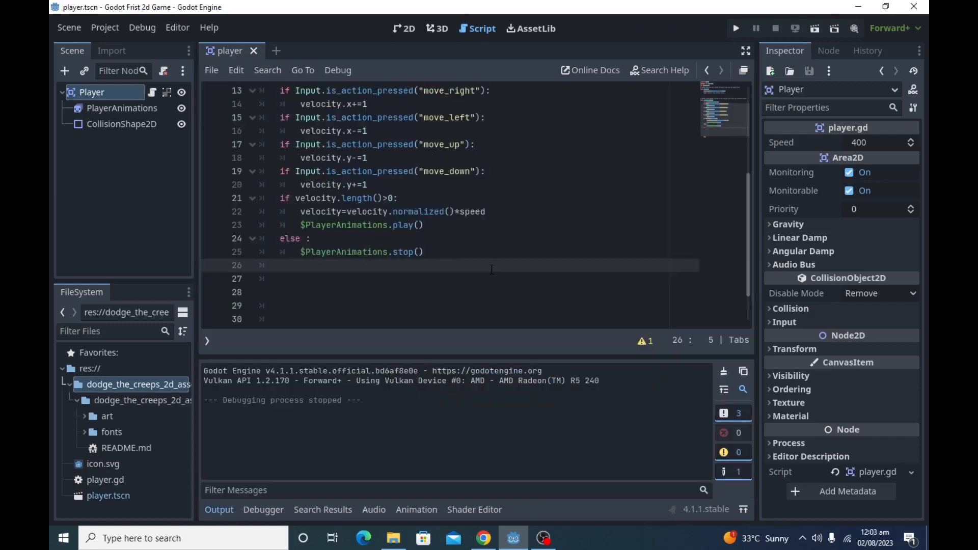
Add position += velocity*delta after the if/else
text(position)
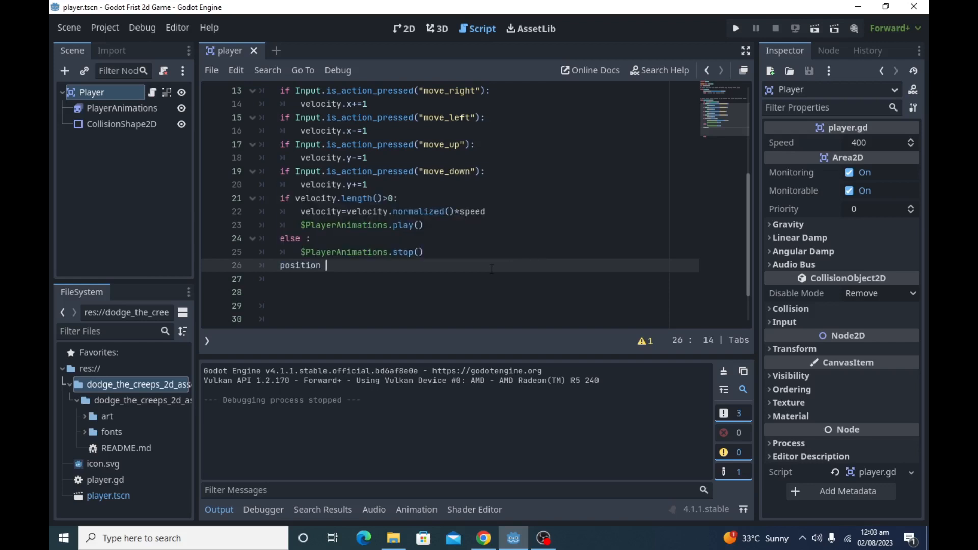
text(+=velocity)
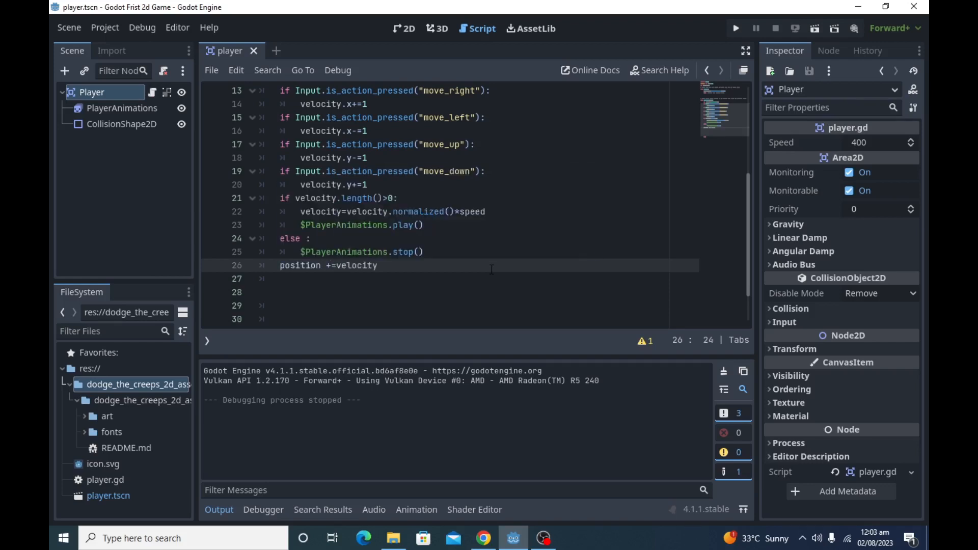
text(*de)
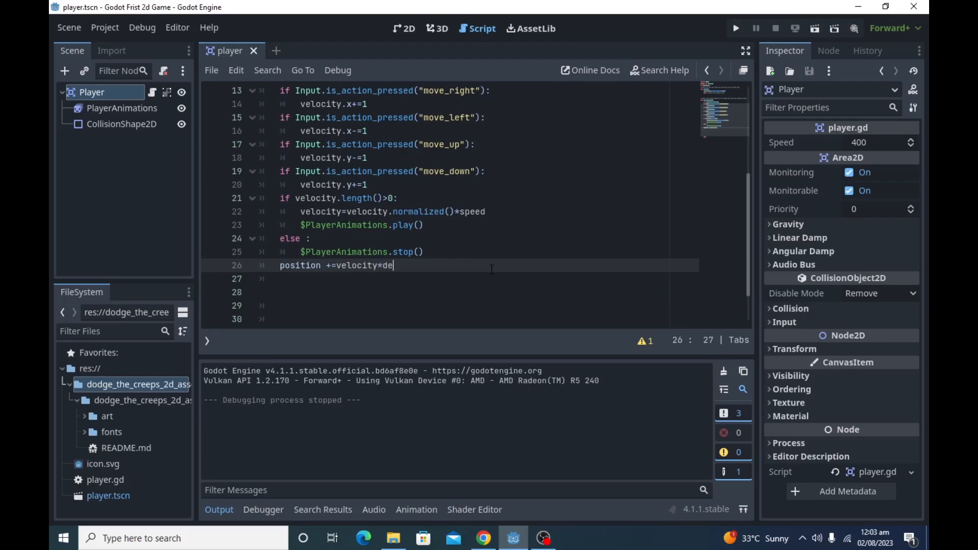
text(lta)
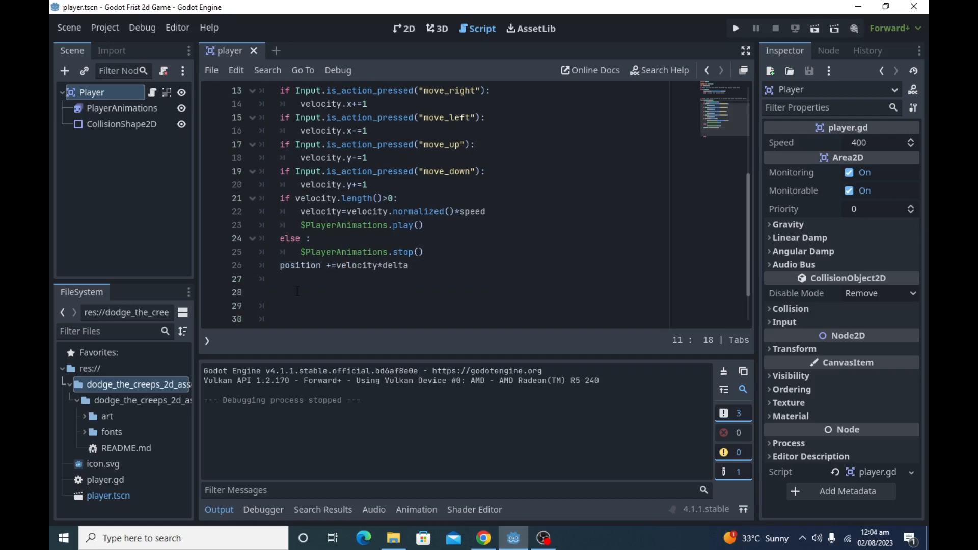
click(297, 279)
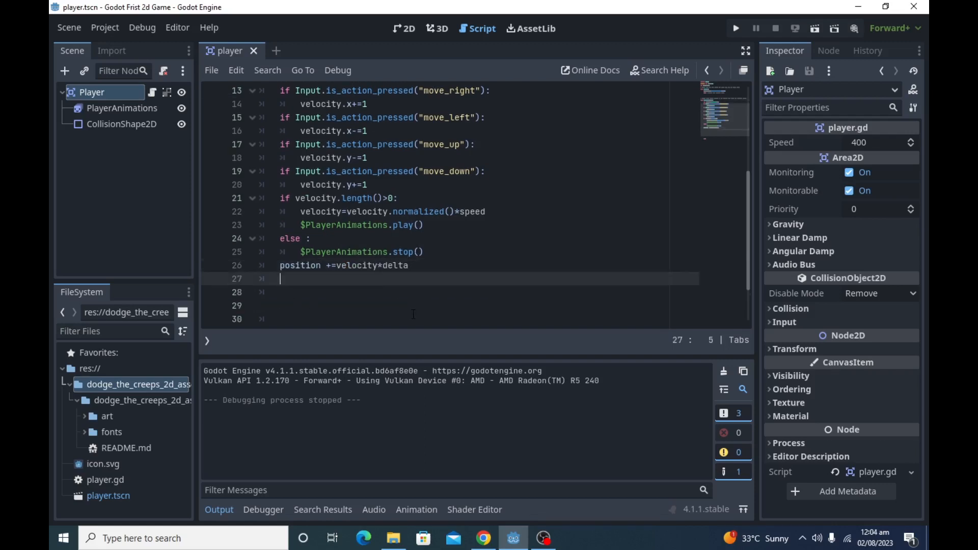
Clamp position between Vector2.ZERO and screen_size, and reset Speed to 400 in the Inspector
text(position)
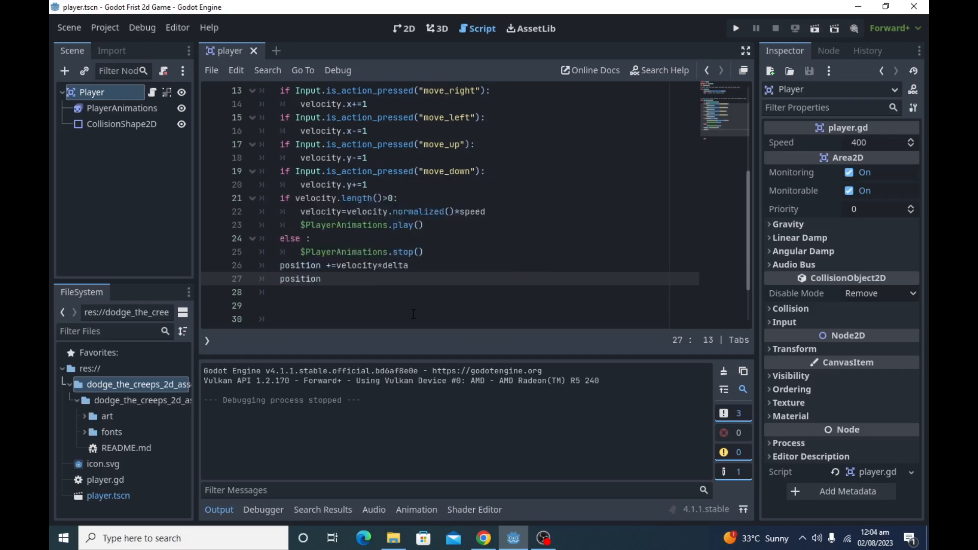
text(=)
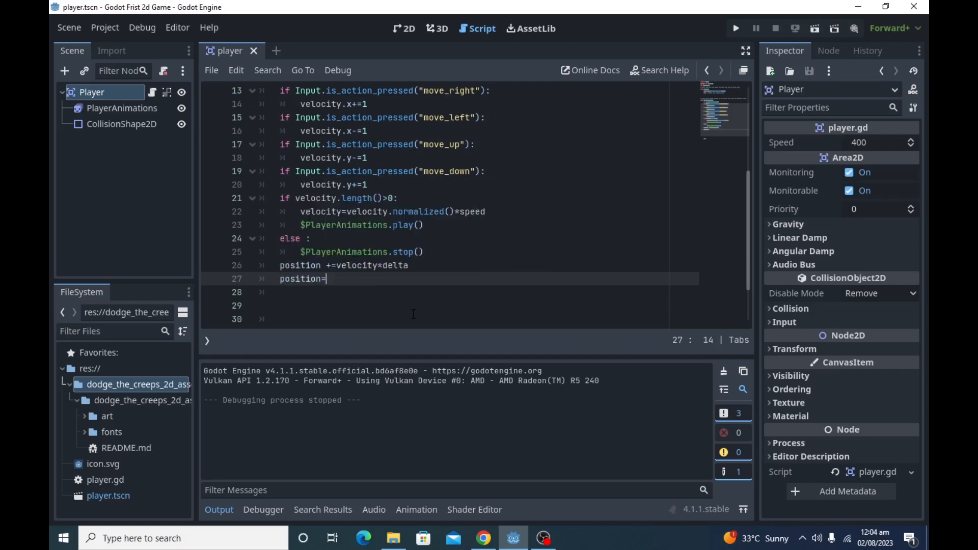
text(clamp(be)
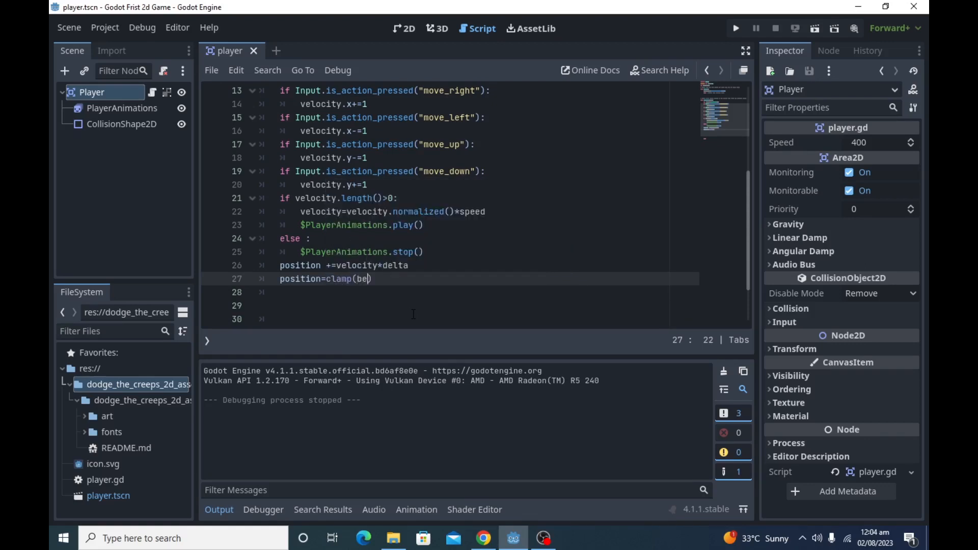
text(vec)
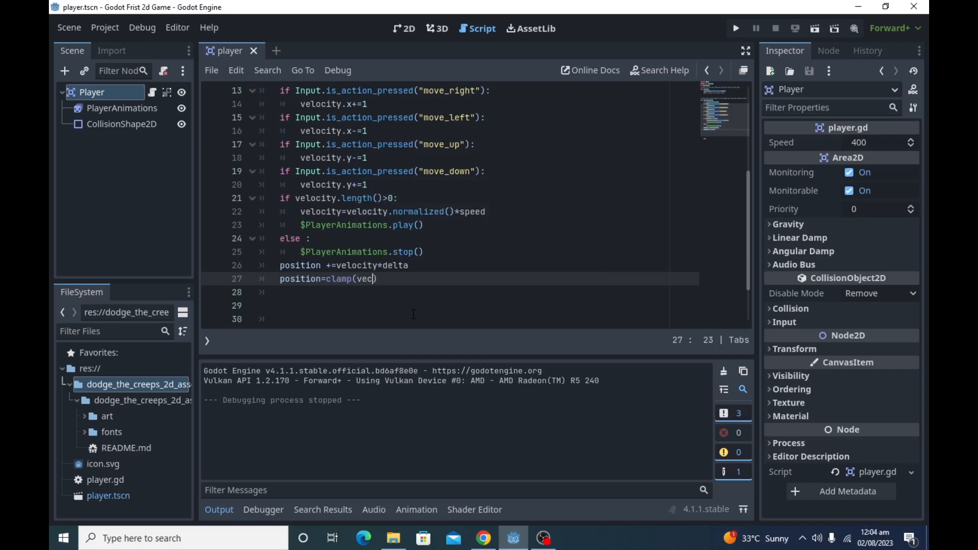
text(Vector2z)
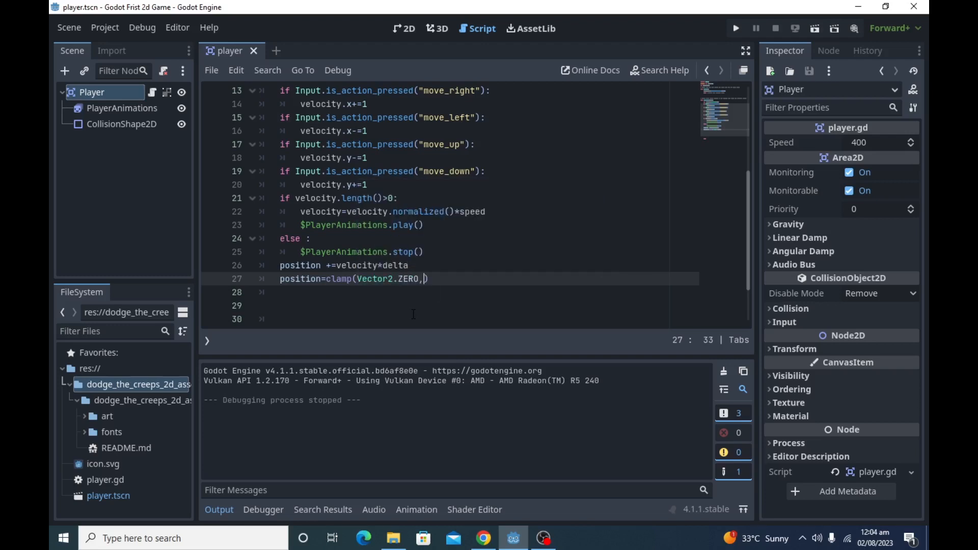
text(screen_size)
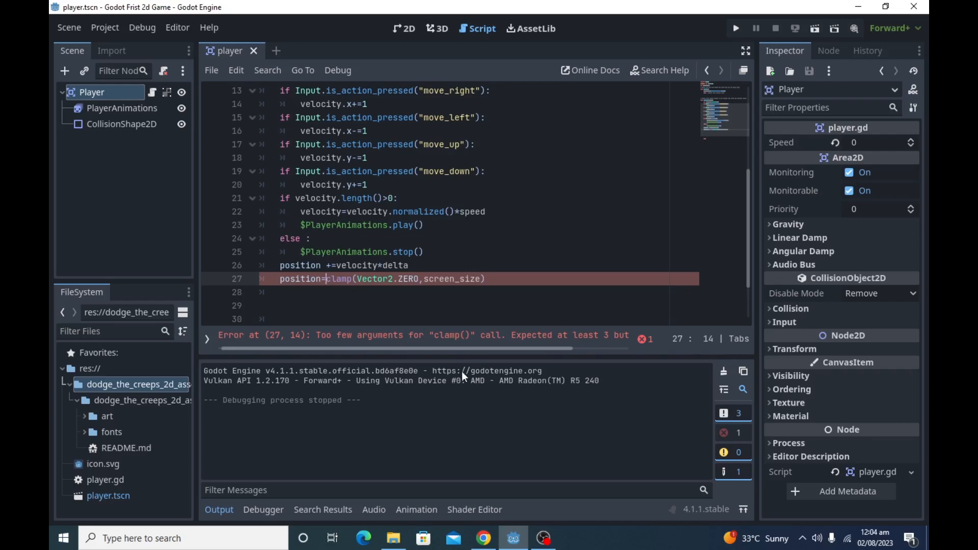
text(pois)
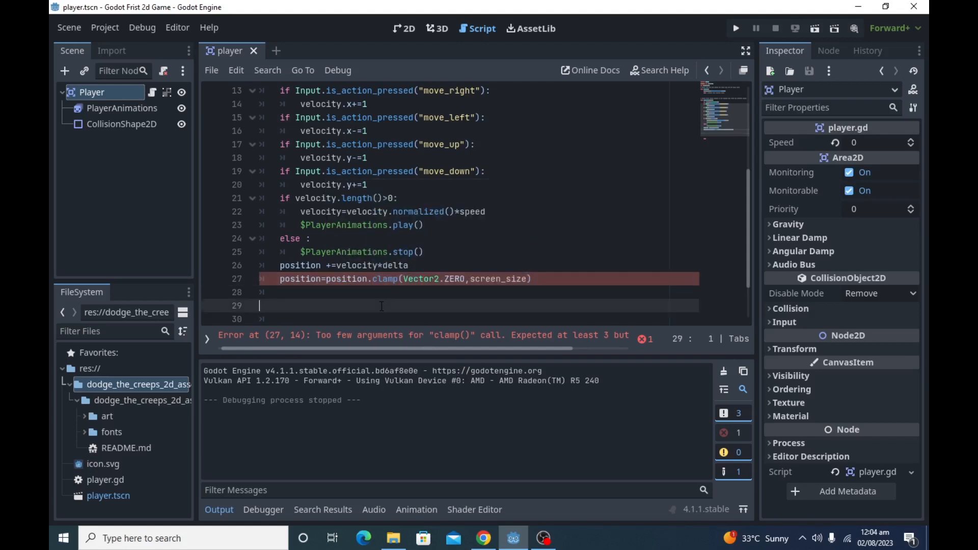
text(400)
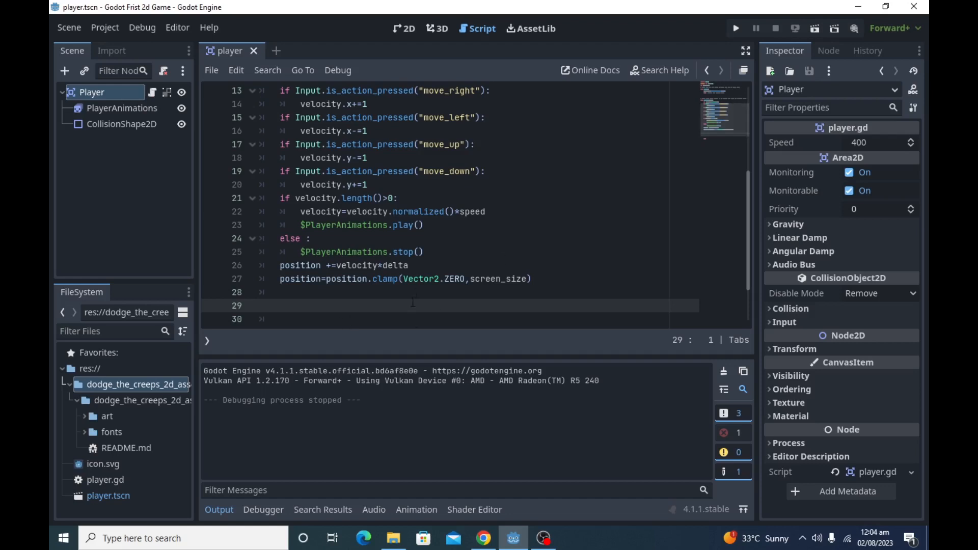
Run the project to see the player in the debug window, then close it
click(735, 29)
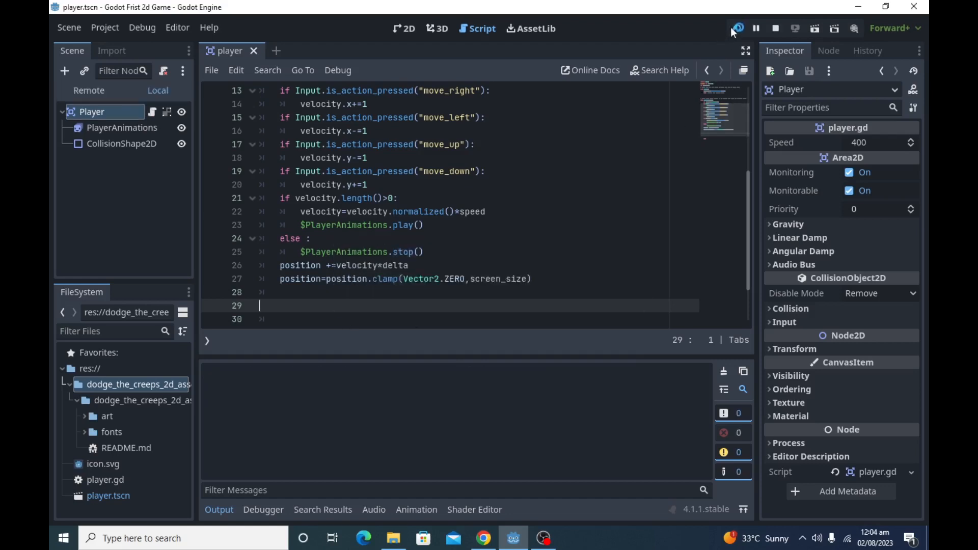
click(737, 29)
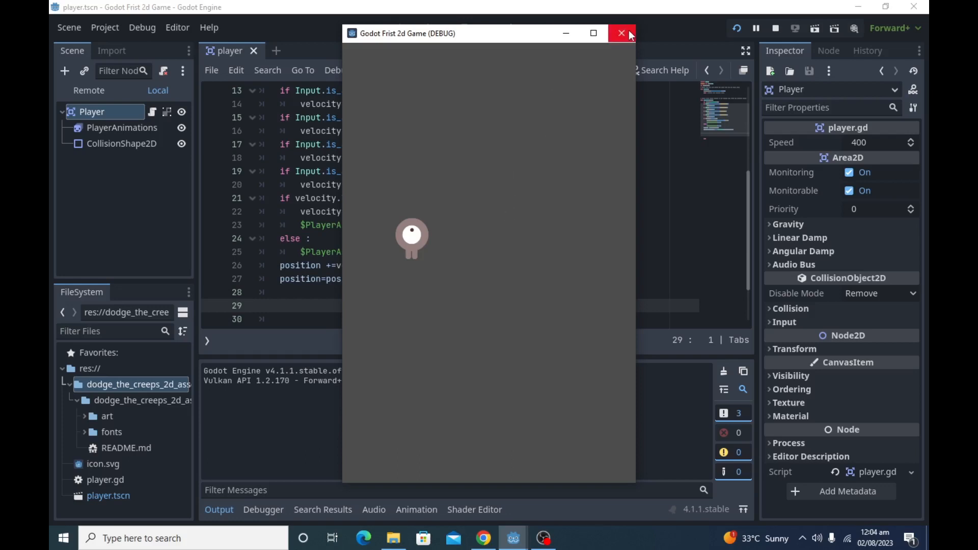
click(622, 33)
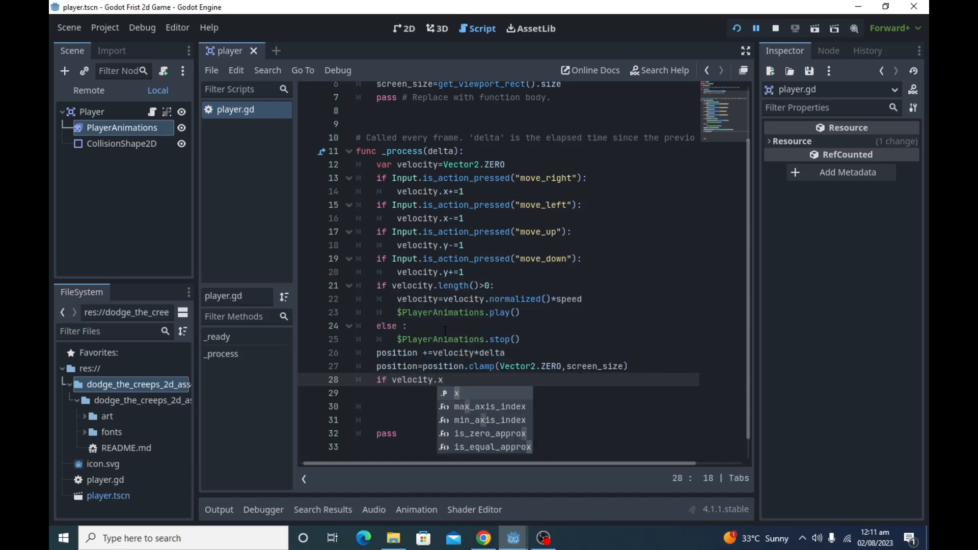
Under if velocity.x != 0:, set $PlayerAnimations.animation to "walk"
text(!=)
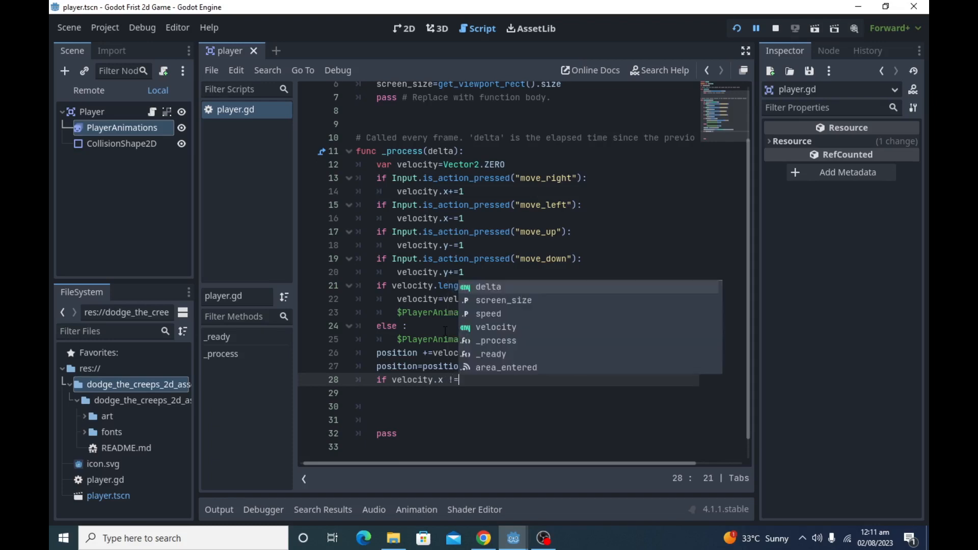
key(enter)
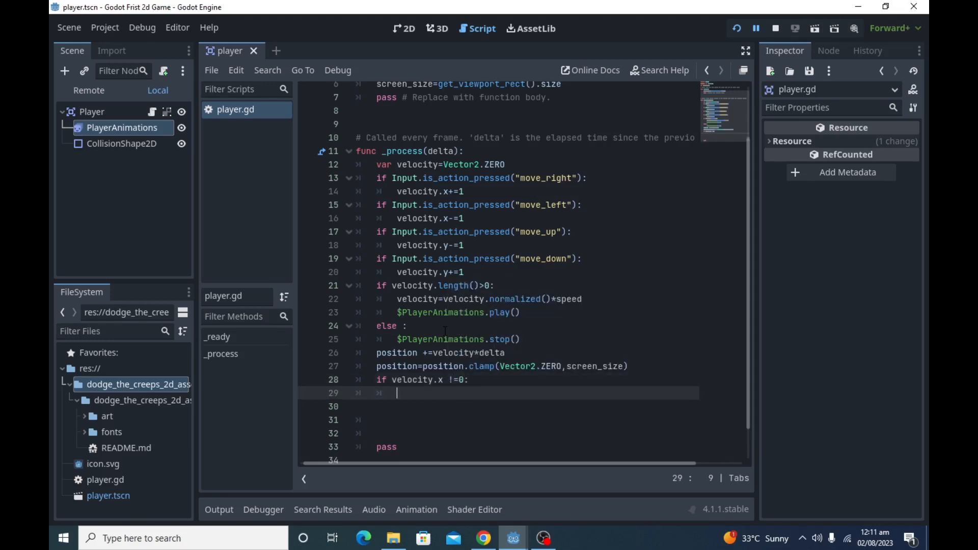
text($pl)
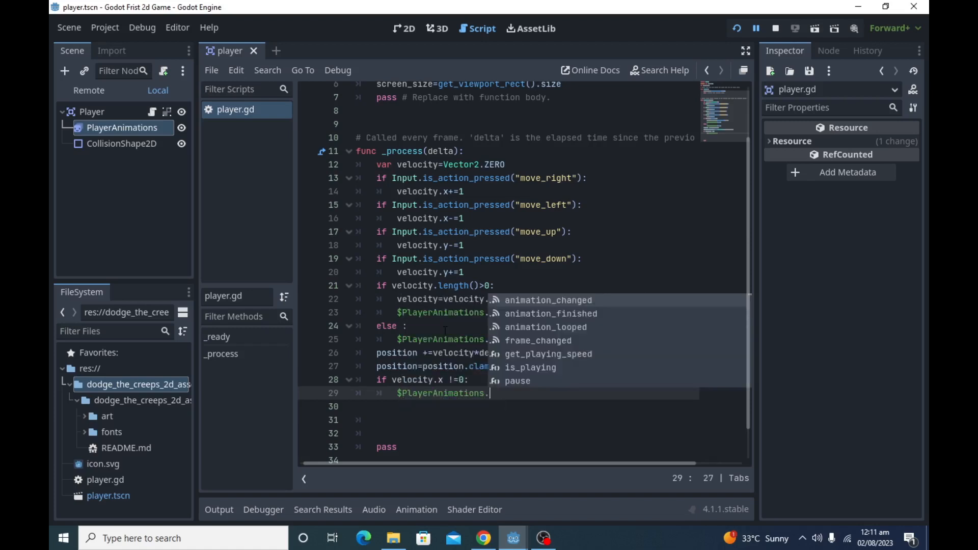
text(animation)
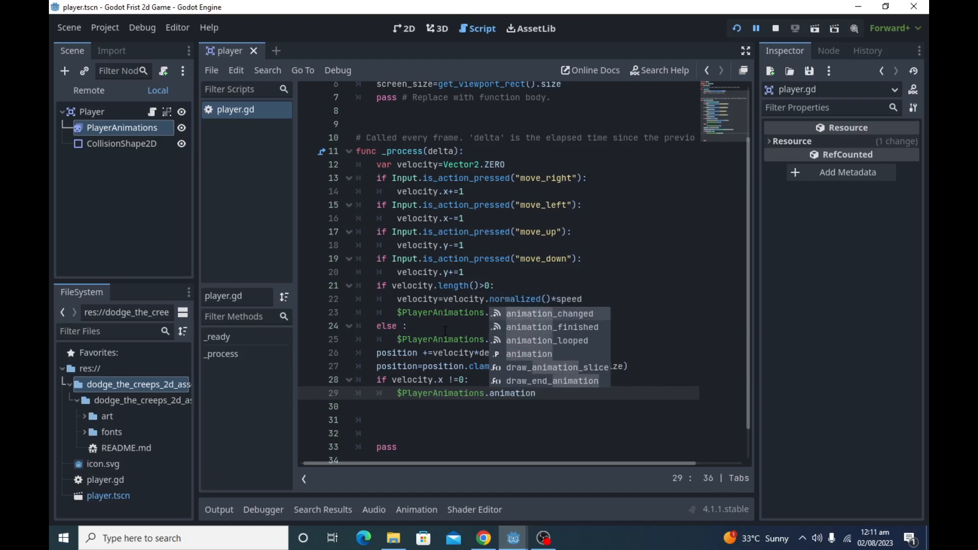
text(=)
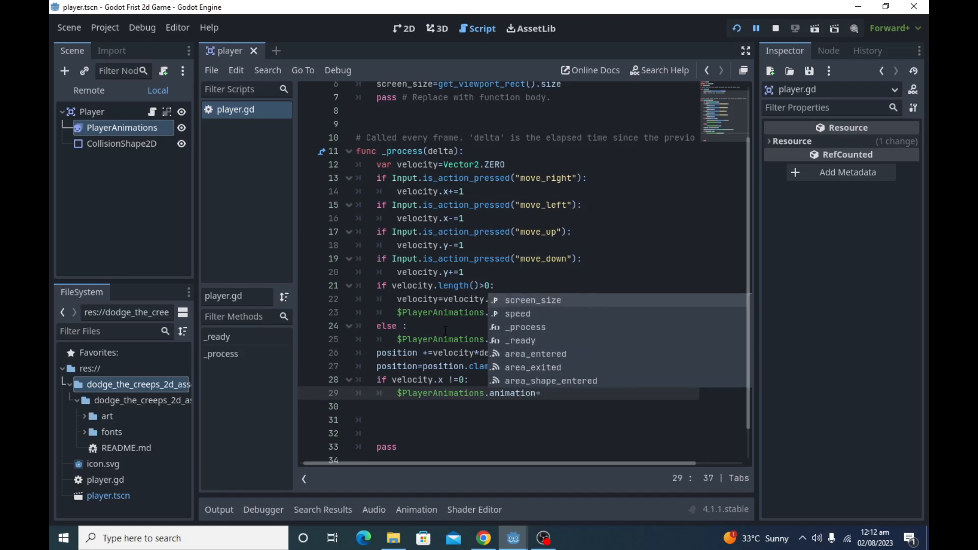
text(walk")
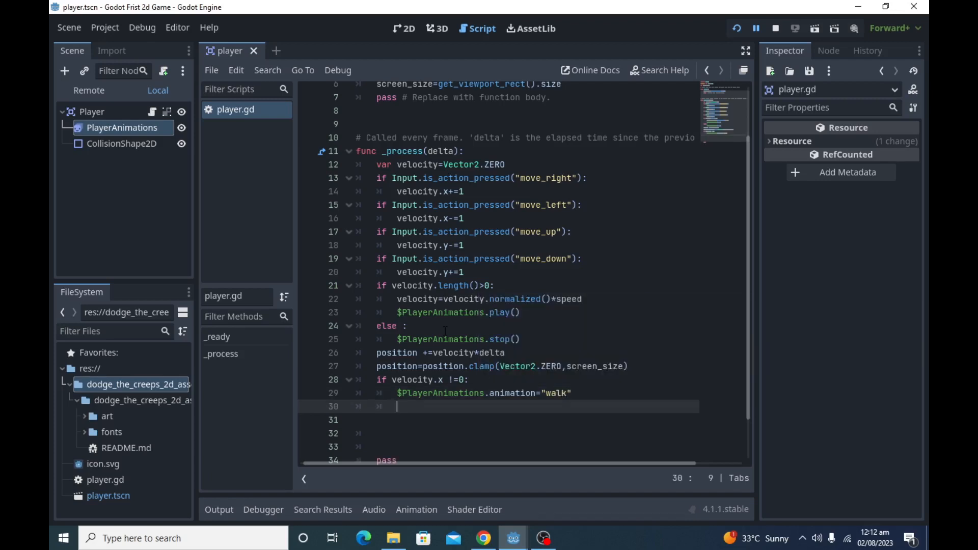
Set $PlayerAnimations.flip_v=false and flip_h from velocity<0 in that branch
text($play)
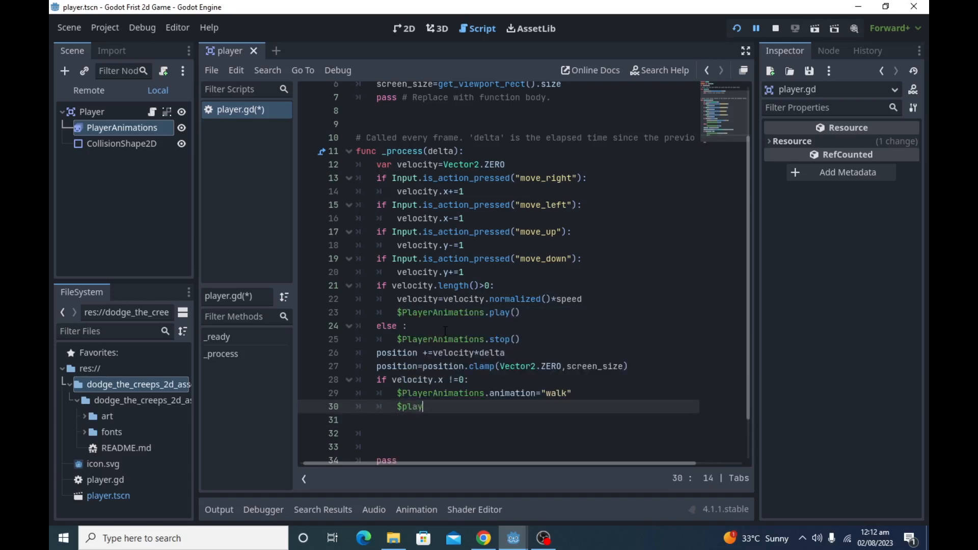
text(PlayerAnimations)
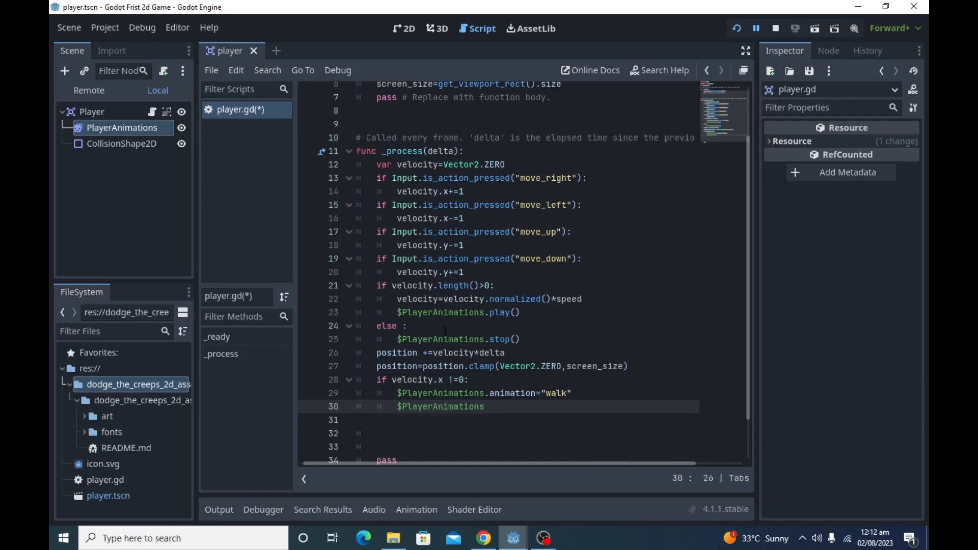
text(.flip_v)
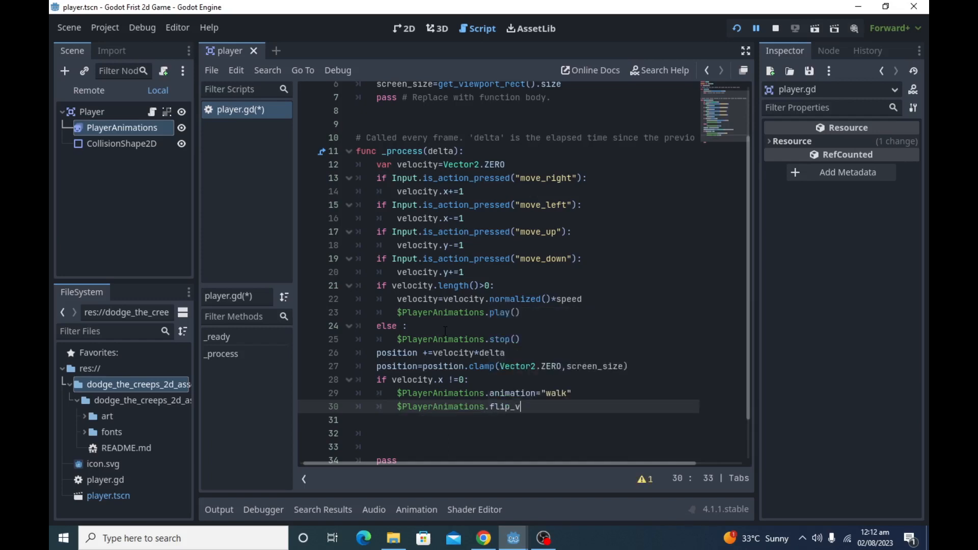
text(=false)
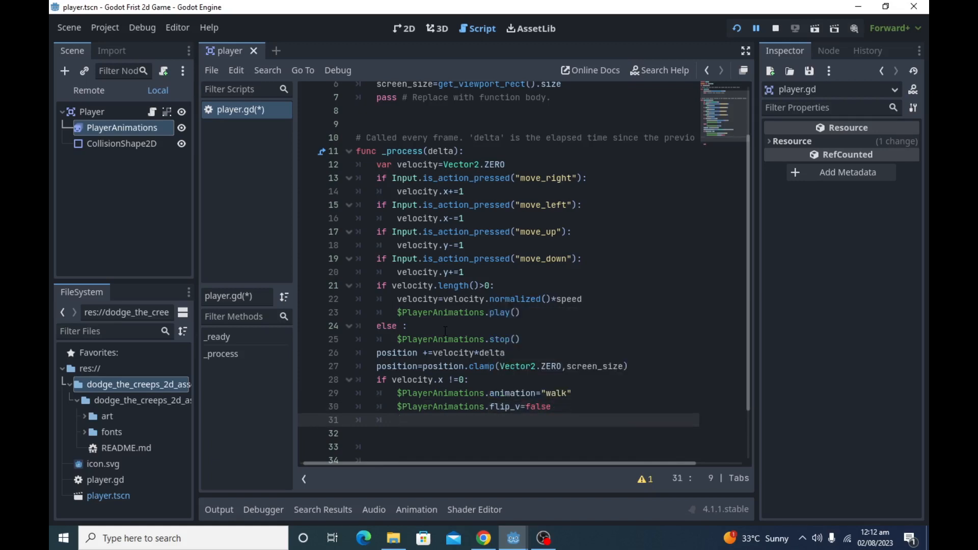
text($PlayerAnimations.)
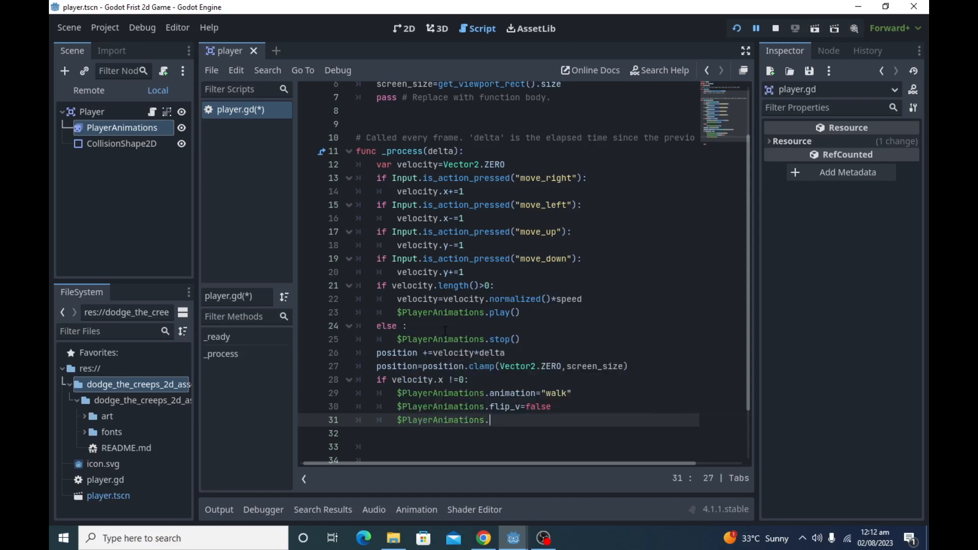
text(flip_h=velocity<0)
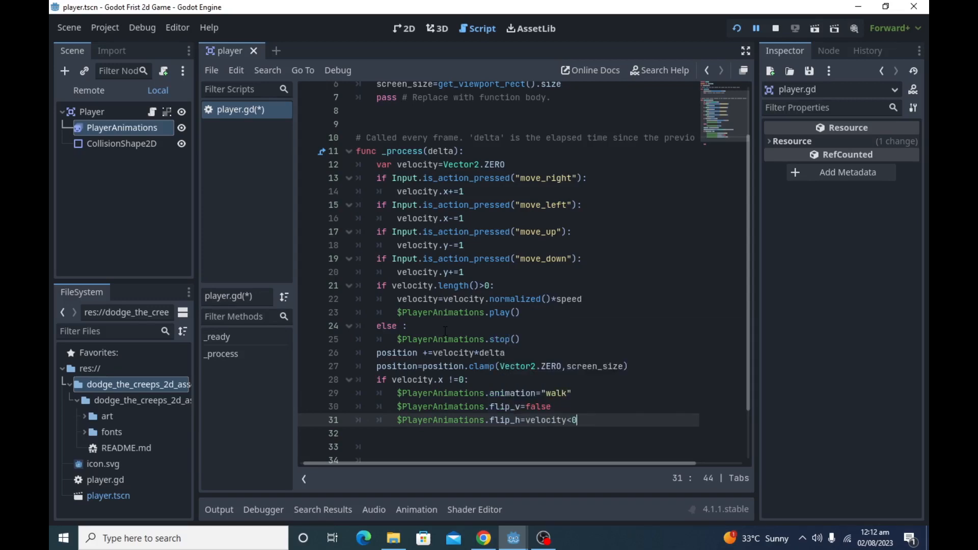
text(s)
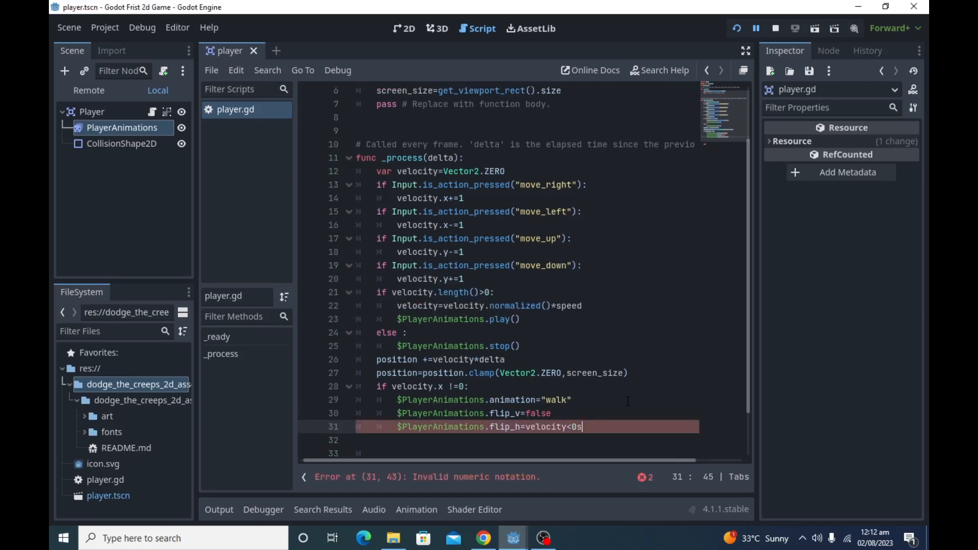
key(Backspace)
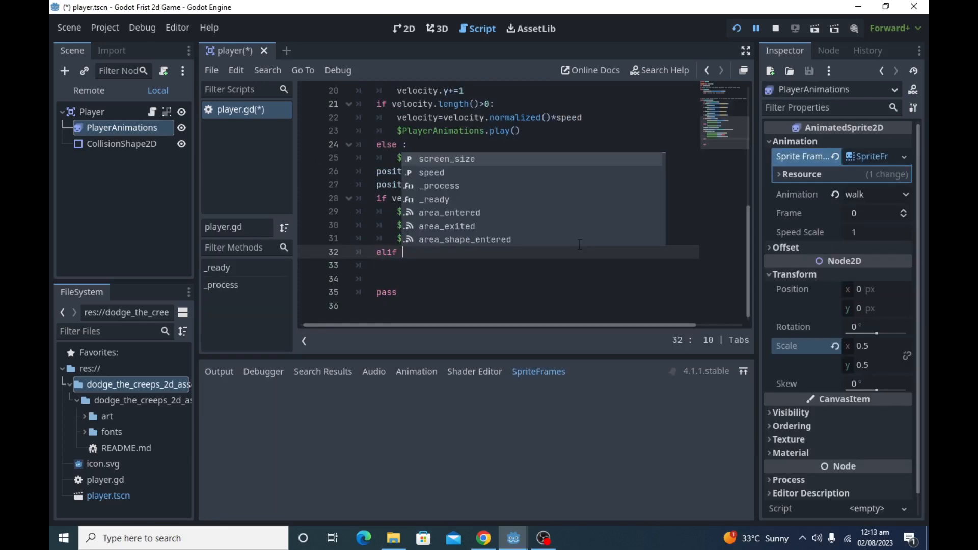
Add elif velocity.y != 0: setting $PlayerAnimations.animation to "up"
text(ve)
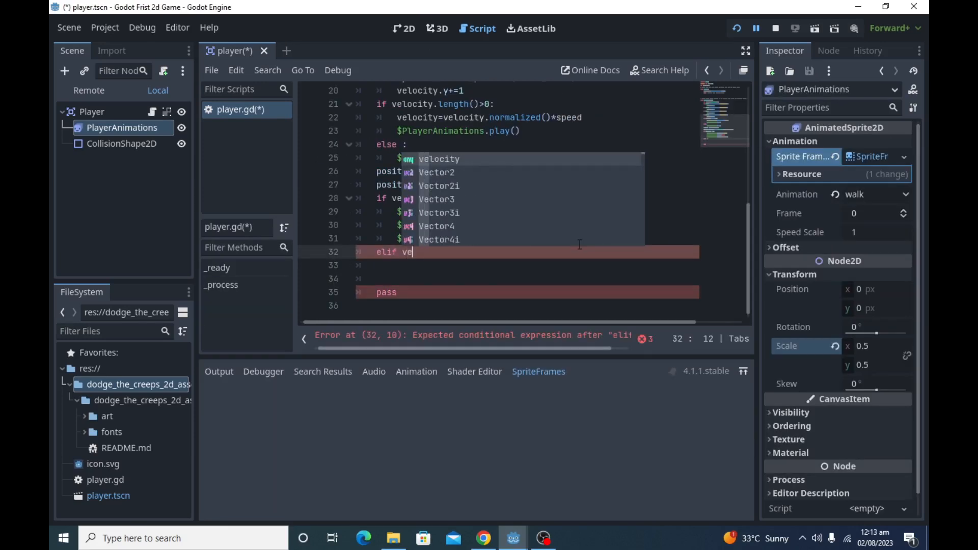
text(locity.)
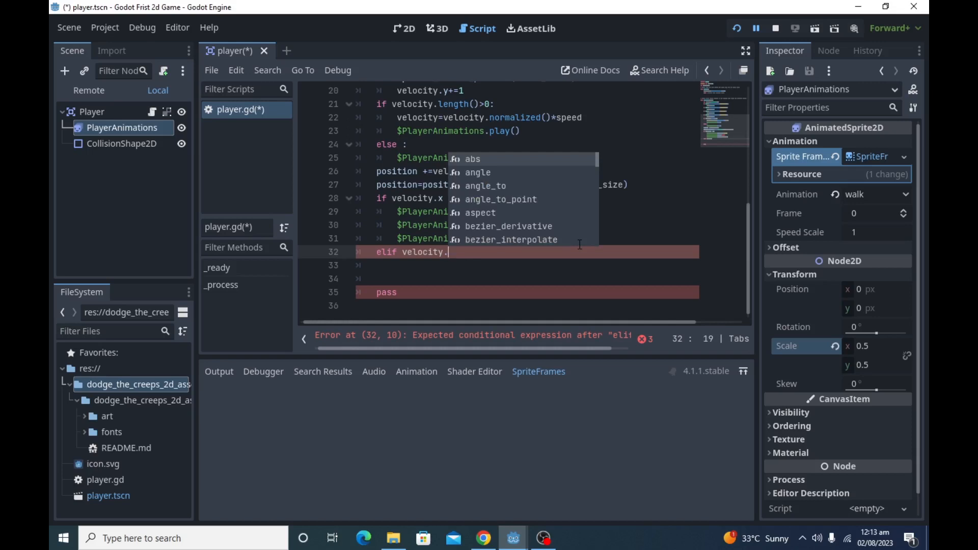
text(.y)
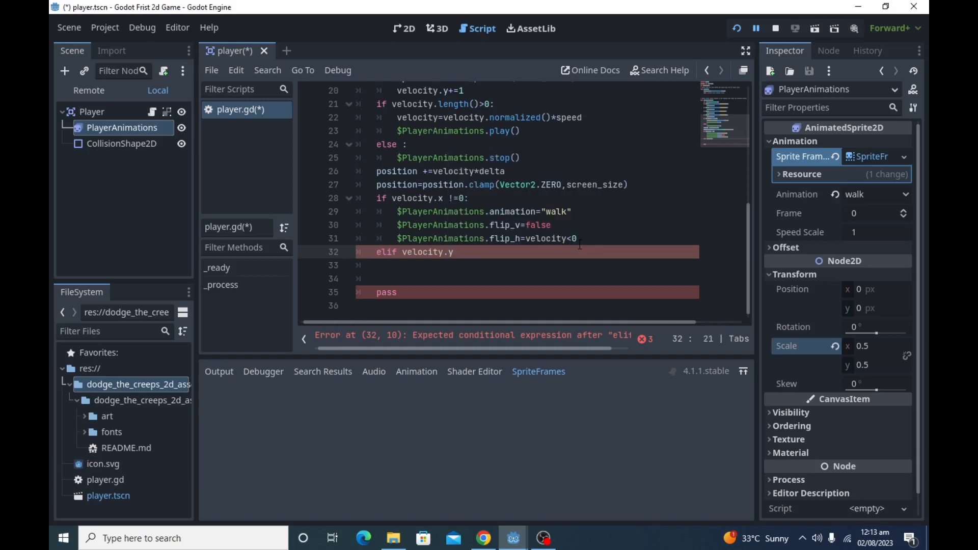
text(!=)
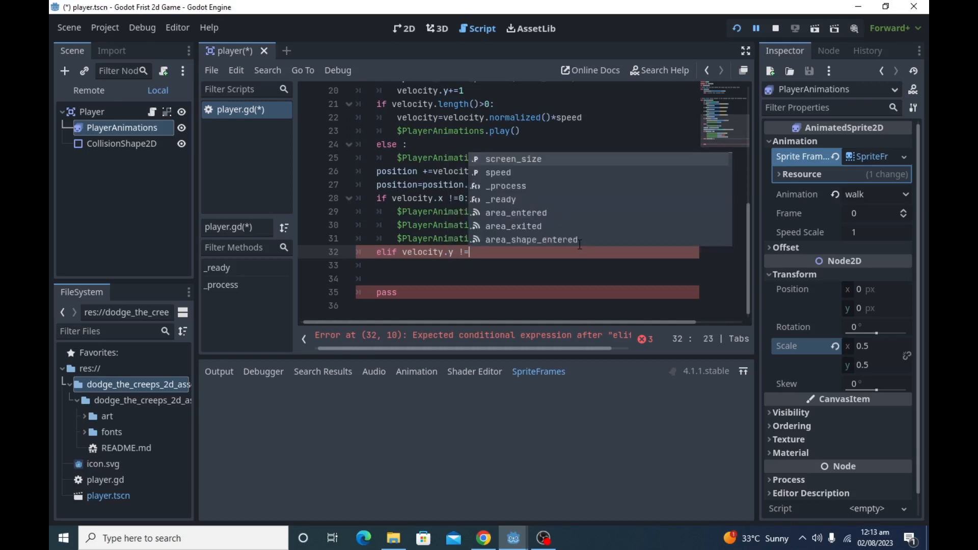
key(enter)
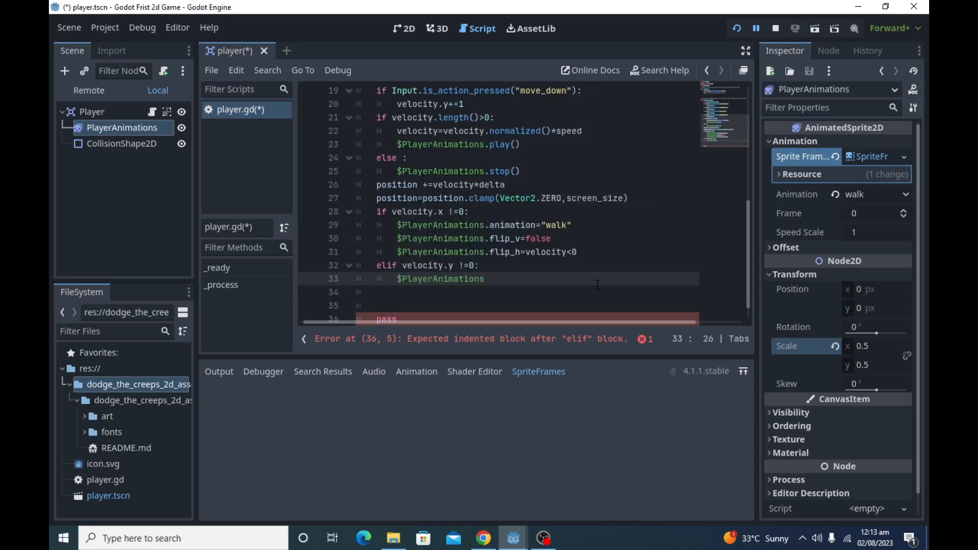
text(animation=)
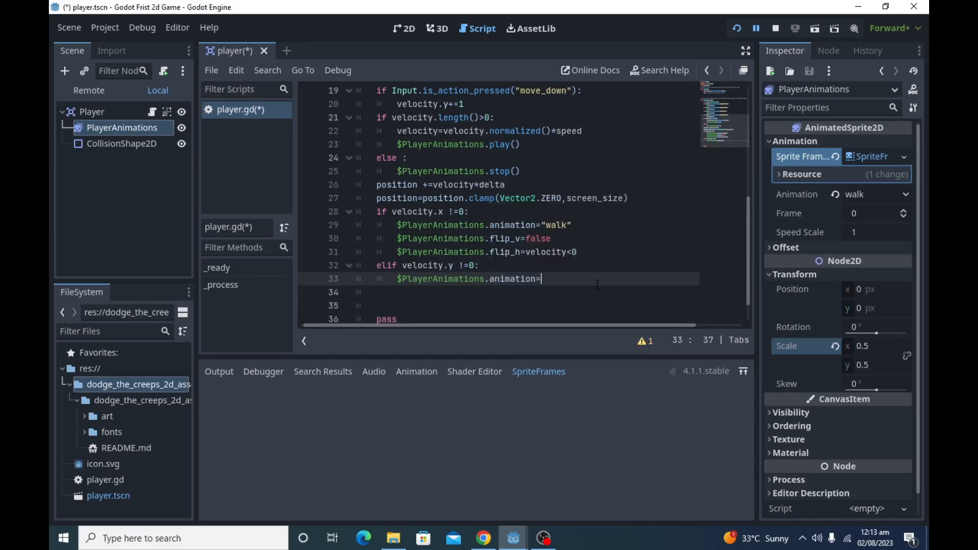
text("up)
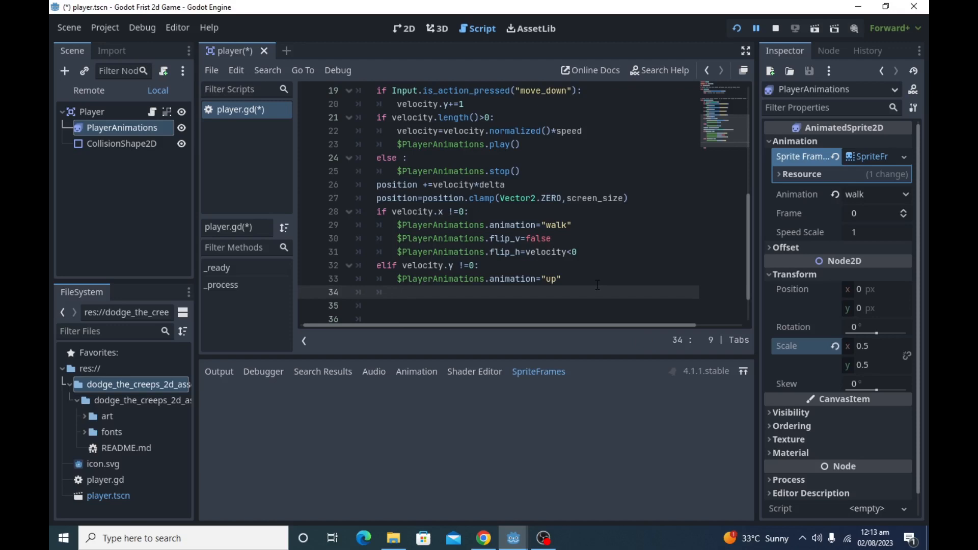
Set flip_h=false and flip_v=velocity.y>0 in the vertical branch, then save and run
text($PlayerAnimations.)
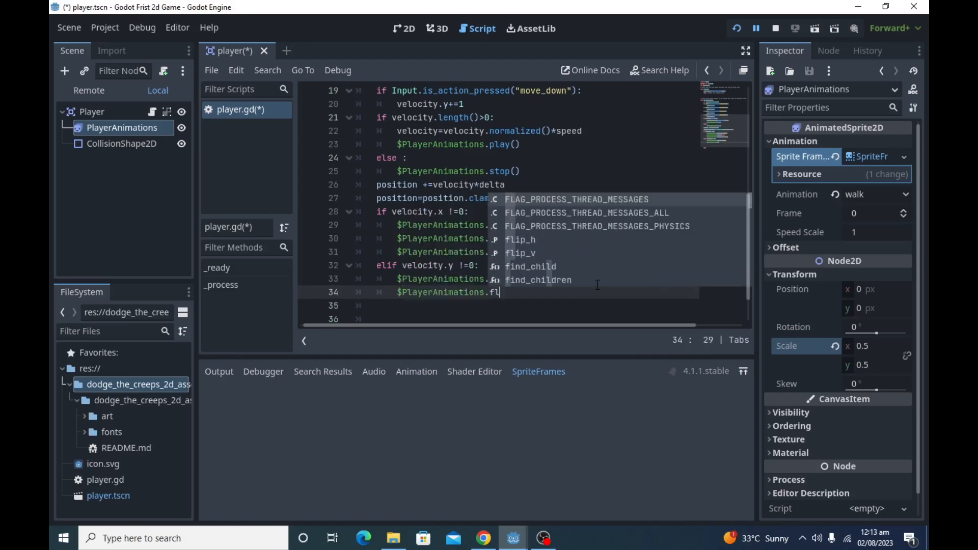
text(flip_h)
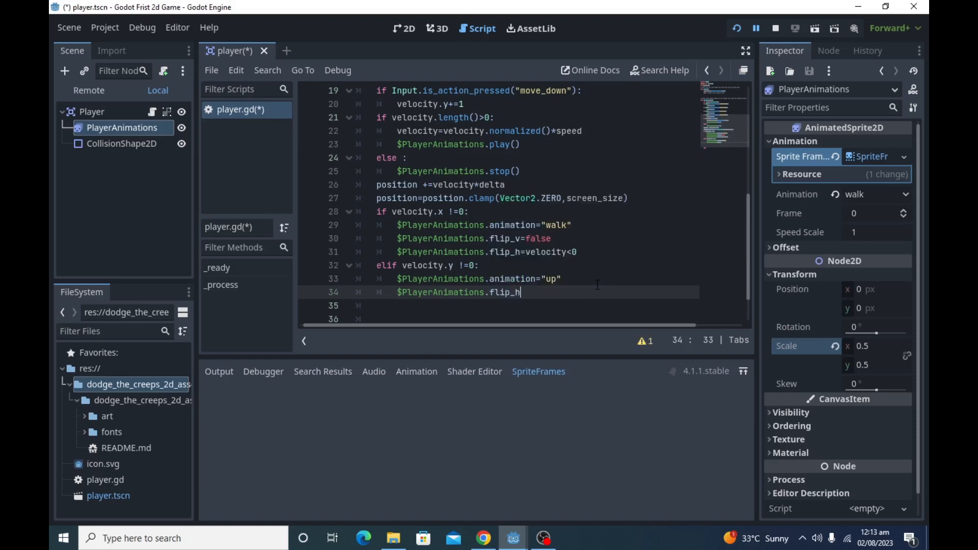
text(=false)
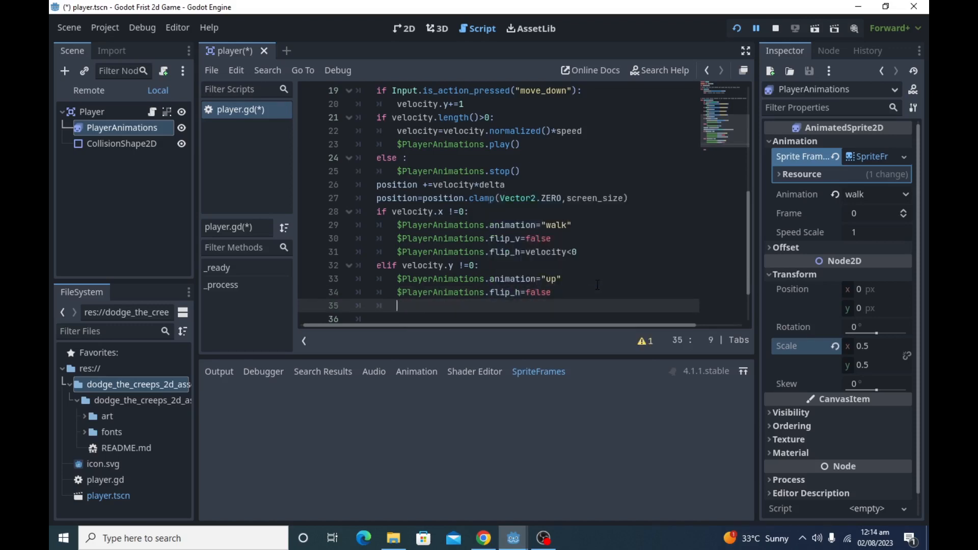
text($PlayerAnimations.)
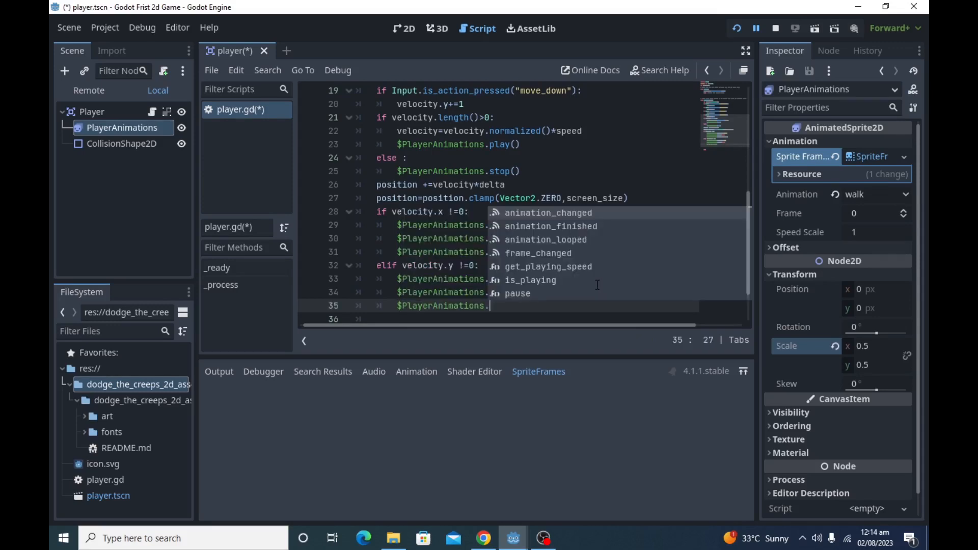
text(lip_v=)
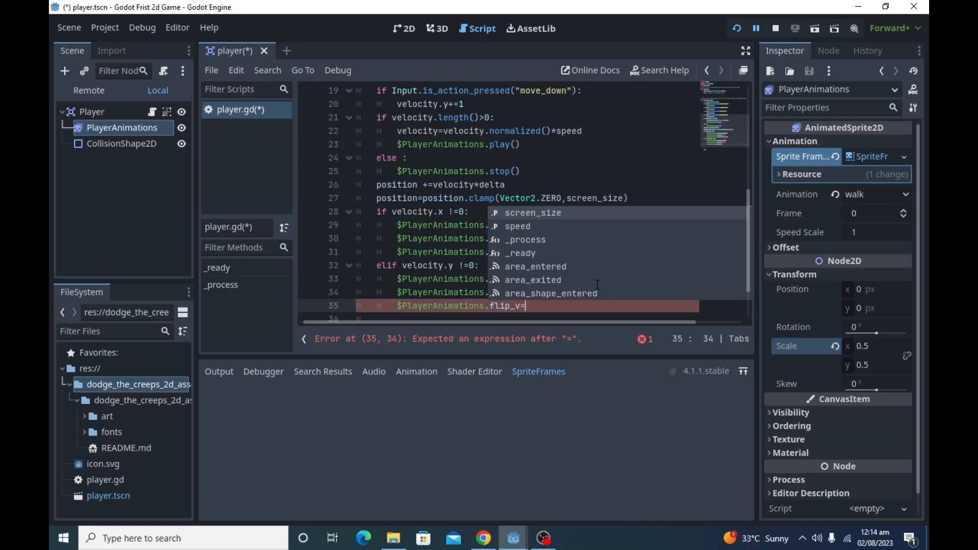
text(velocity.)
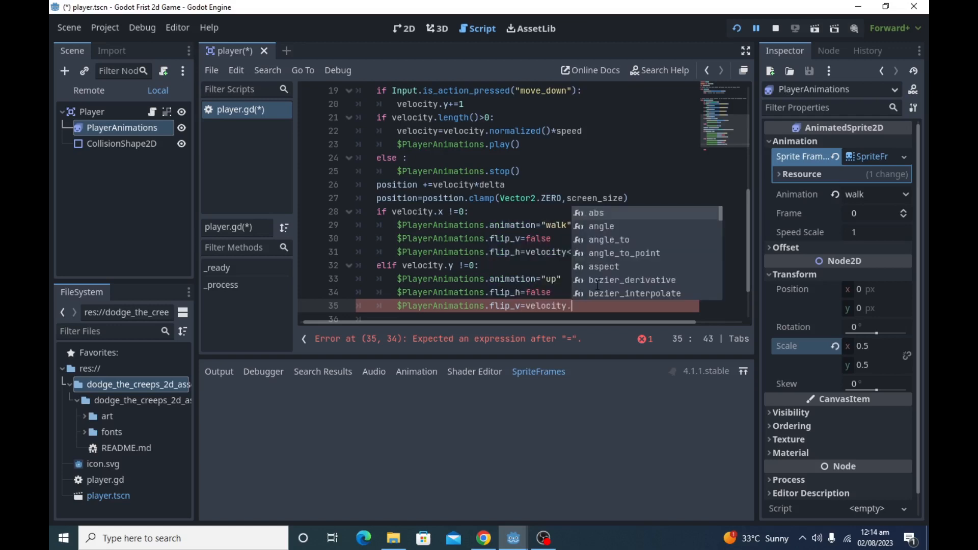
text(y>)
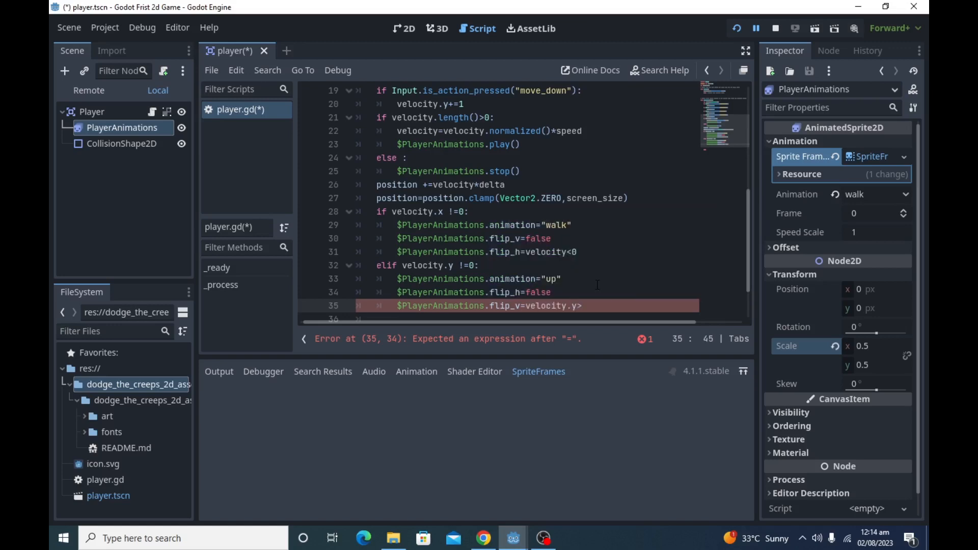
text(0)
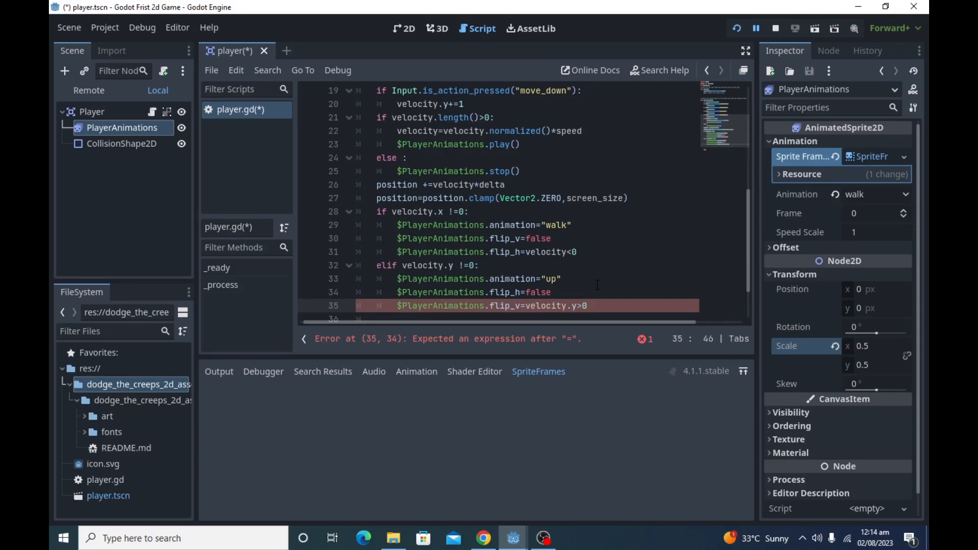
key(ctrl+s)
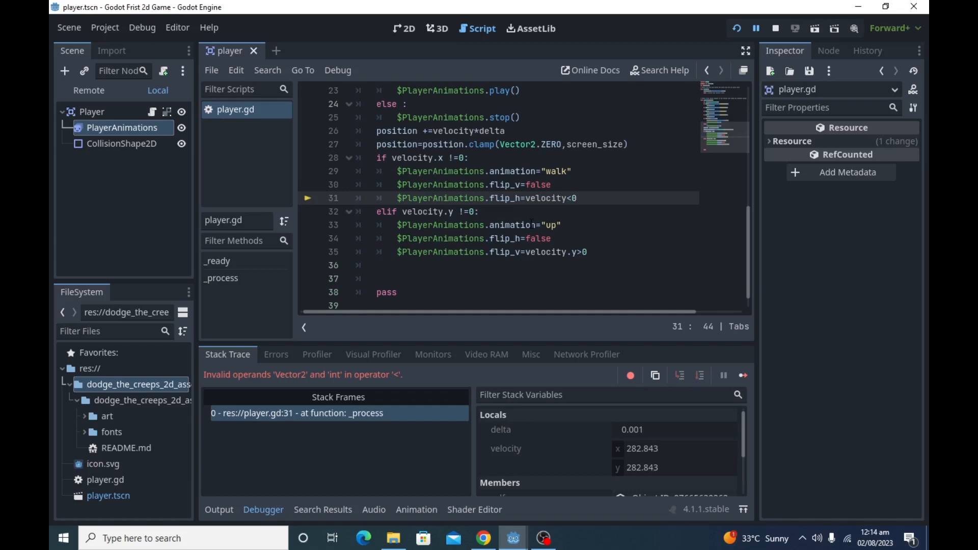
Correct line 31 to flip_h = velocity.x < 0 and relaunch the game
text(|)
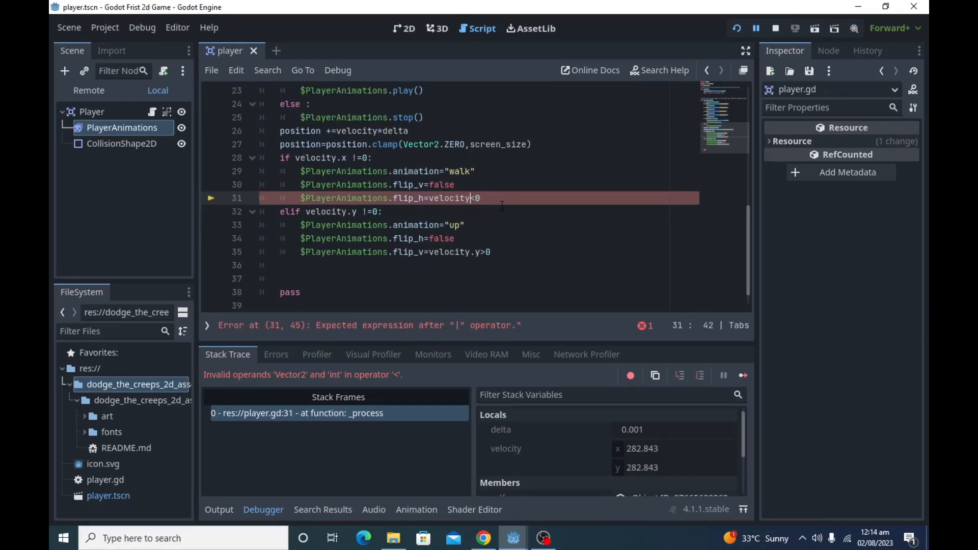
text(.x)
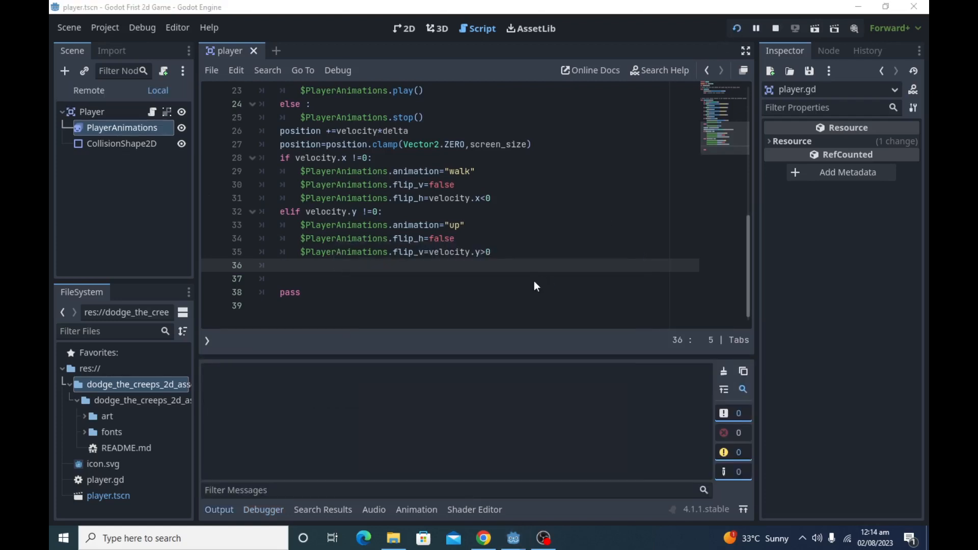
click(755, 29)
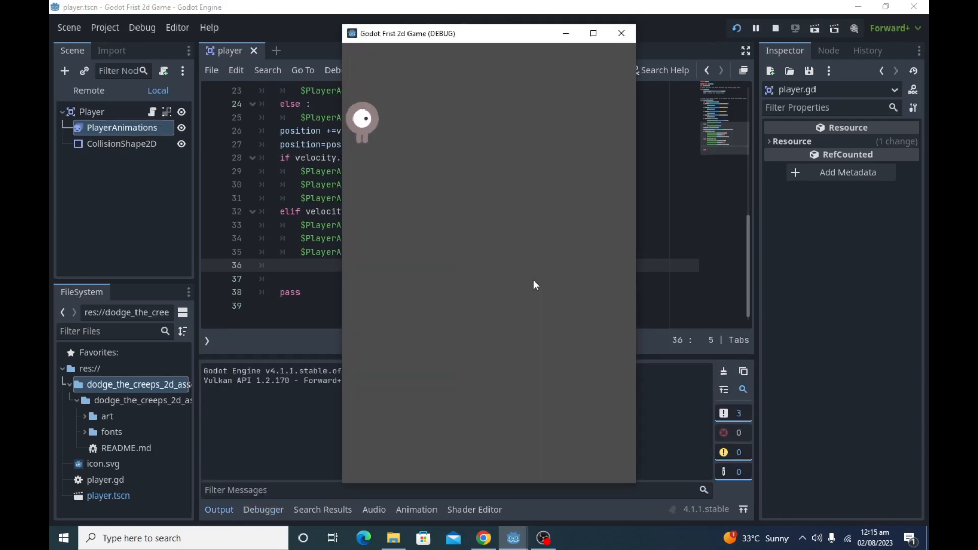